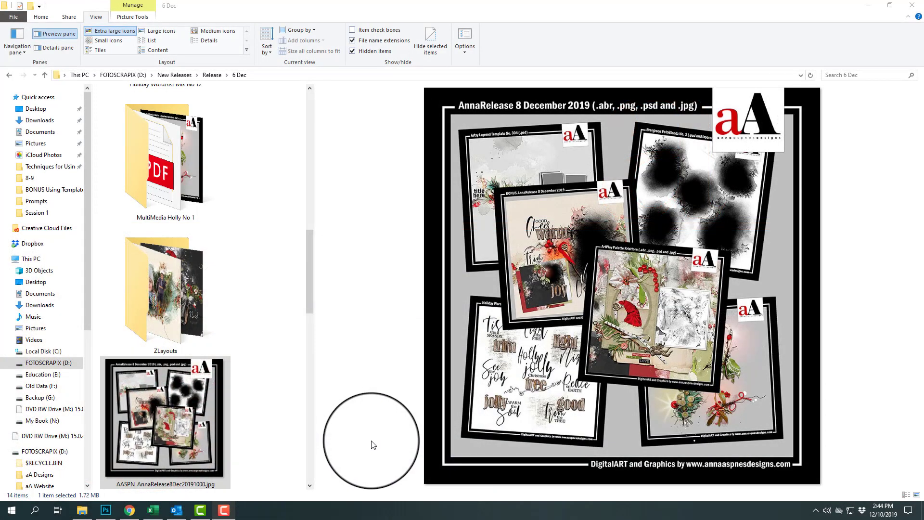
pyautogui.moveTo(376, 458)
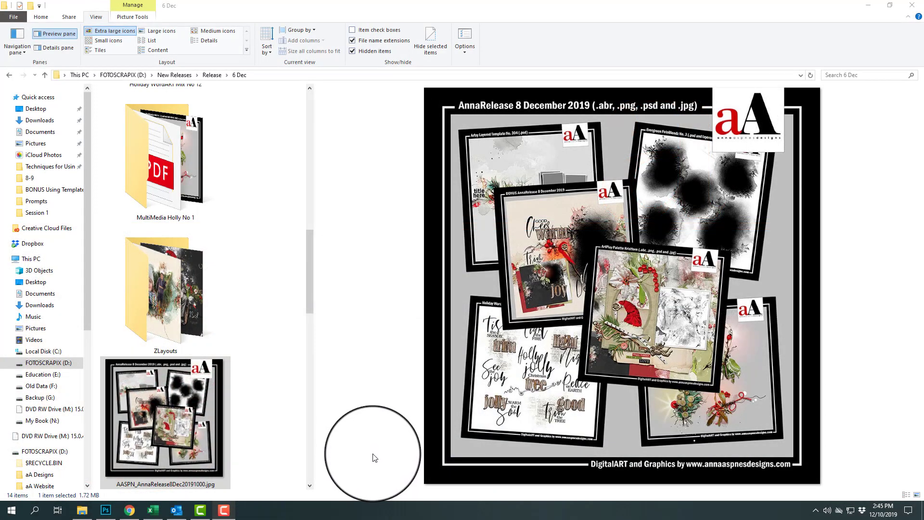
pyautogui.moveTo(373, 463)
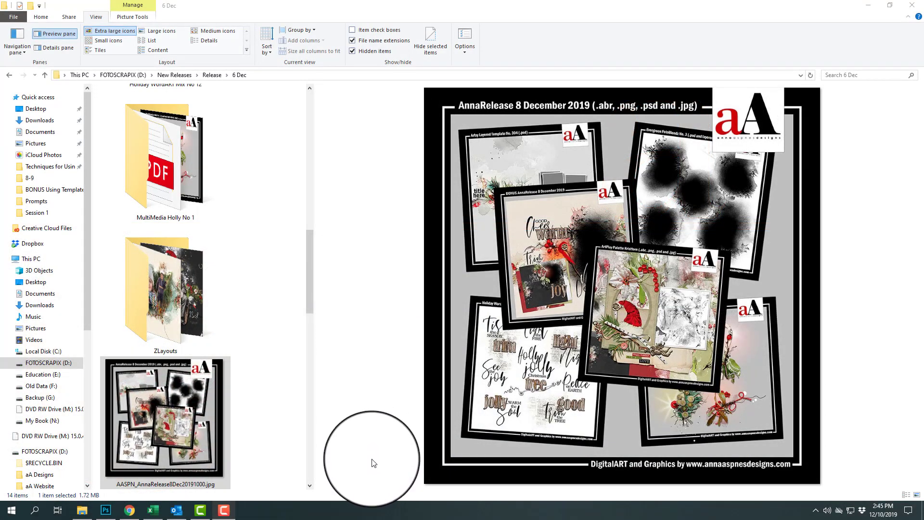
pyautogui.moveTo(378, 474)
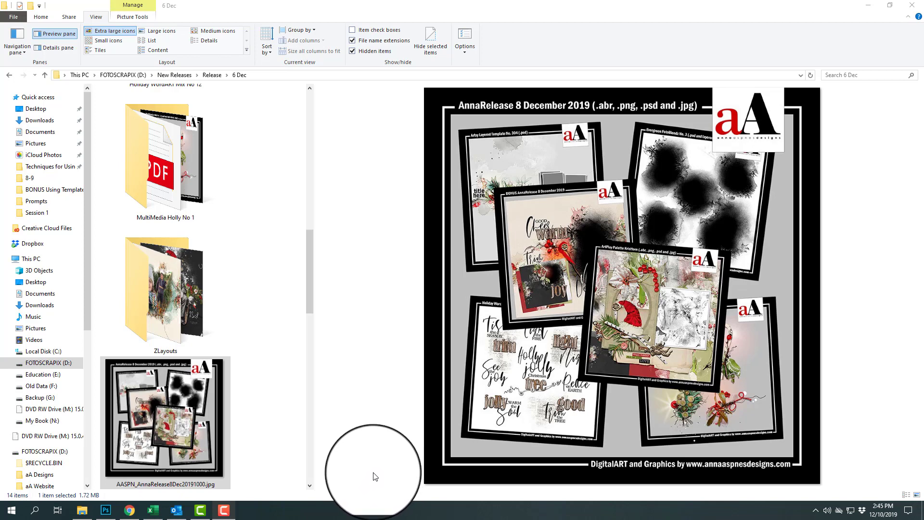
pyautogui.moveTo(371, 479)
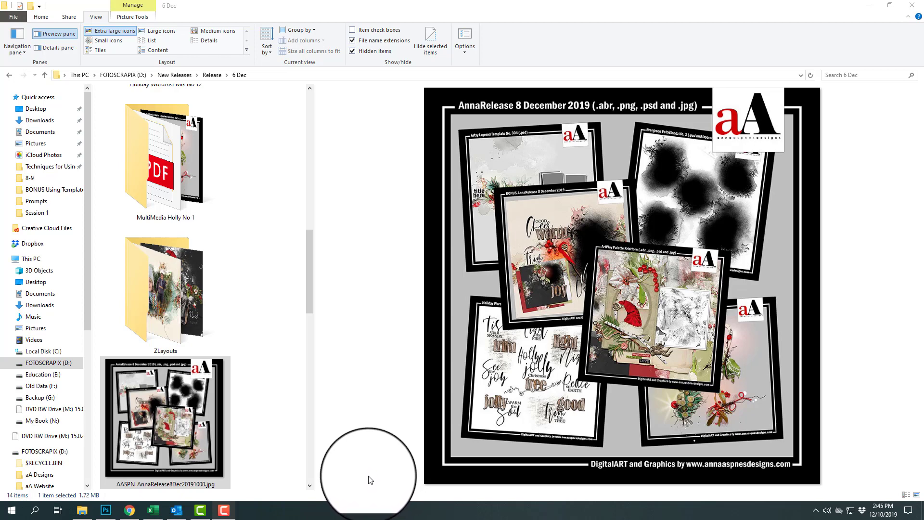
pyautogui.moveTo(365, 485)
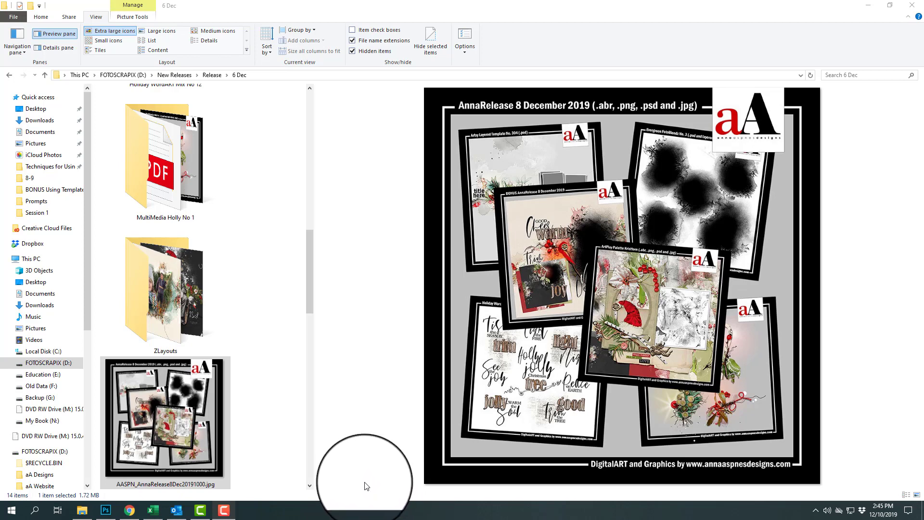
pyautogui.moveTo(699, 250)
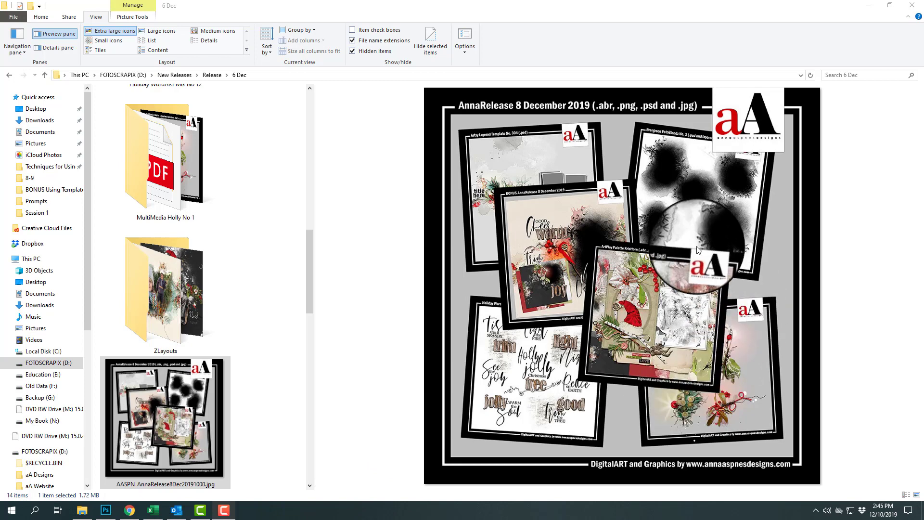
pyautogui.moveTo(651, 193)
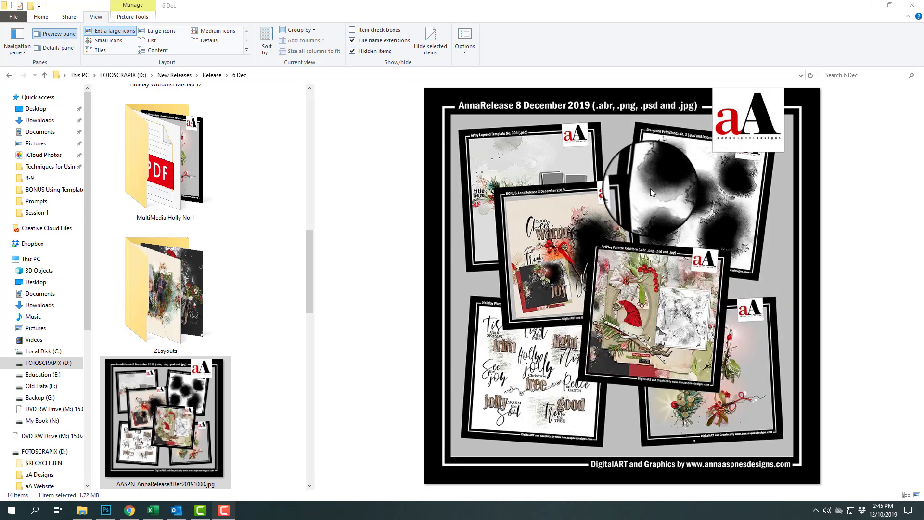
pyautogui.moveTo(745, 347)
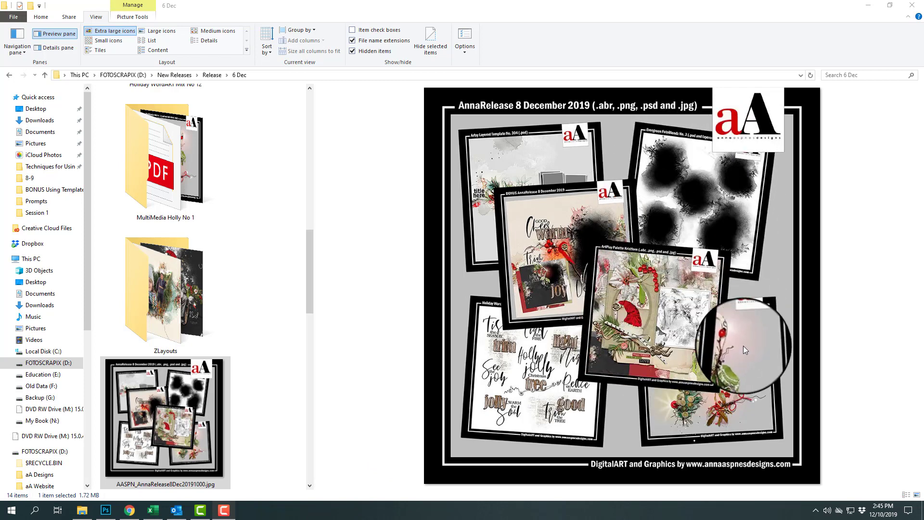
pyautogui.moveTo(517, 394)
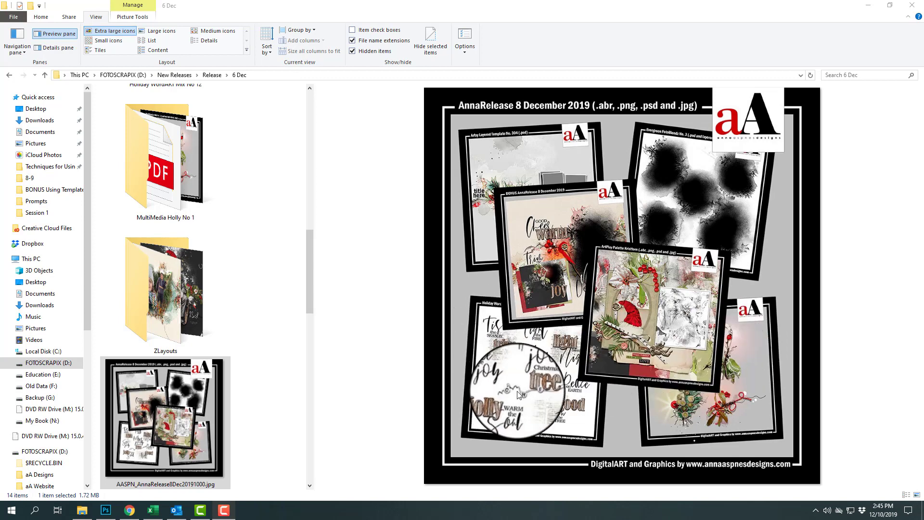
pyautogui.moveTo(504, 155)
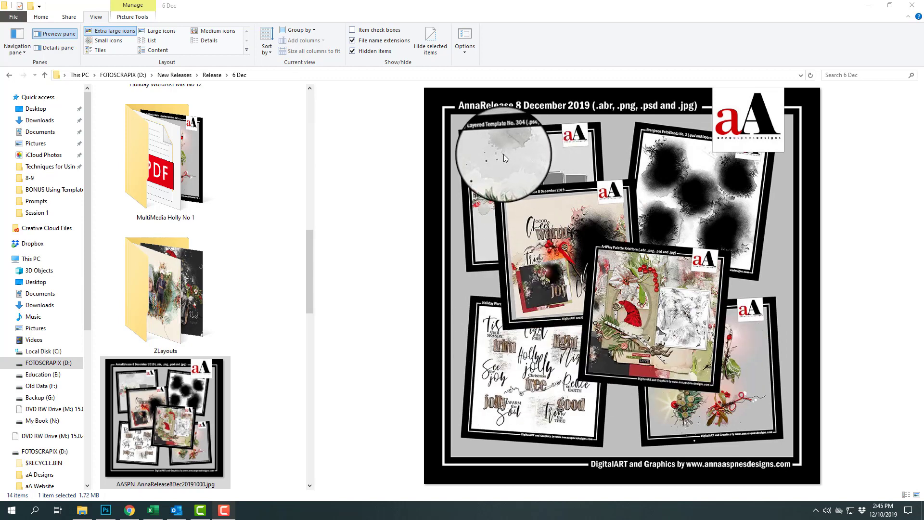
pyautogui.moveTo(761, 142)
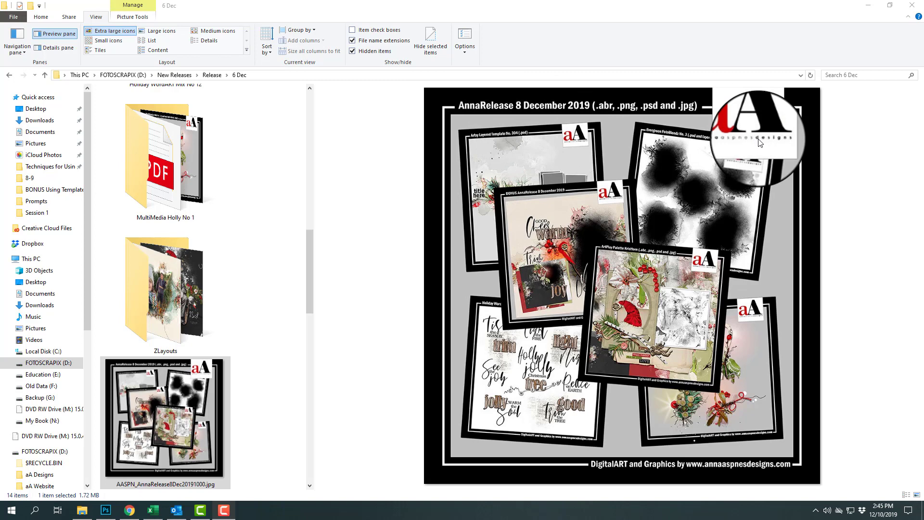
pyautogui.moveTo(633, 139)
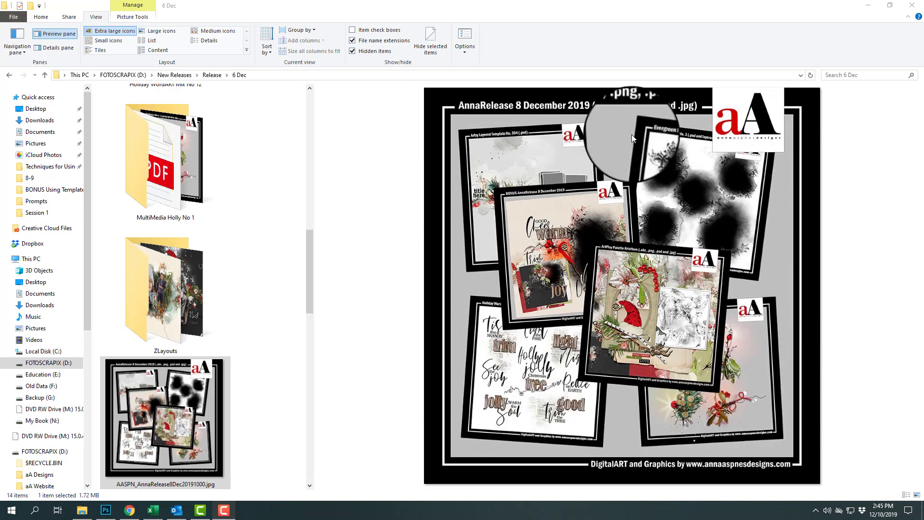
pyautogui.moveTo(533, 236)
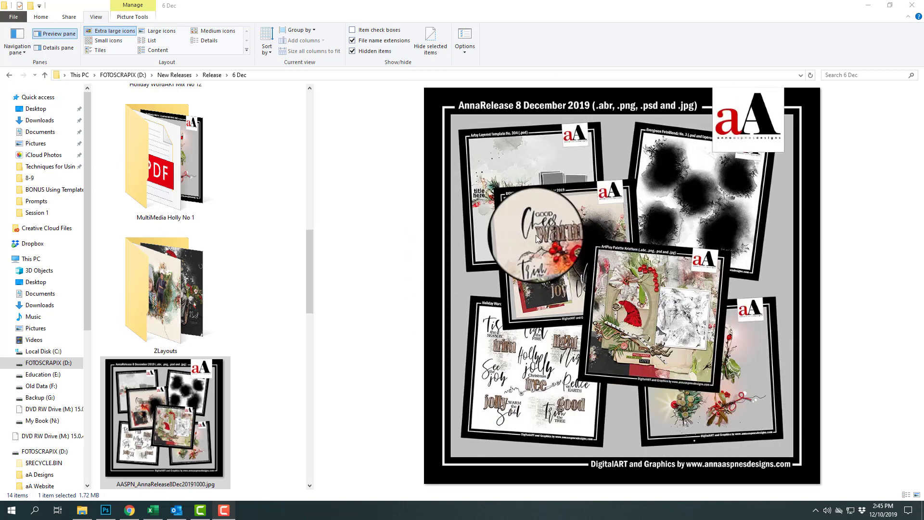
pyautogui.moveTo(302, 235)
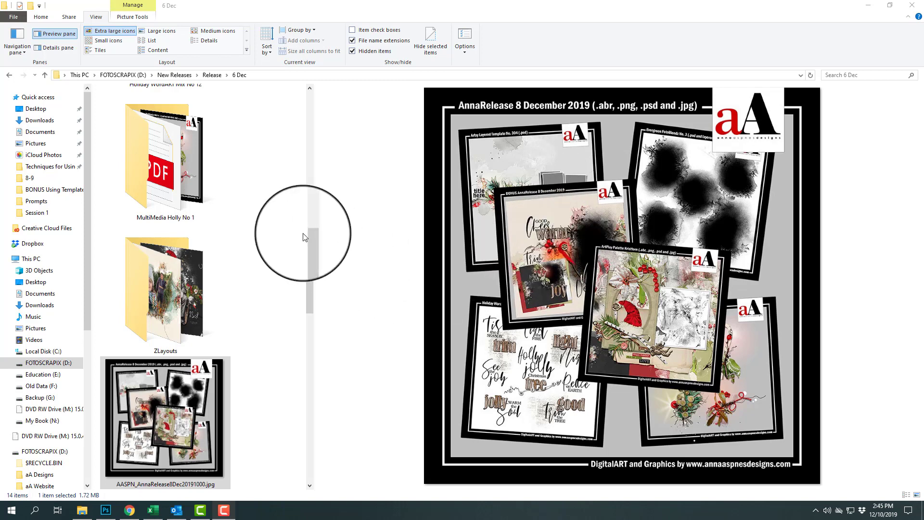
# Navigate into ArtPlay Palette Kristtorn > Kristtorn A > Paperie to see its artsy papers.
pyautogui.scroll(3)
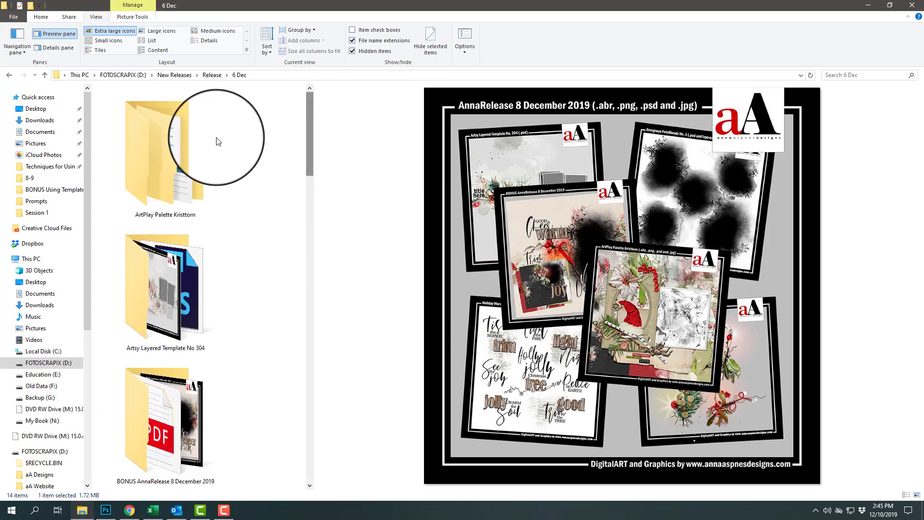
pyautogui.doubleClick(164, 159)
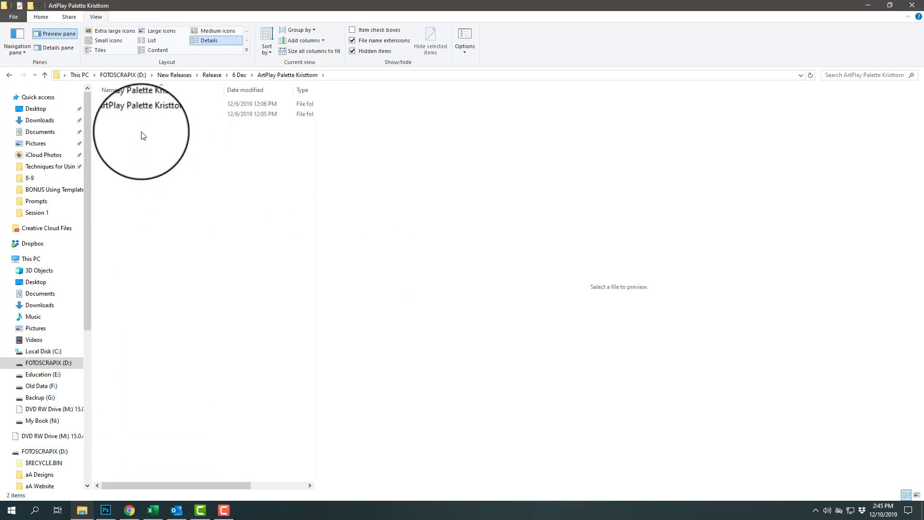
pyautogui.doubleClick(141, 105)
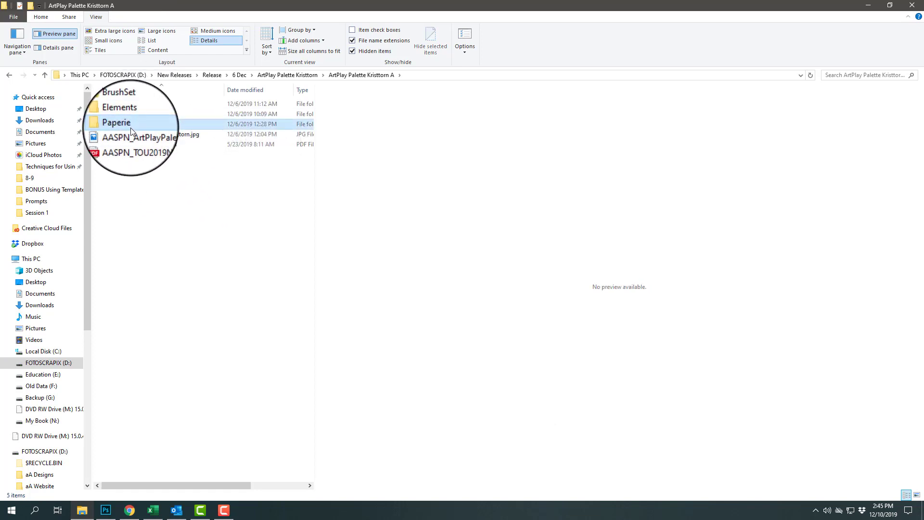
pyautogui.doubleClick(117, 122)
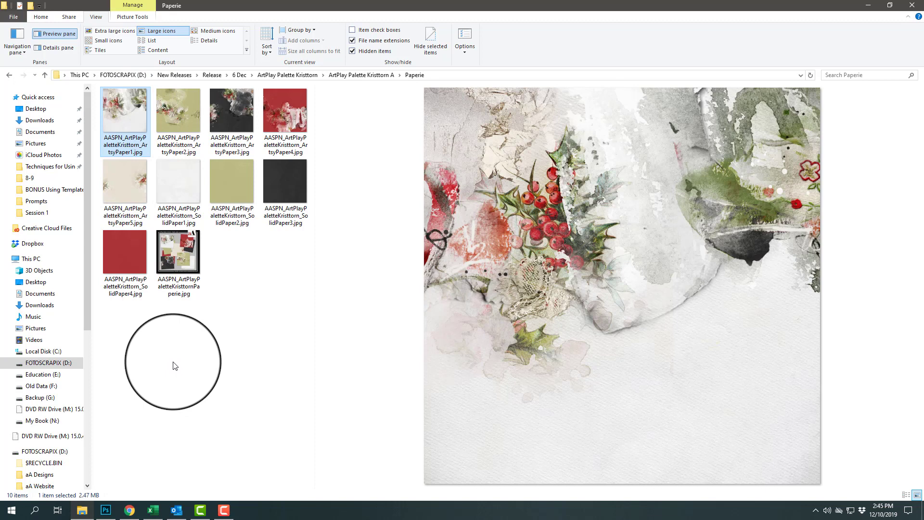
pyautogui.moveTo(367, 296)
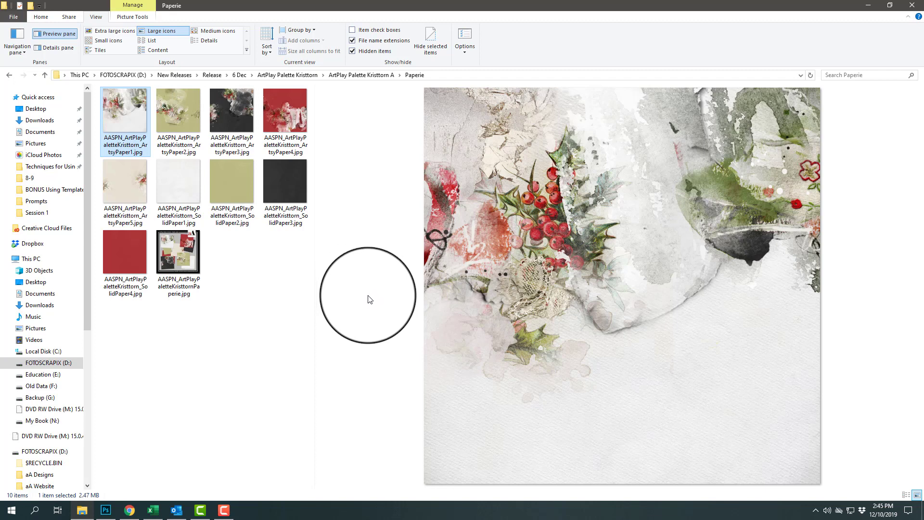
pyautogui.moveTo(369, 306)
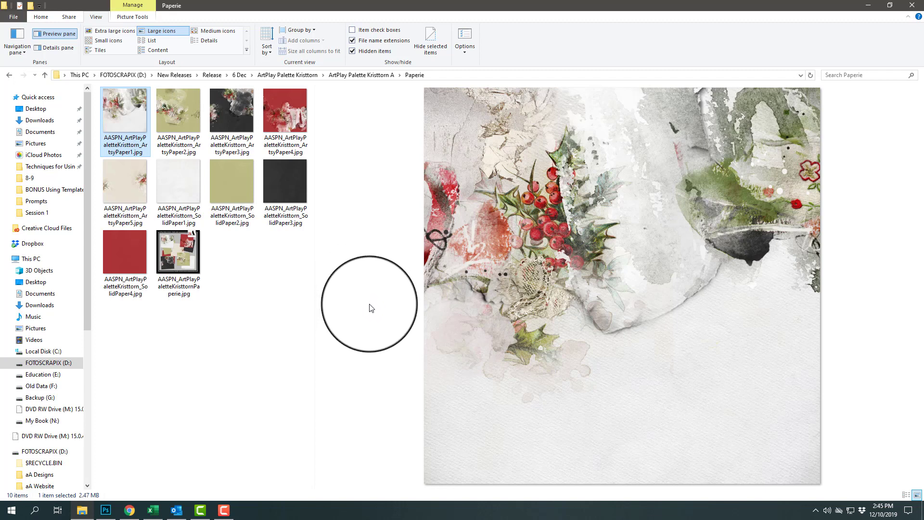
pyautogui.moveTo(553, 255)
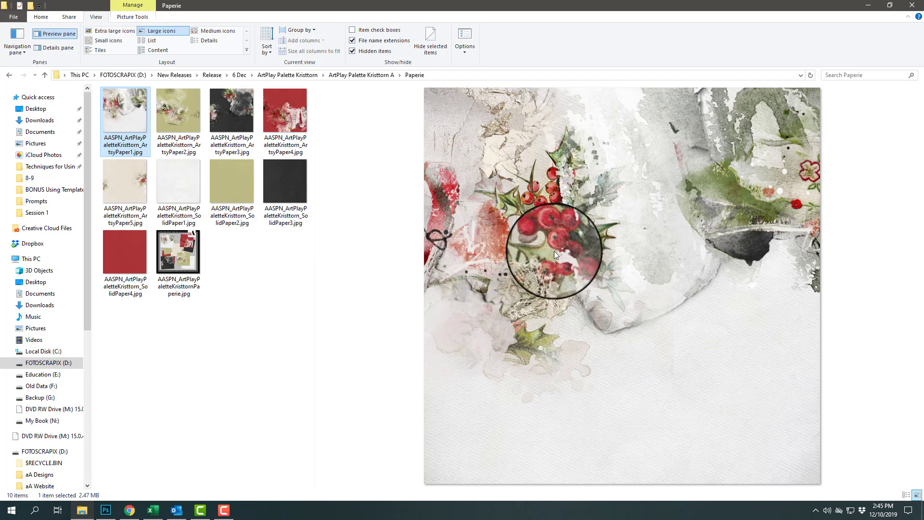
pyautogui.moveTo(592, 154)
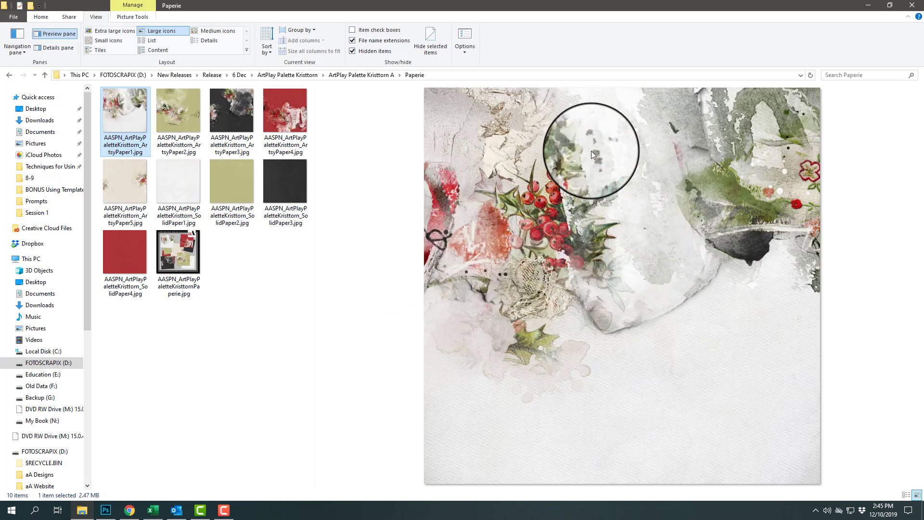
pyautogui.moveTo(627, 318)
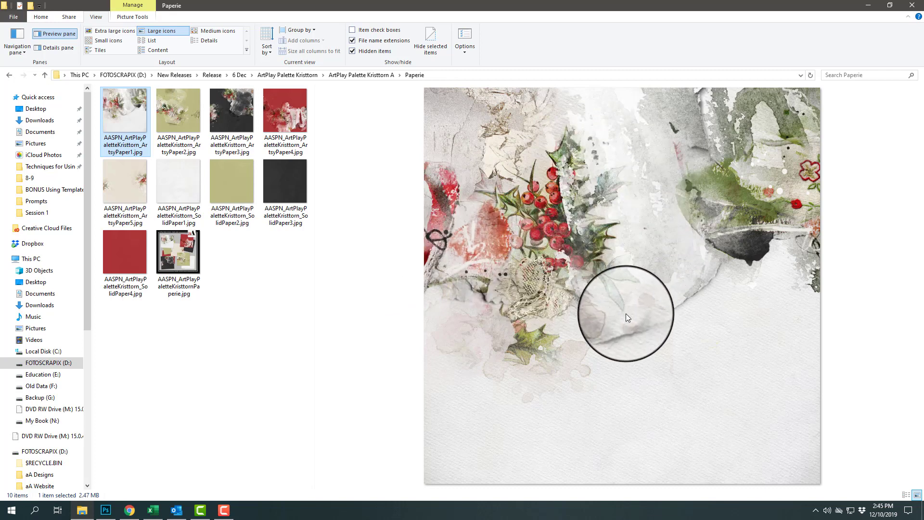
pyautogui.moveTo(674, 212)
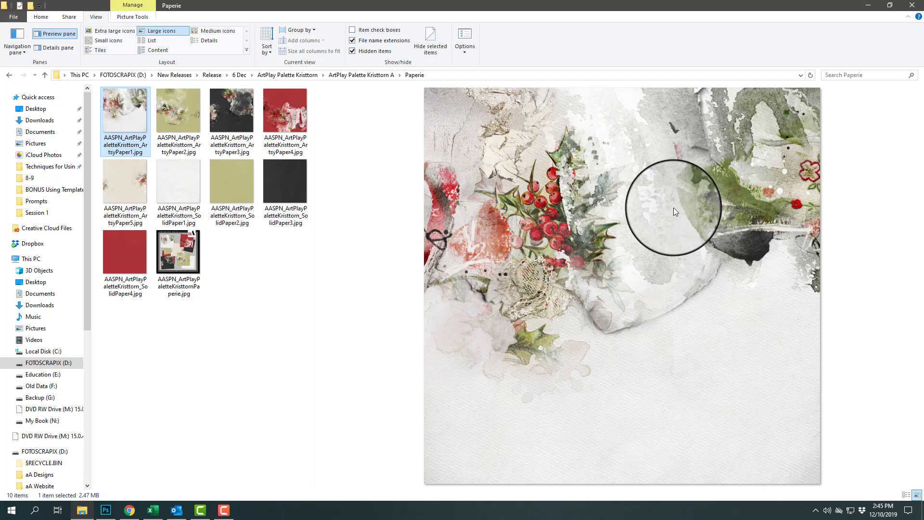
# Preview the dark grey ArtsyPaper3 with red berries and lace.
pyautogui.click(232, 109)
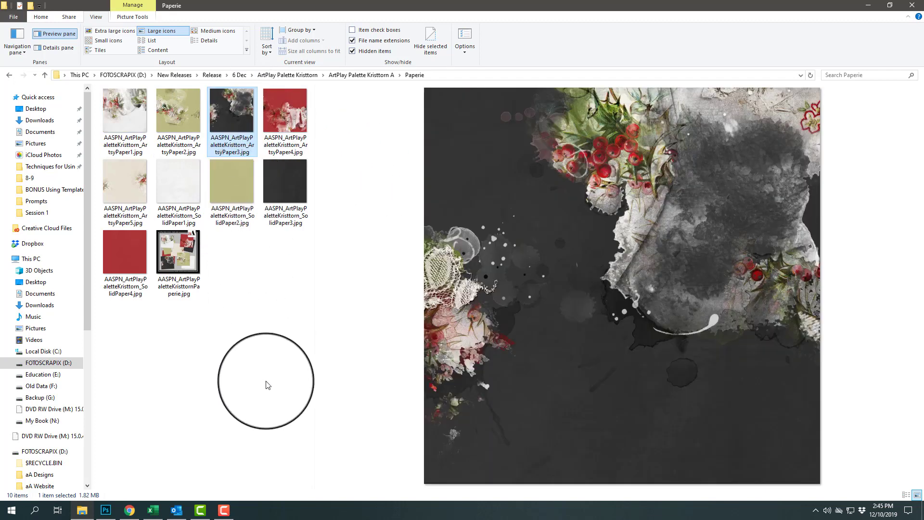
pyautogui.moveTo(543, 225)
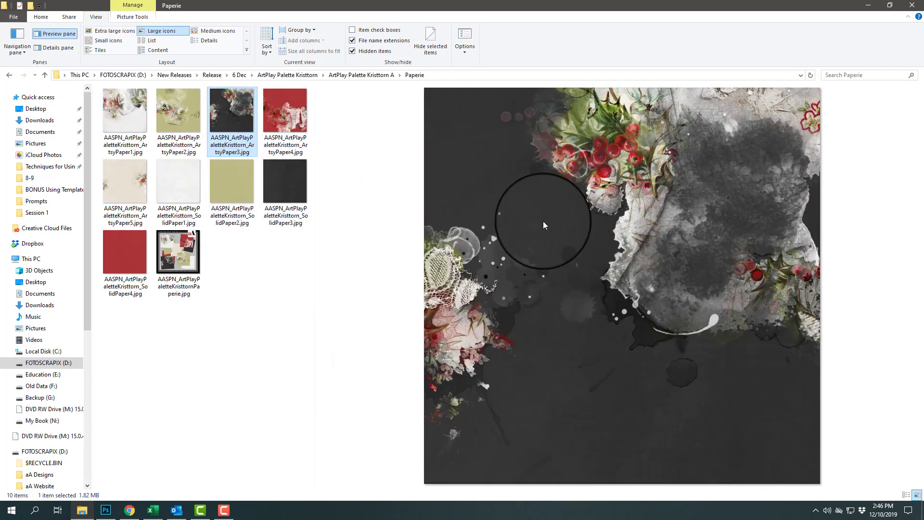
pyautogui.moveTo(421, 274)
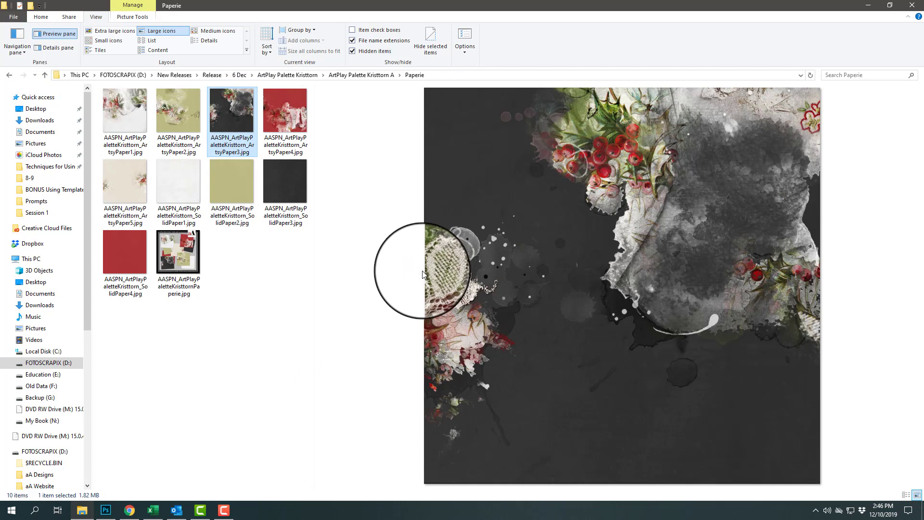
pyautogui.moveTo(422, 283)
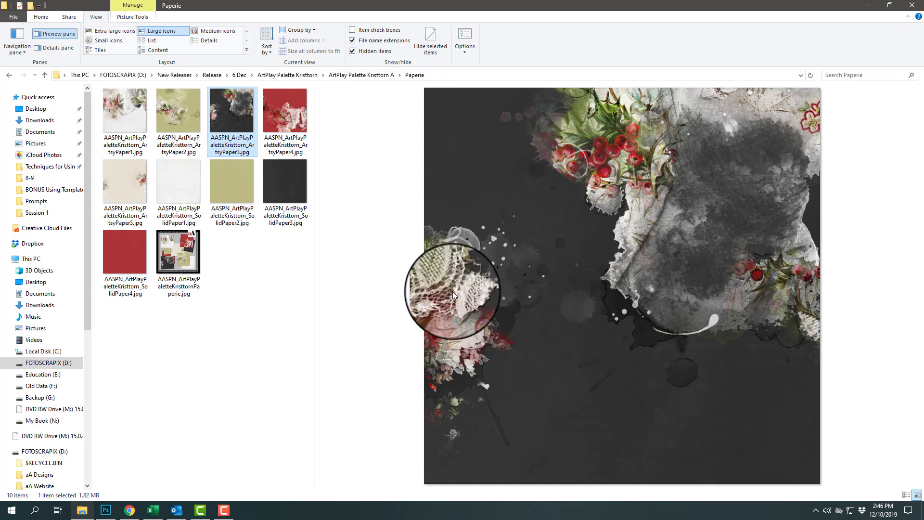
pyautogui.moveTo(295, 128)
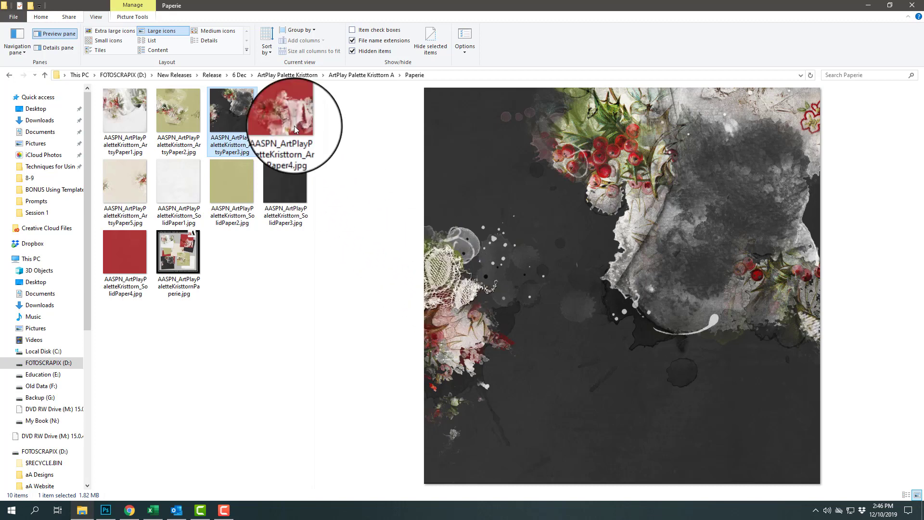
pyautogui.click(285, 110)
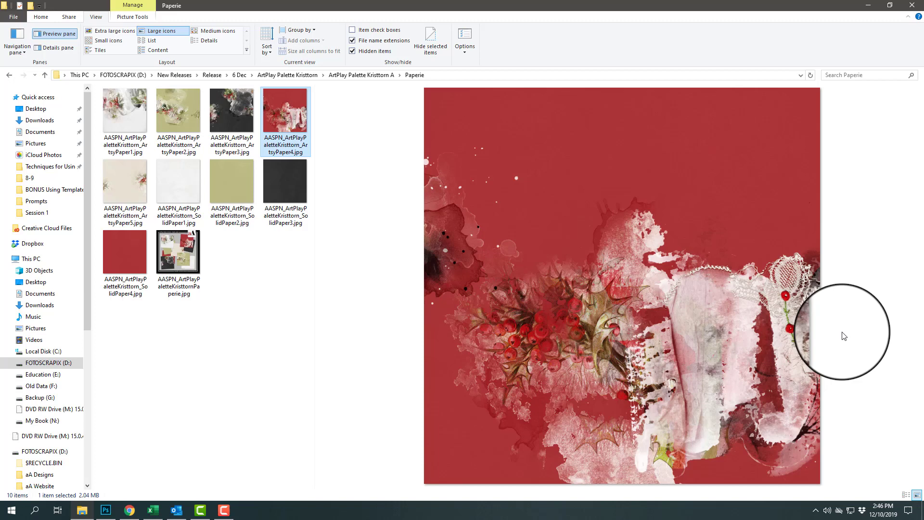
pyautogui.moveTo(814, 236)
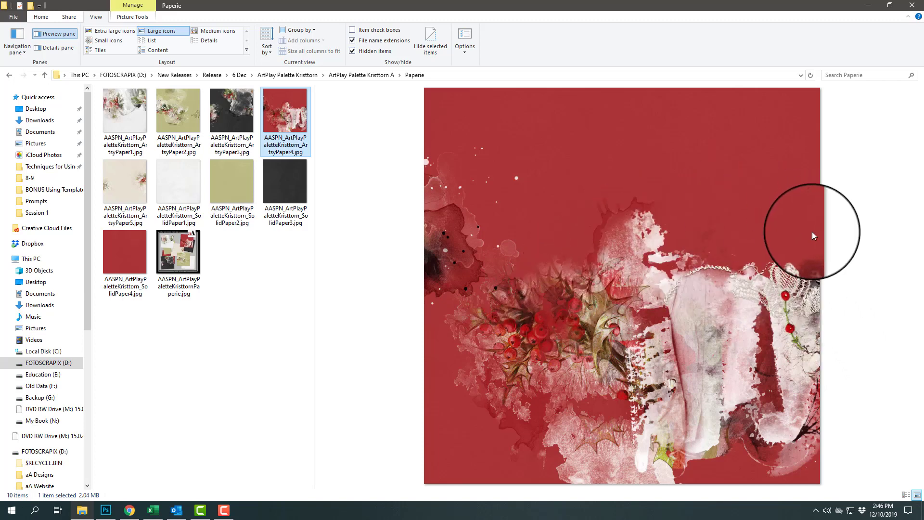
pyautogui.moveTo(786, 206)
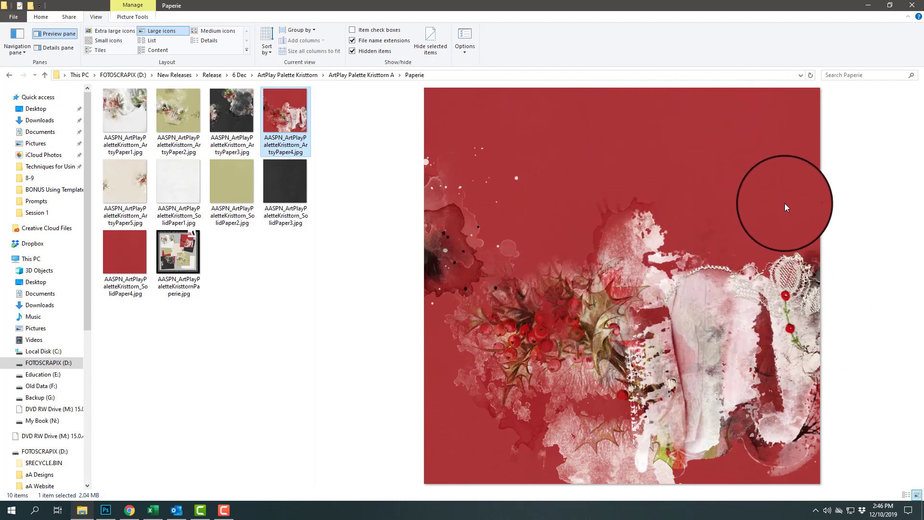
pyautogui.moveTo(593, 337)
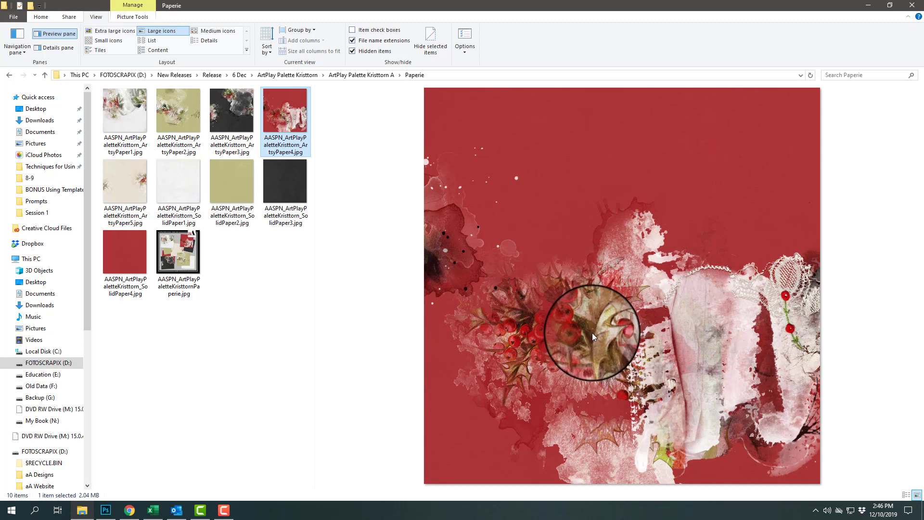
pyautogui.moveTo(282, 198)
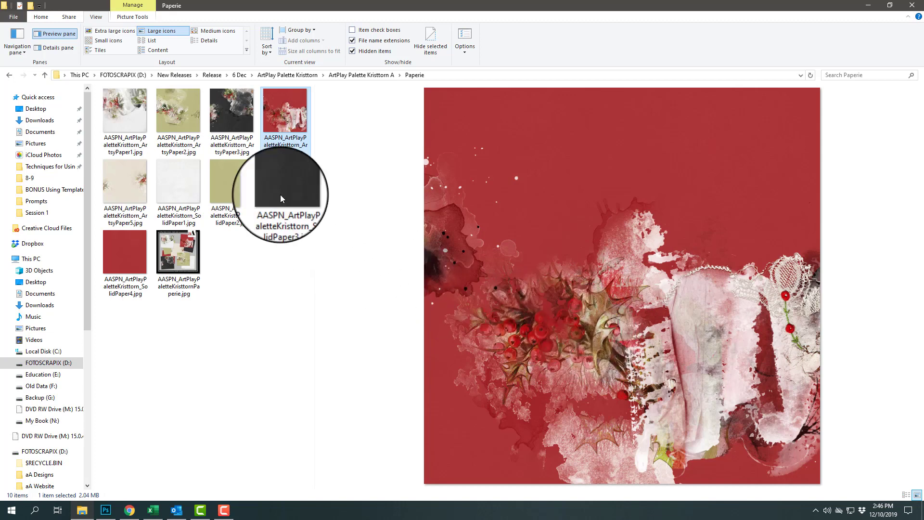
# Preview the charcoal and green artsy papers, enter Artsy Layered Template No 304, and switch to Photoshop.
pyautogui.click(232, 109)
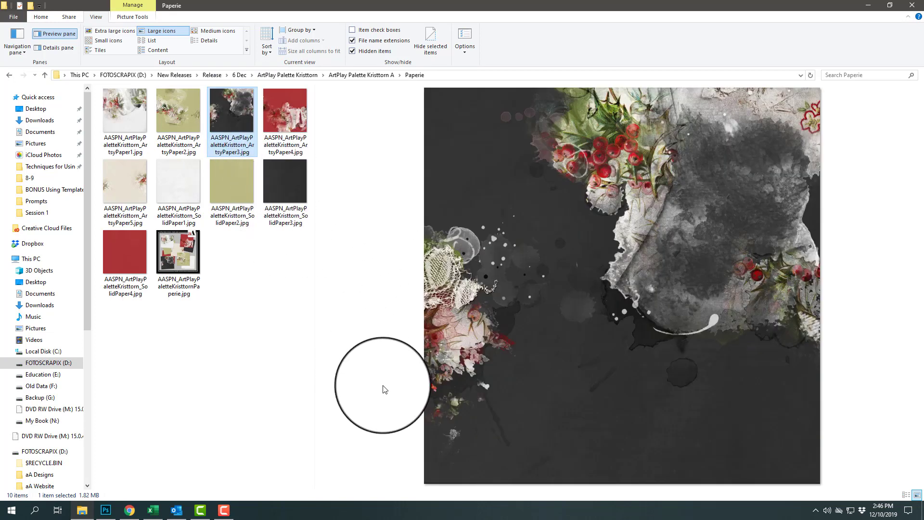
pyautogui.moveTo(388, 389)
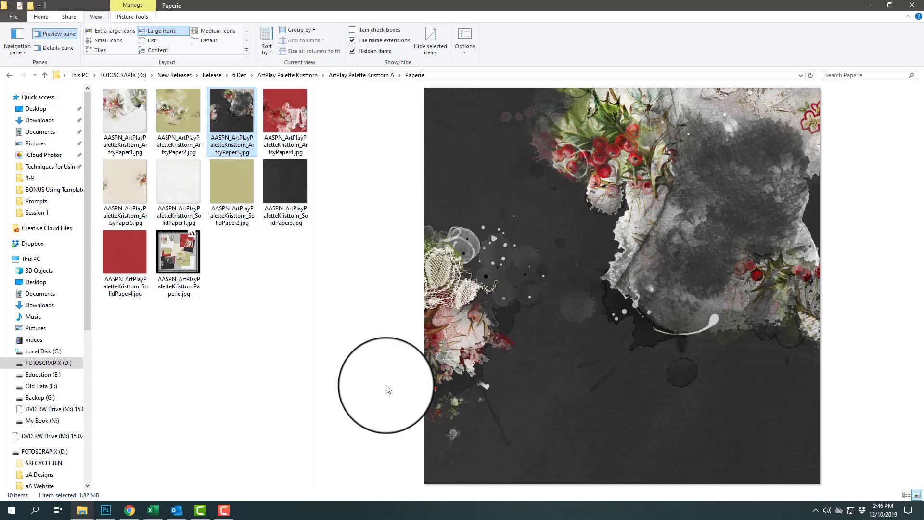
pyautogui.moveTo(391, 393)
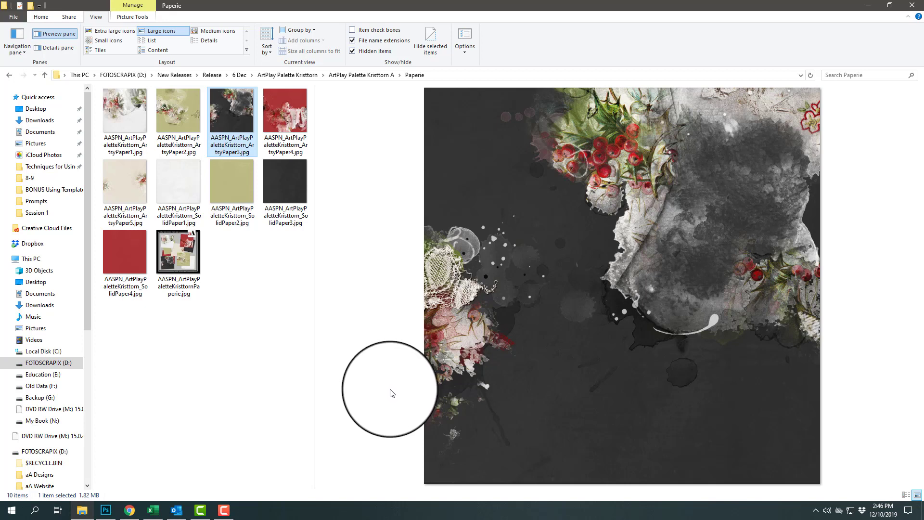
pyautogui.moveTo(407, 387)
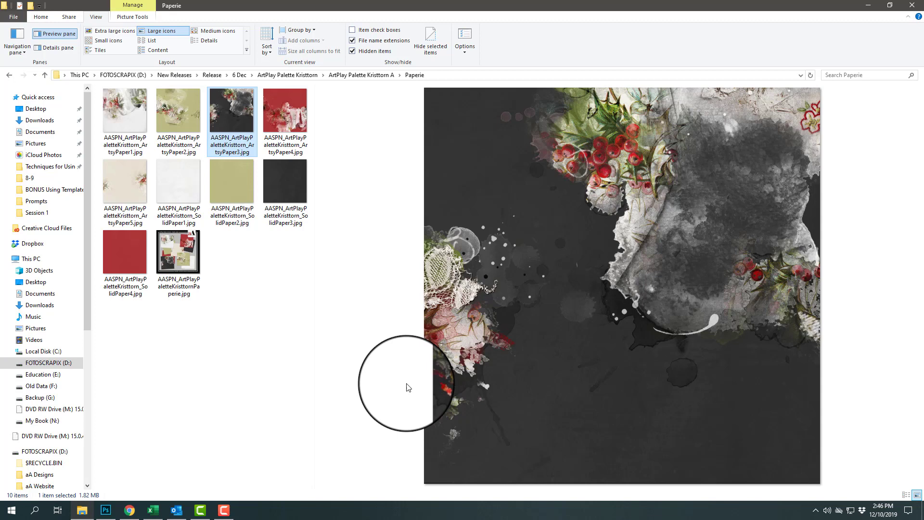
pyautogui.moveTo(589, 115)
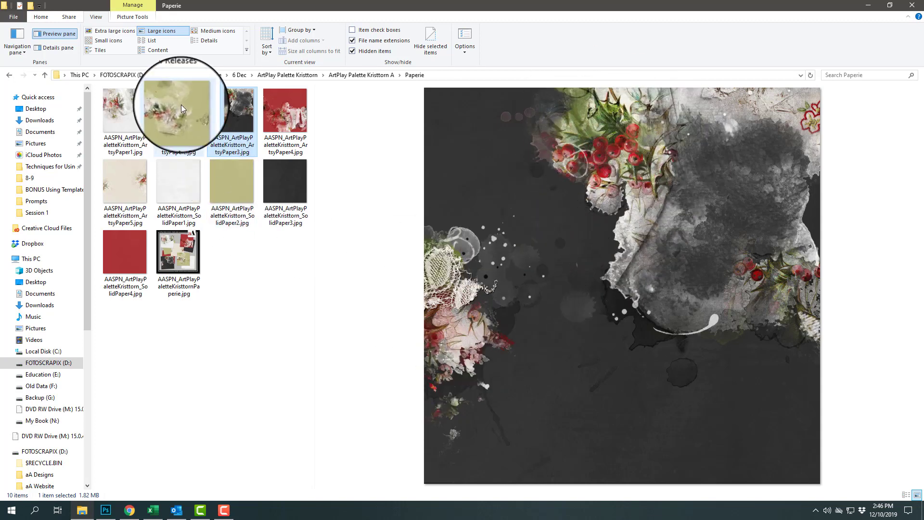
pyautogui.click(178, 109)
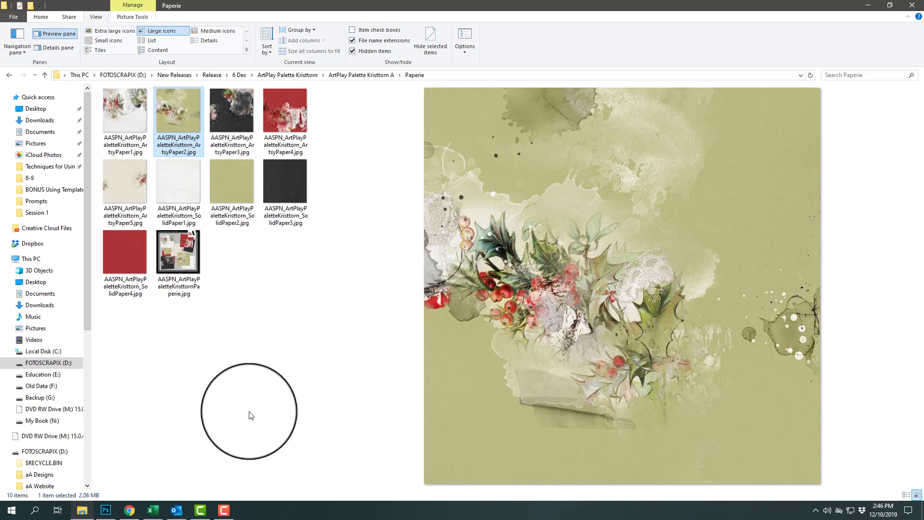
pyautogui.moveTo(200, 228)
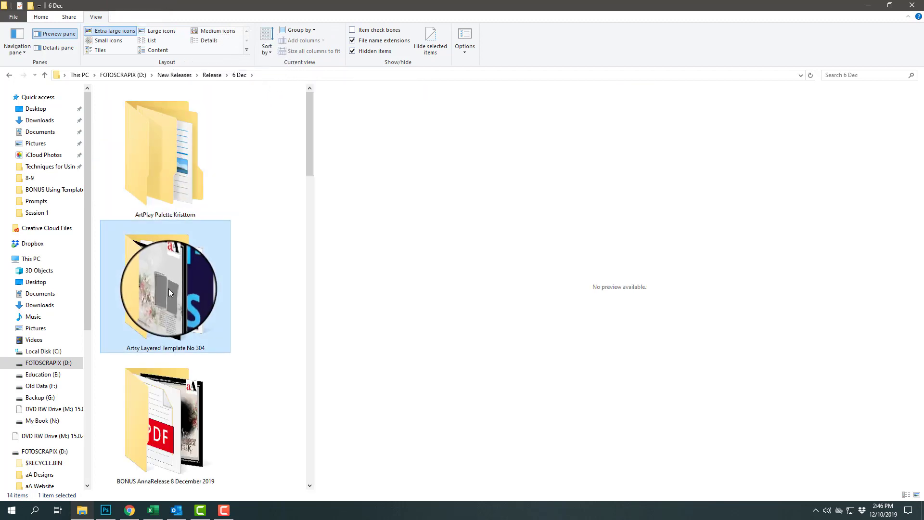
pyautogui.doubleClick(164, 286)
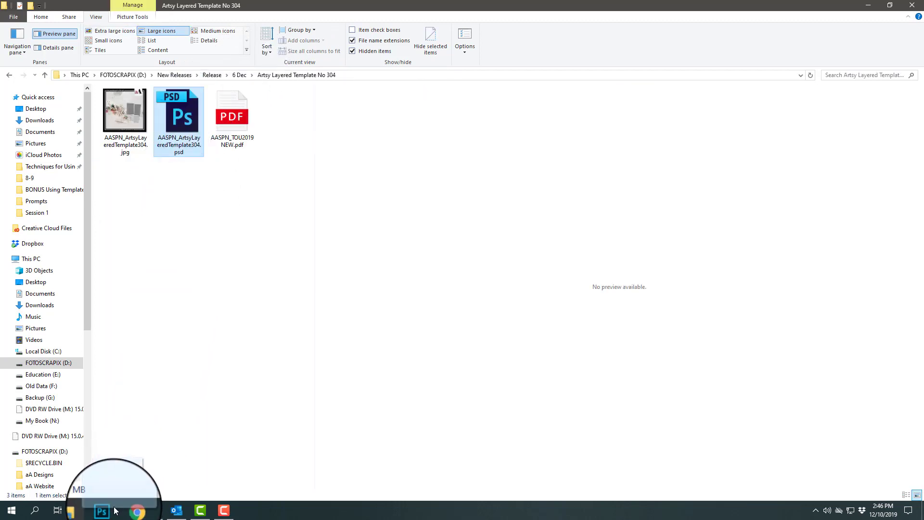
pyautogui.click(106, 510)
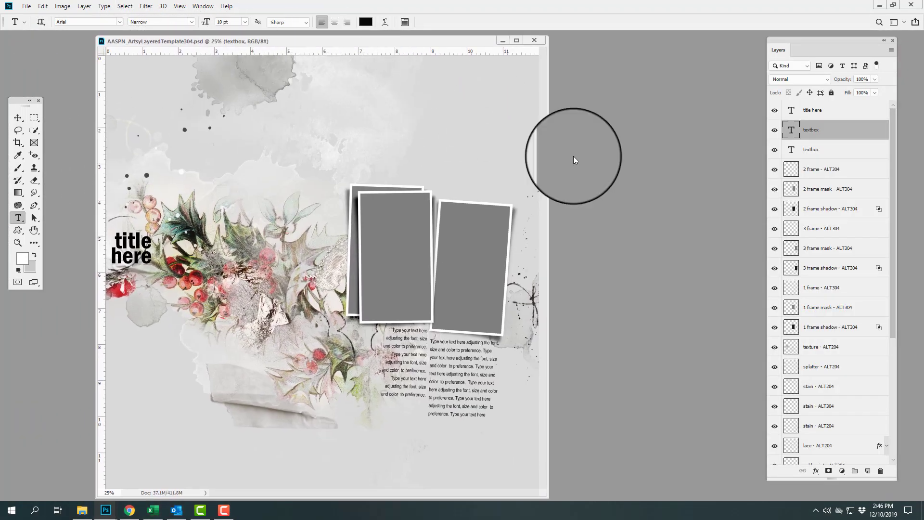
# Review the template's layers down to the background, then return to its folder.
pyautogui.scroll(-3)
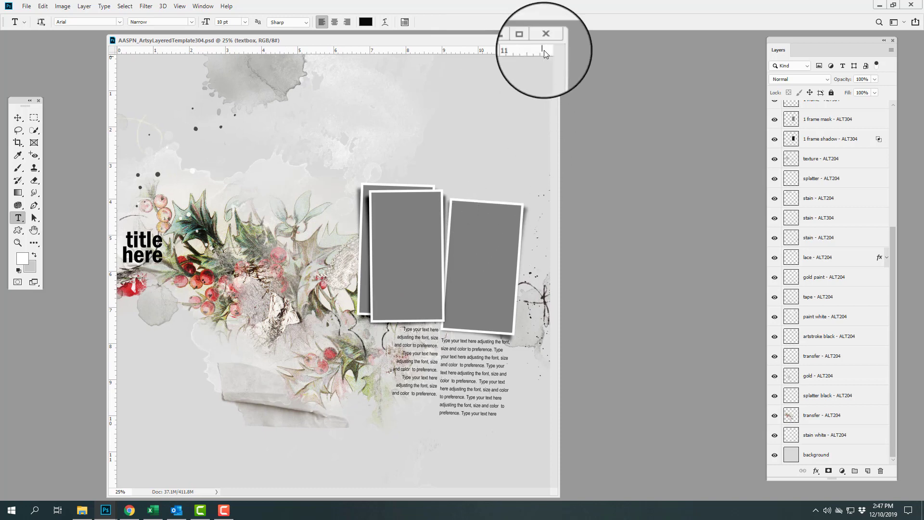
pyautogui.click(74, 510)
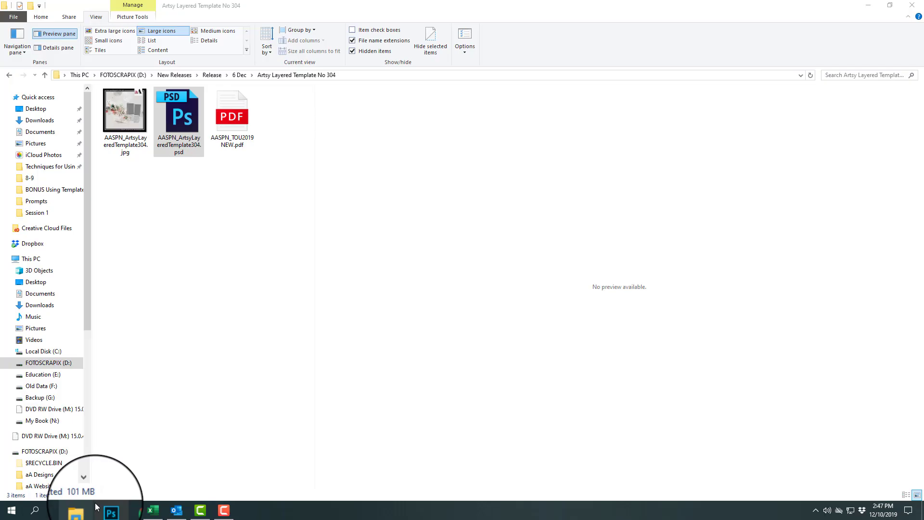
# Navigate from 6 Dec into Evergreen FotoBlendz No 3 > 3A > folder 1.
pyautogui.click(8, 75)
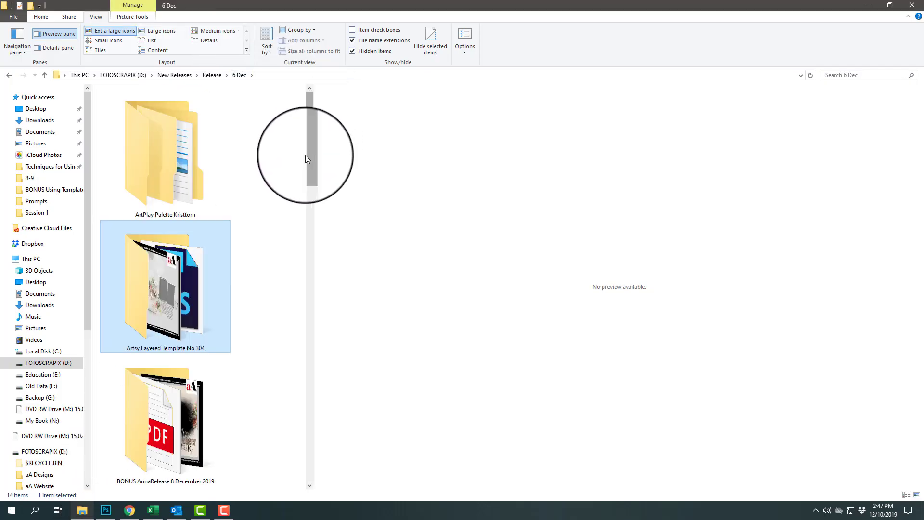
pyautogui.scroll(-3)
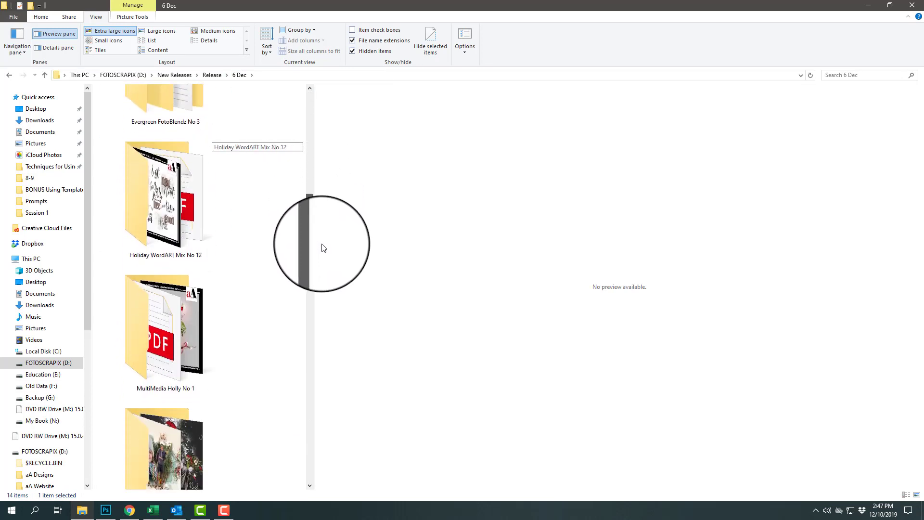
pyautogui.doubleClick(166, 100)
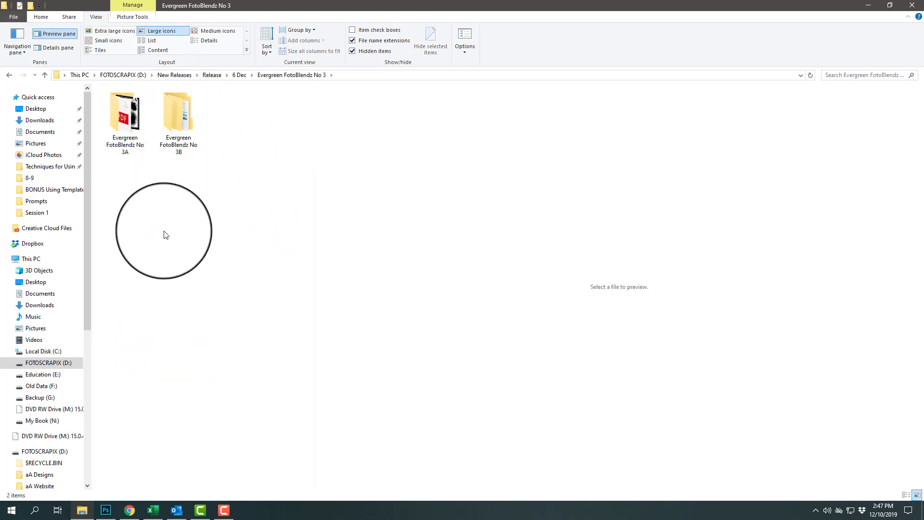
pyautogui.moveTo(179, 115)
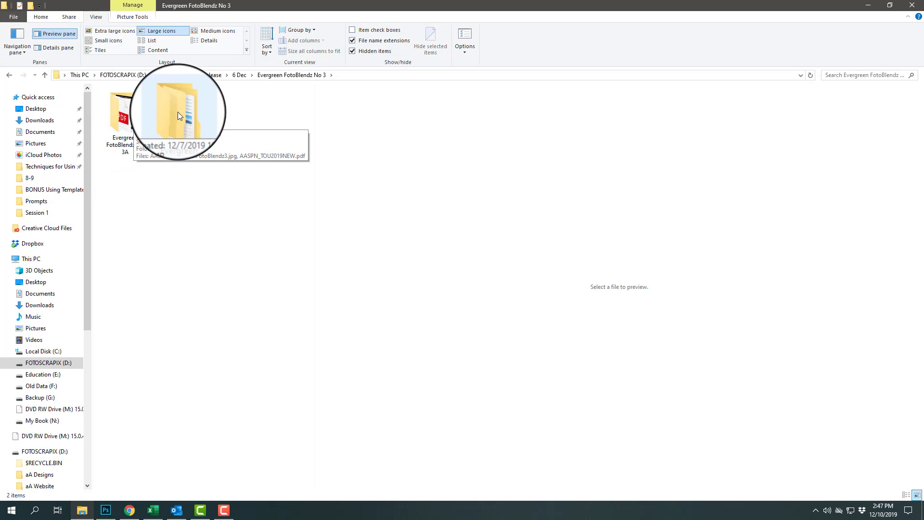
pyautogui.doubleClick(177, 112)
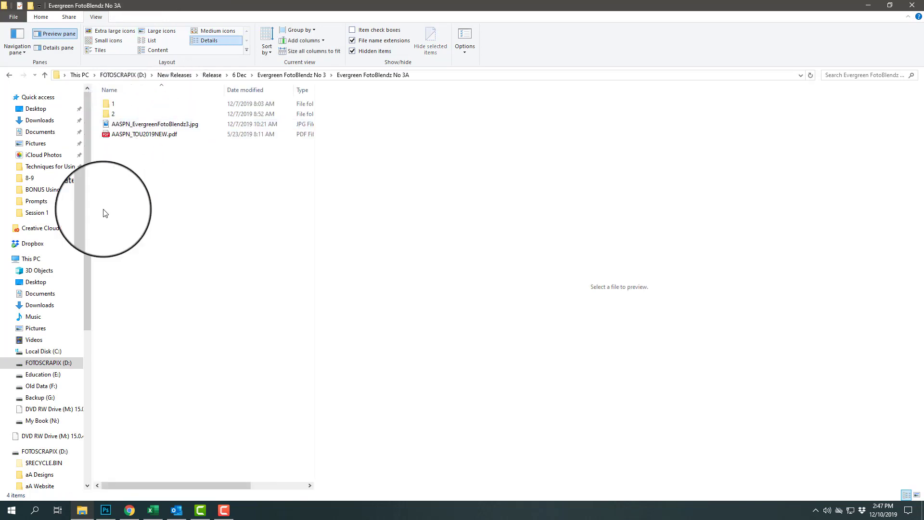
pyautogui.moveTo(118, 106)
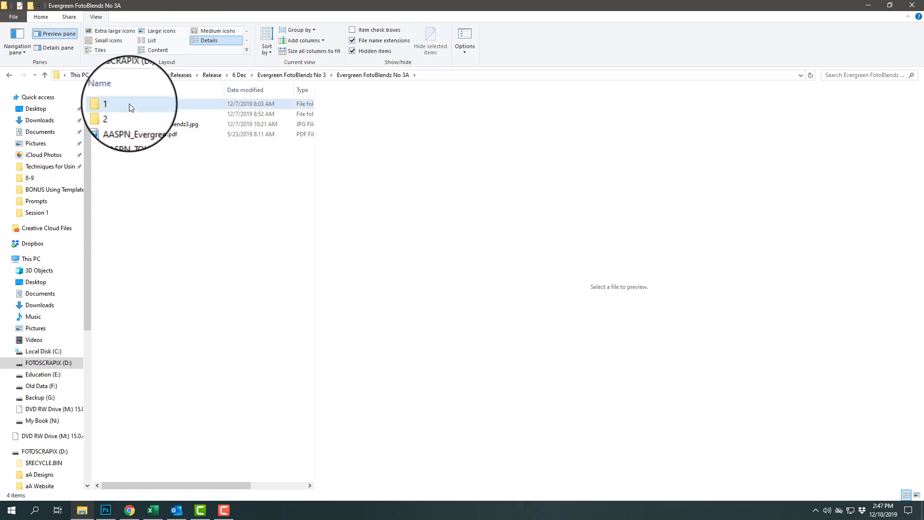
pyautogui.doubleClick(105, 104)
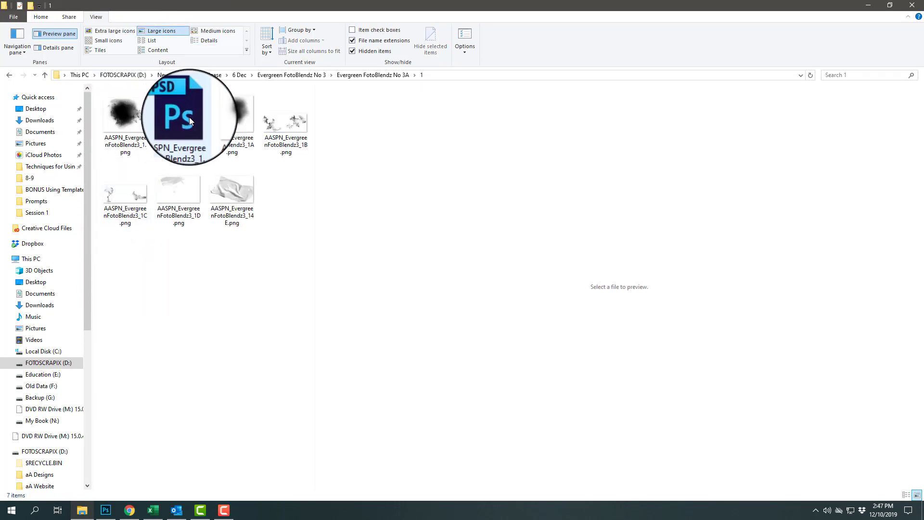
# Preview the layered PSD blend, the first PNG blend mask and the 1A blend mask.
pyautogui.click(177, 114)
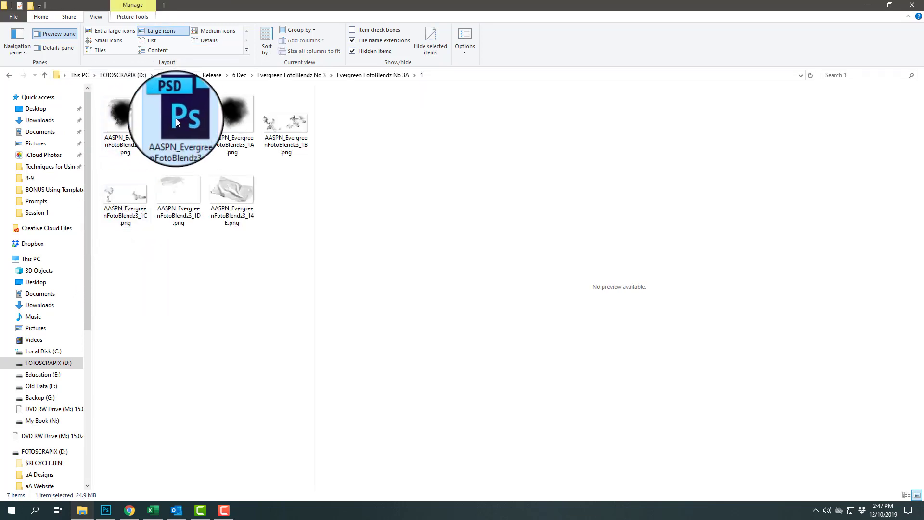
pyautogui.click(124, 118)
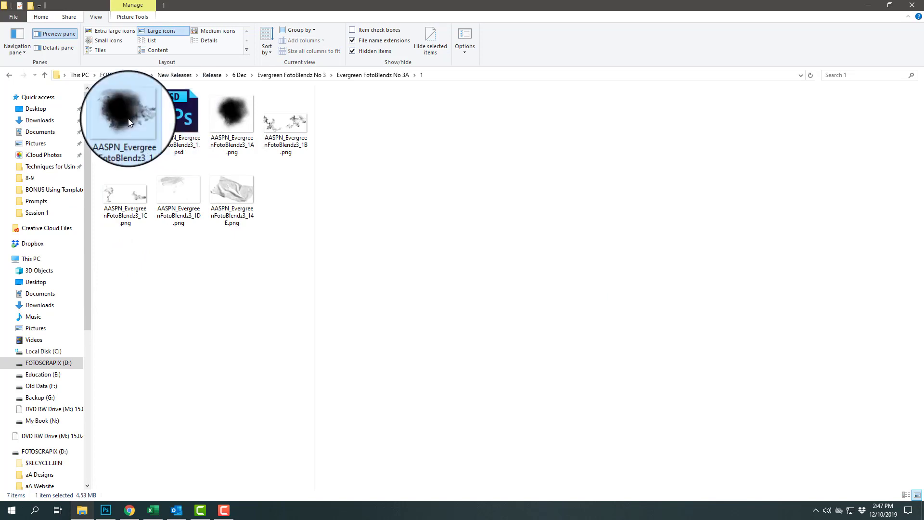
pyautogui.click(124, 112)
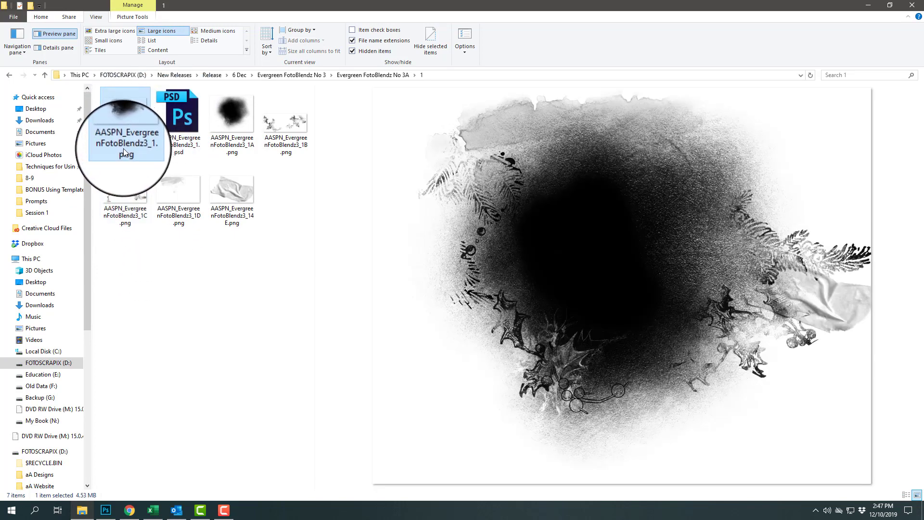
pyautogui.moveTo(463, 219)
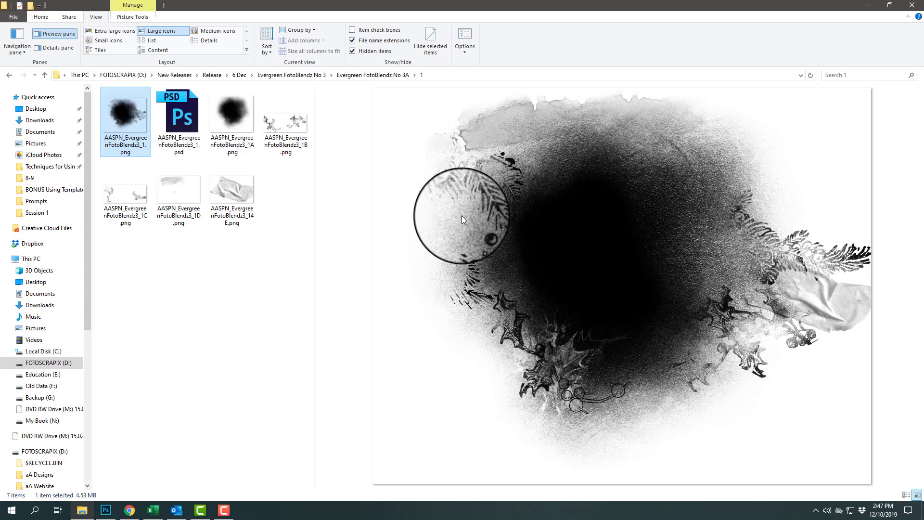
pyautogui.moveTo(607, 125)
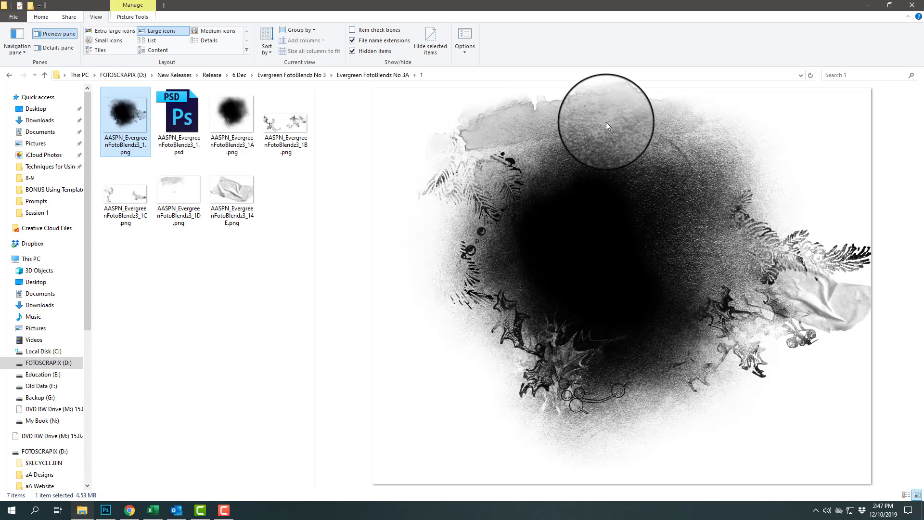
pyautogui.moveTo(522, 289)
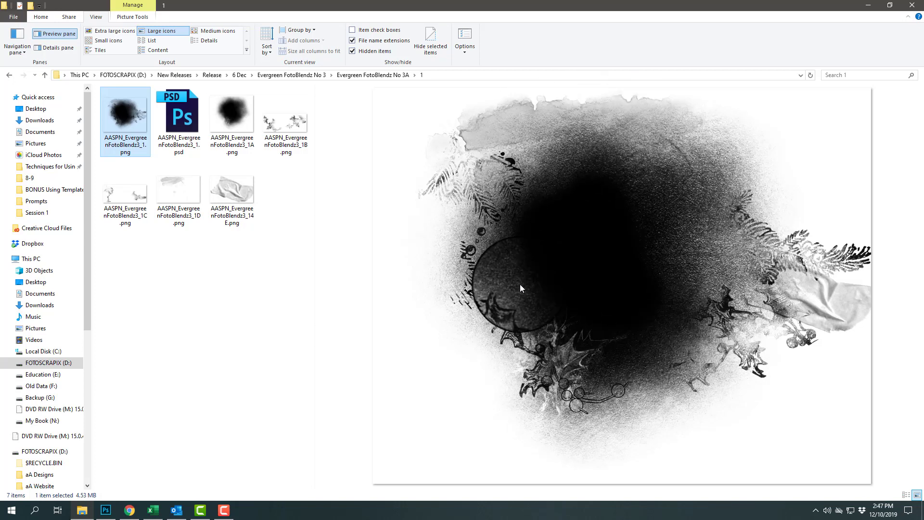
pyautogui.click(232, 115)
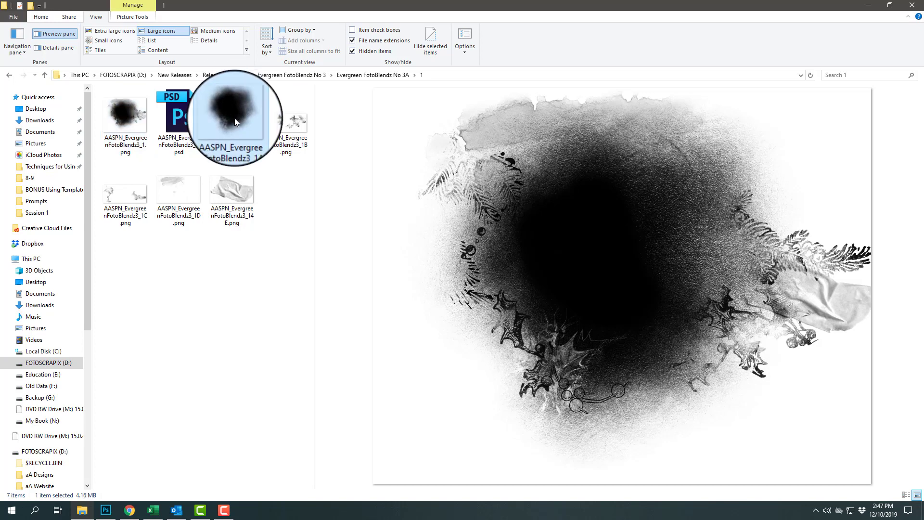
pyautogui.click(294, 122)
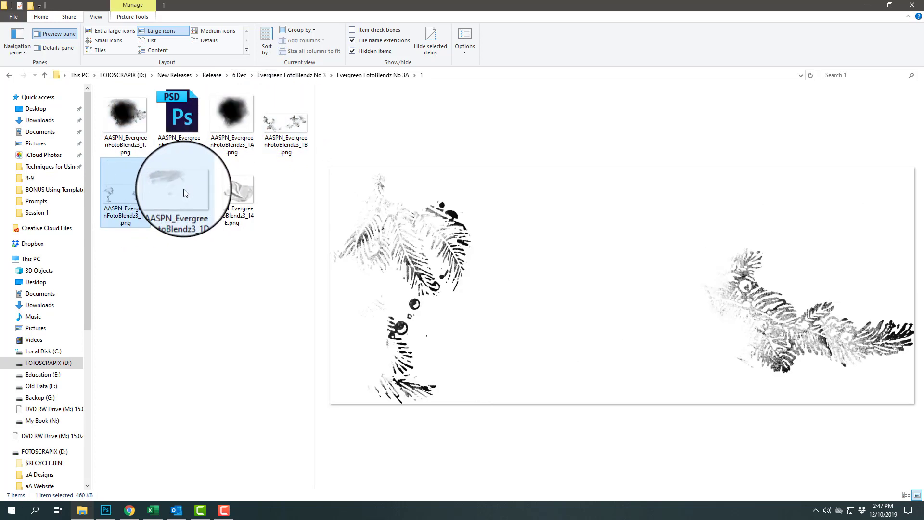
# Preview the watercolour smudge and crumpled paper overlays, then go back up to 6 Dec.
pyautogui.click(232, 189)
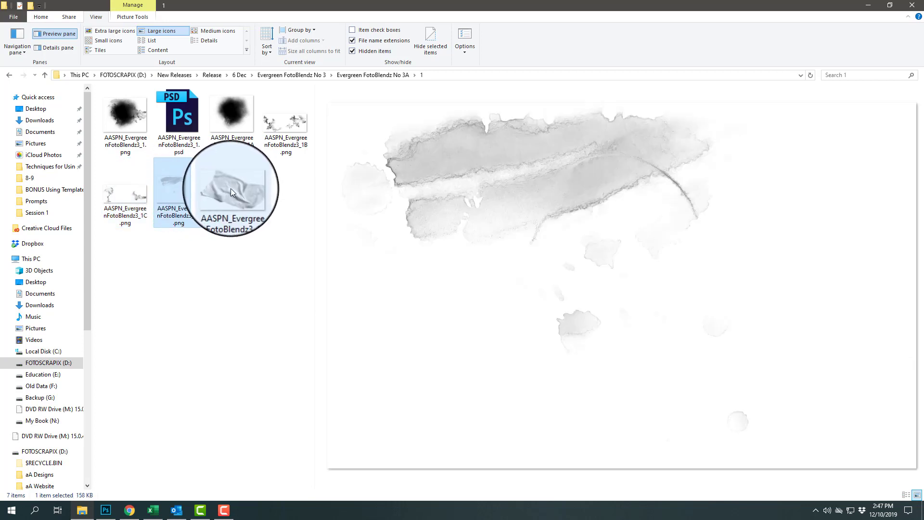
pyautogui.click(232, 189)
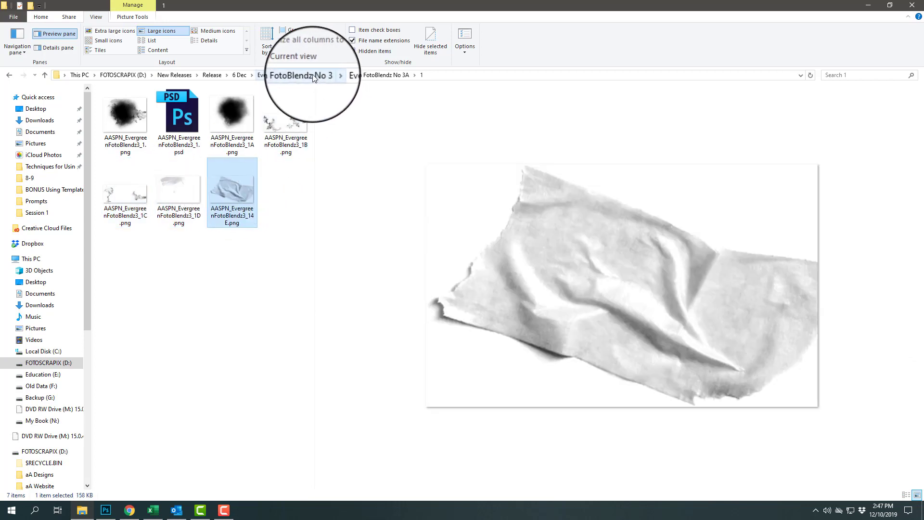
pyautogui.click(238, 75)
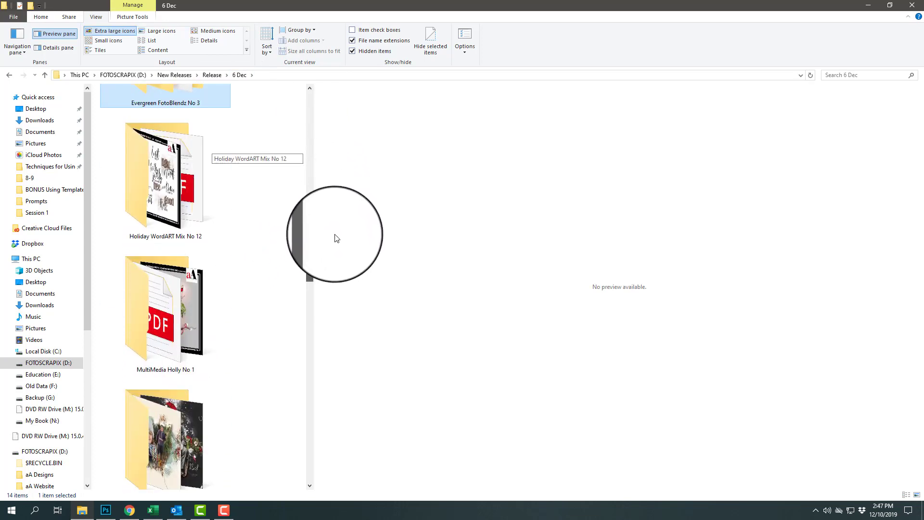
# Enter MultiMedia Holly No 1 and its subfolder 1 of holly element files.
pyautogui.doubleClick(165, 306)
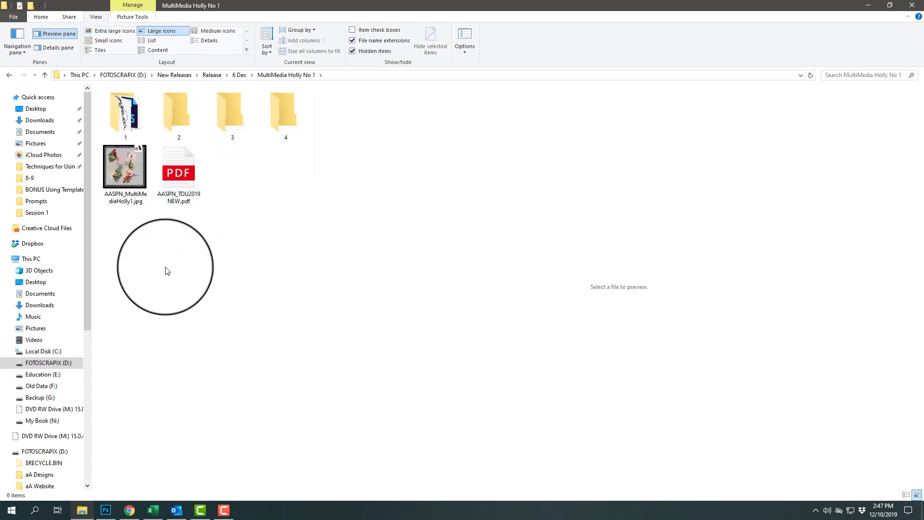
pyautogui.doubleClick(125, 111)
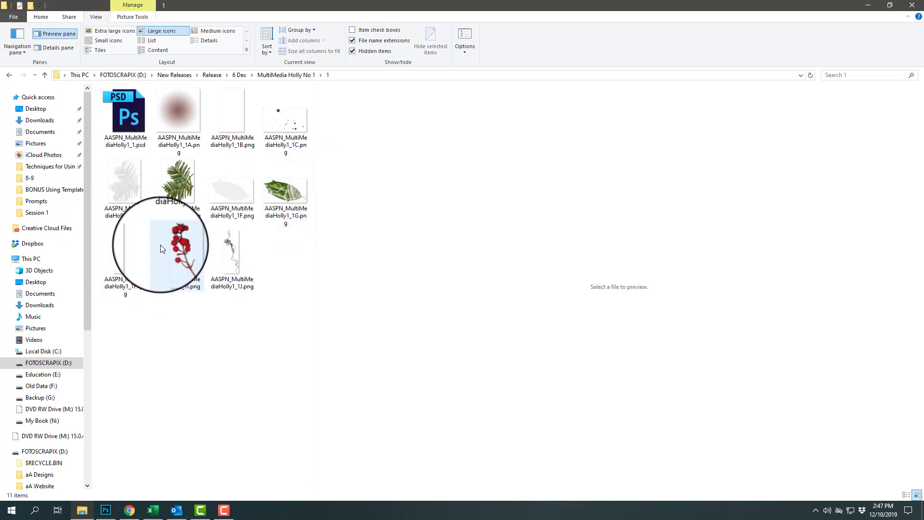
pyautogui.moveTo(288, 188)
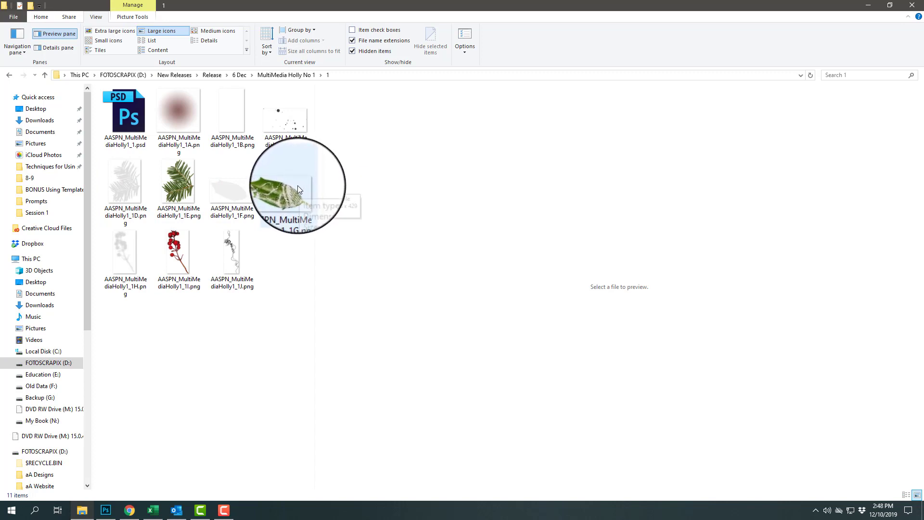
pyautogui.moveTo(266, 73)
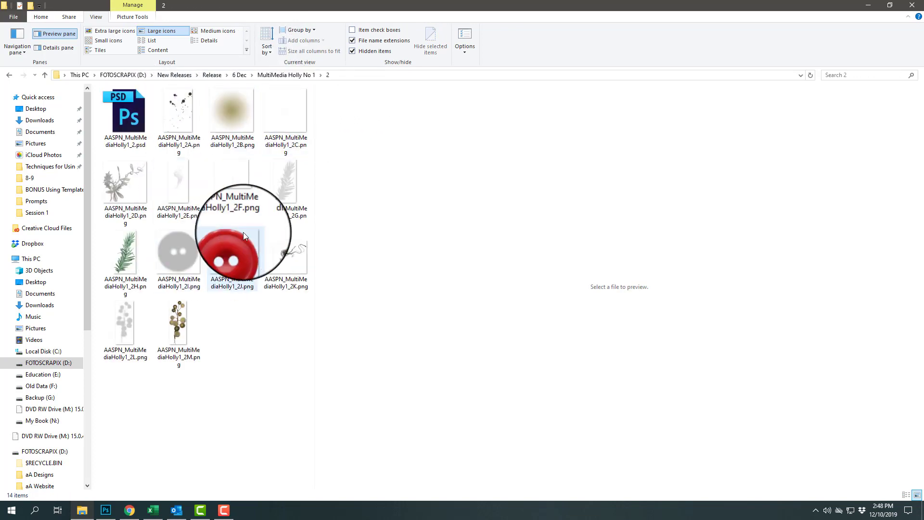
pyautogui.moveTo(300, 80)
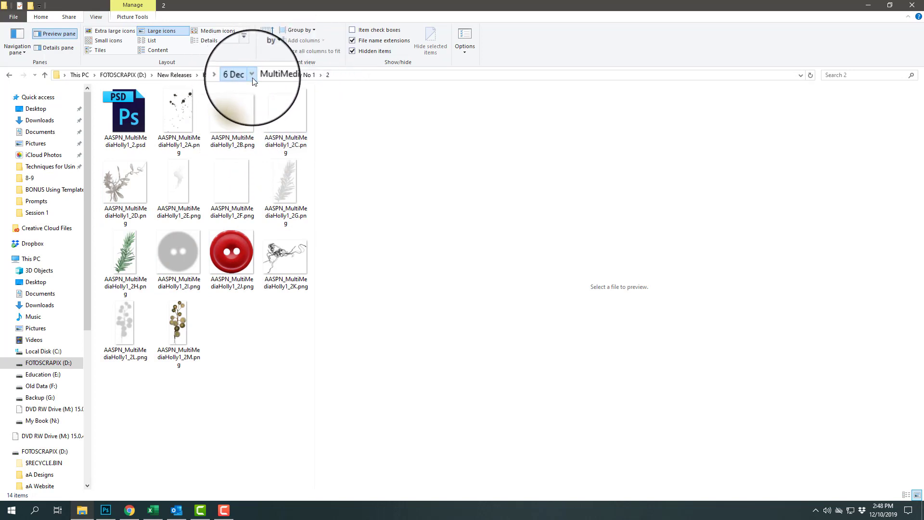
# Navigate from 6 Dec into BONUS AnnaRelease 8 December 2019 > MultiMedia > 5, then switch to Photoshop.
pyautogui.click(233, 74)
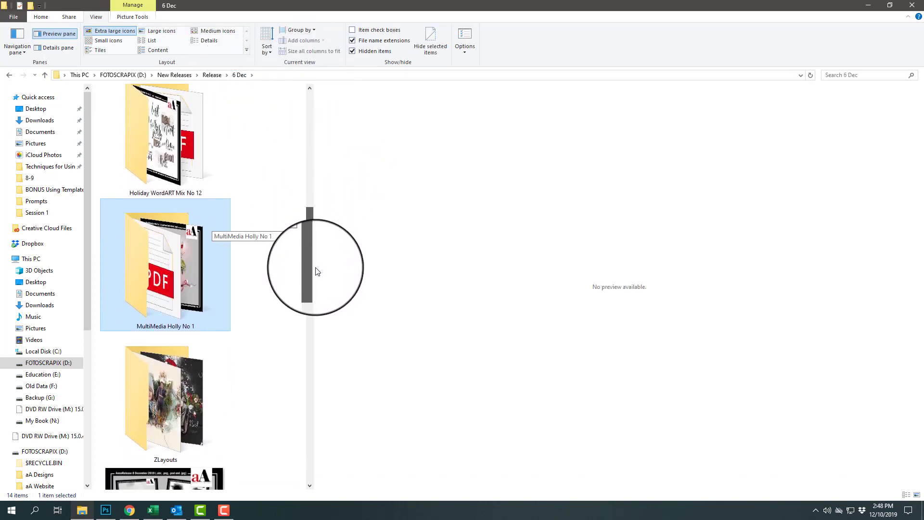
pyautogui.scroll(3)
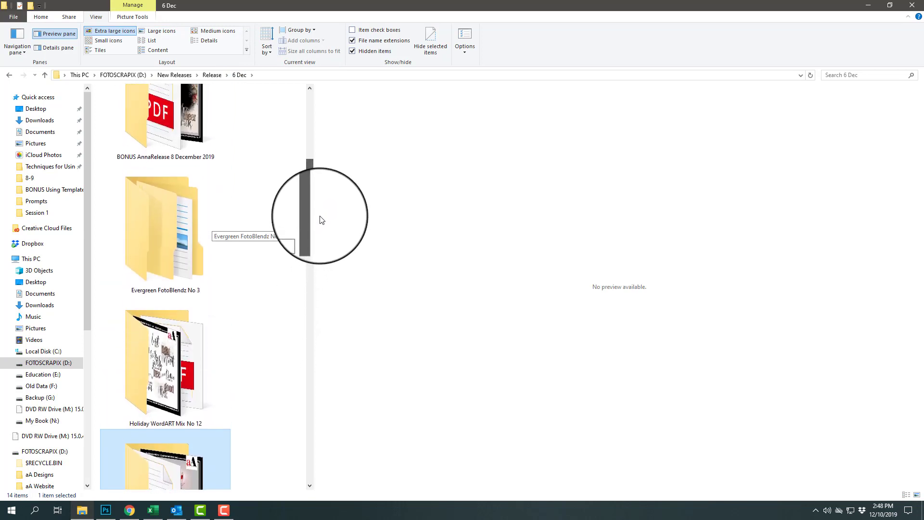
pyautogui.doubleClick(165, 117)
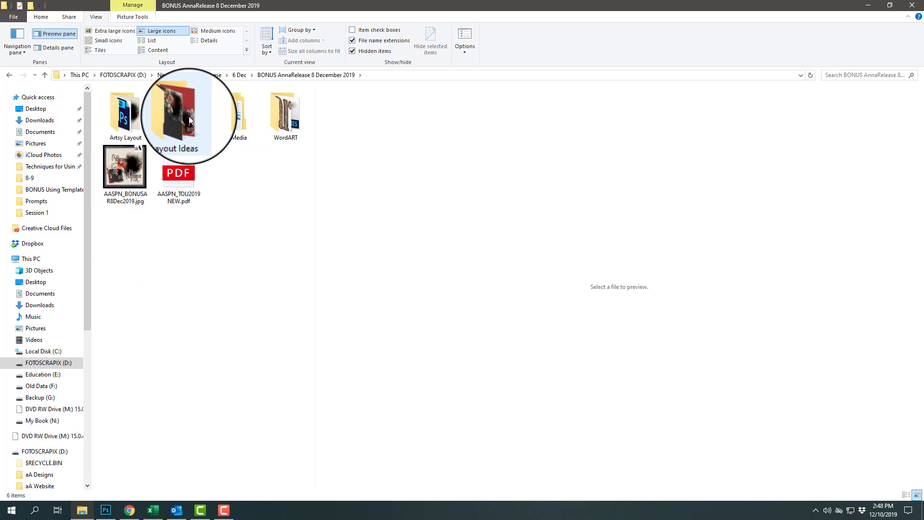
pyautogui.doubleClick(175, 114)
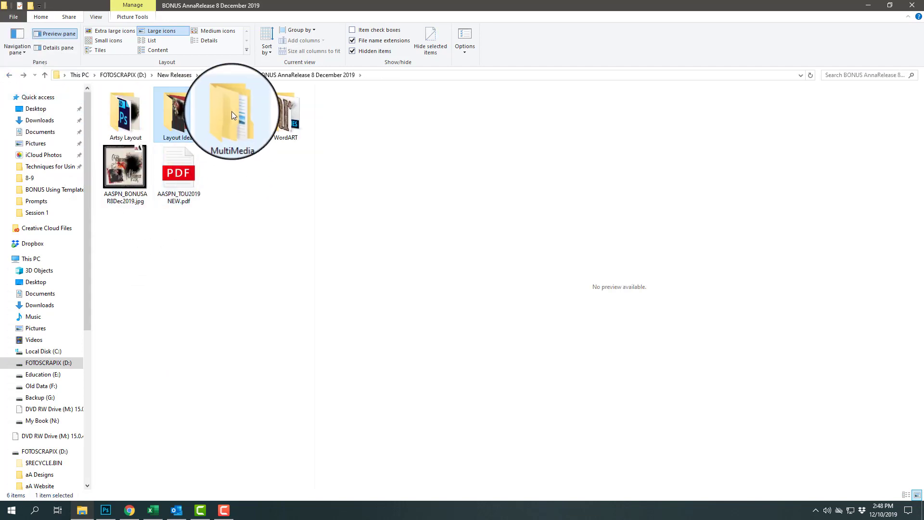
pyautogui.doubleClick(232, 115)
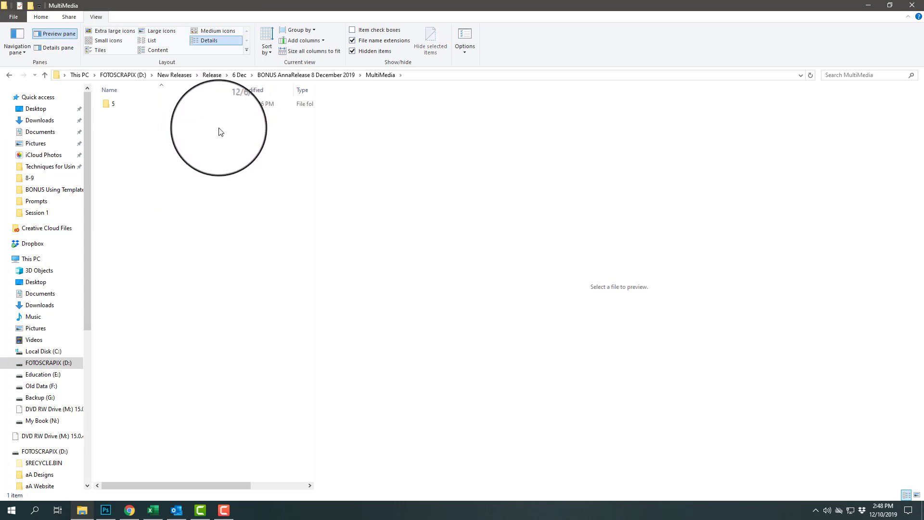
pyautogui.doubleClick(113, 104)
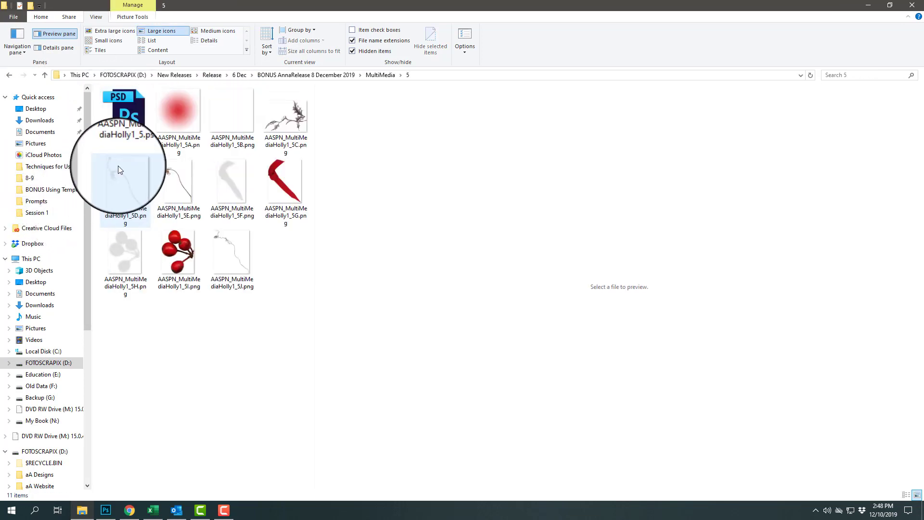
pyautogui.click(104, 510)
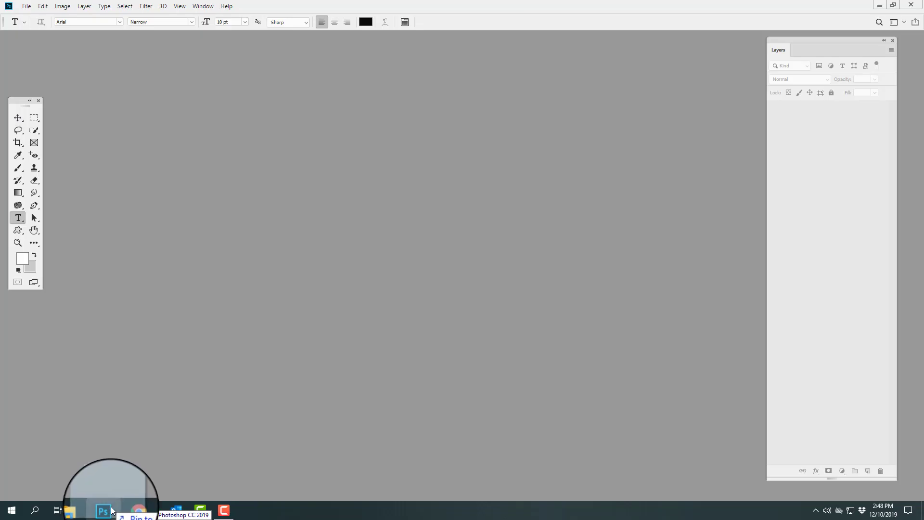
# Bring up the MultiMediaHolly1_5 PSD and apply Hue/Saturation to shift the berries to an orange-tinged red.
pyautogui.click(103, 510)
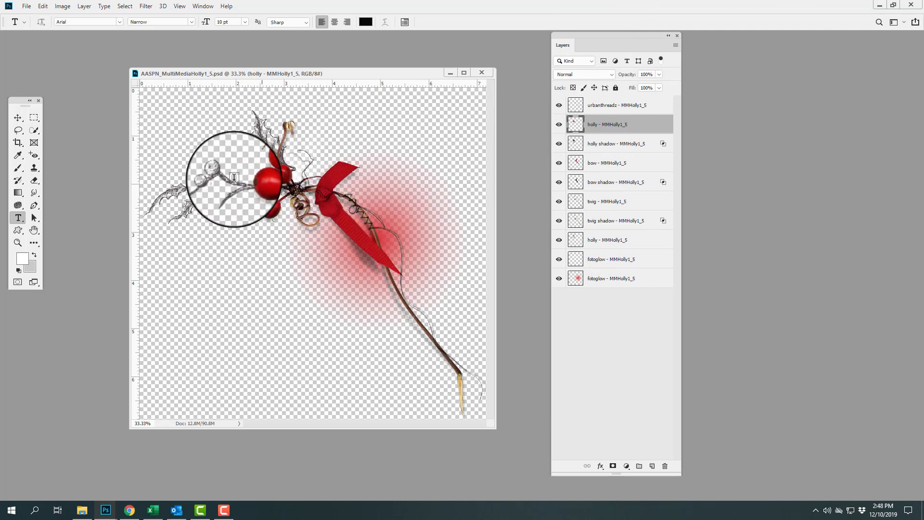
pyautogui.click(62, 5)
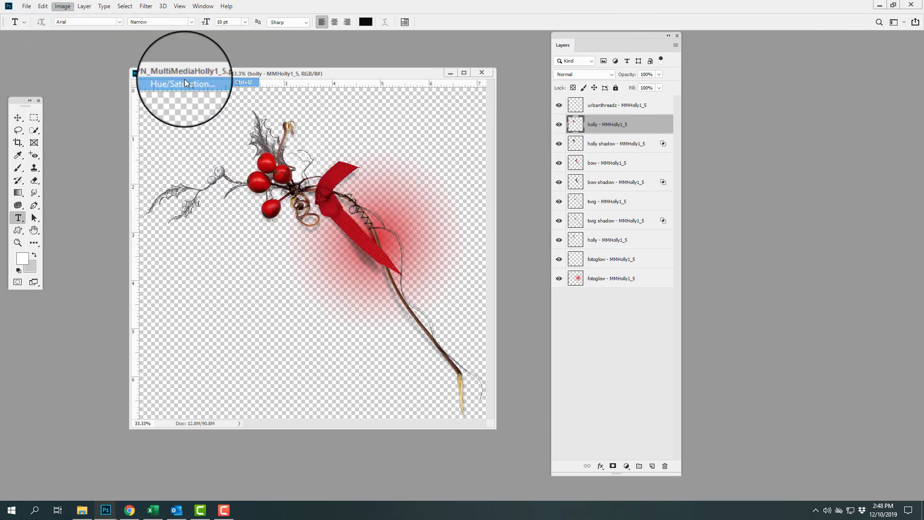
pyautogui.click(182, 83)
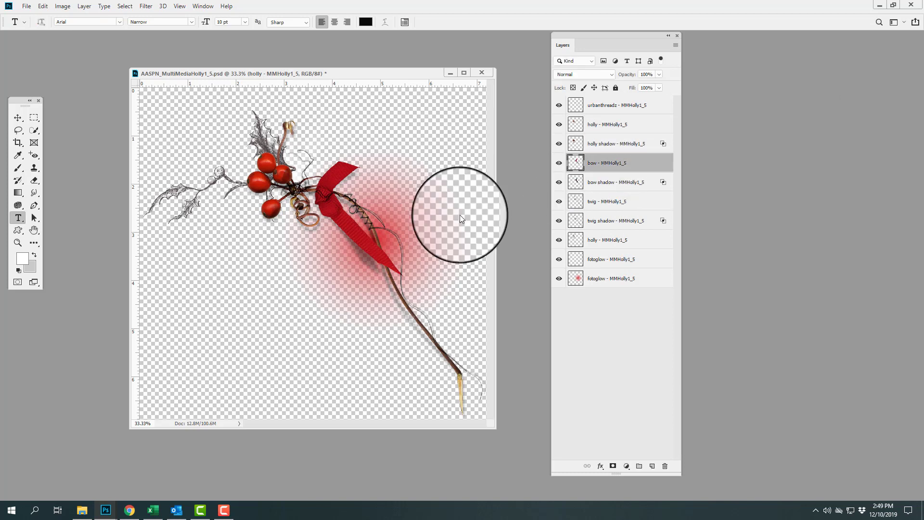
# Recolour the bow green with Hue/Saturation, close the document, and return to File Explorer.
pyautogui.click(62, 6)
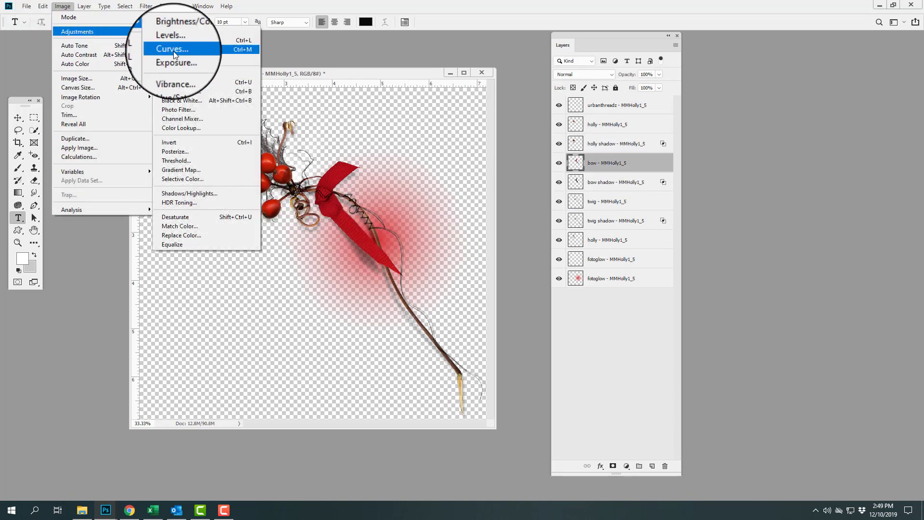
pyautogui.click(177, 92)
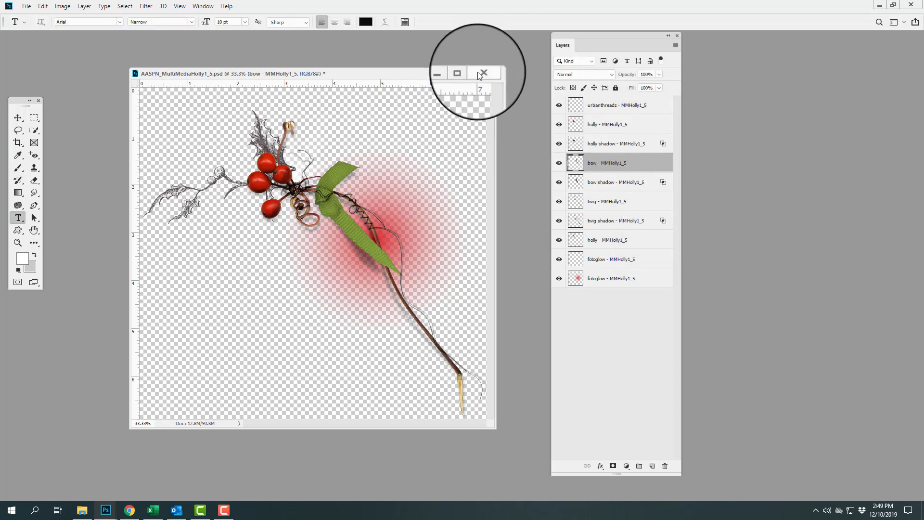
pyautogui.click(483, 72)
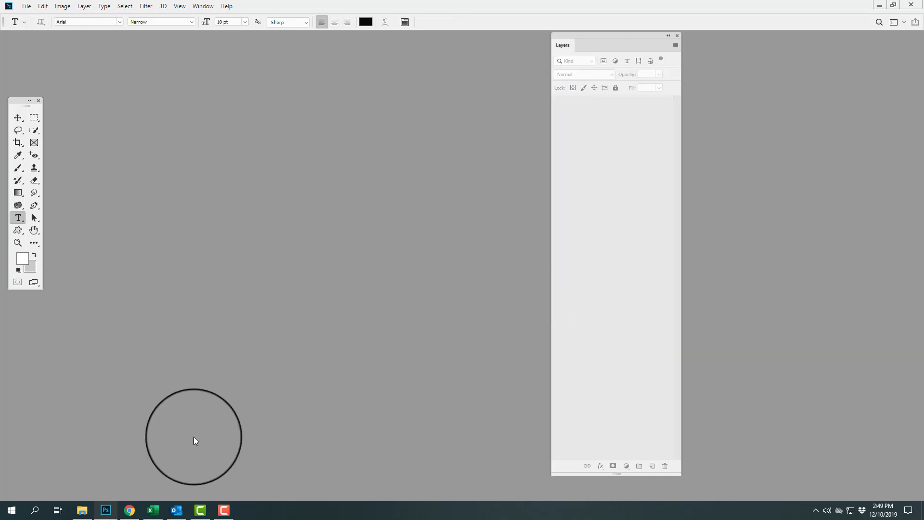
pyautogui.click(83, 510)
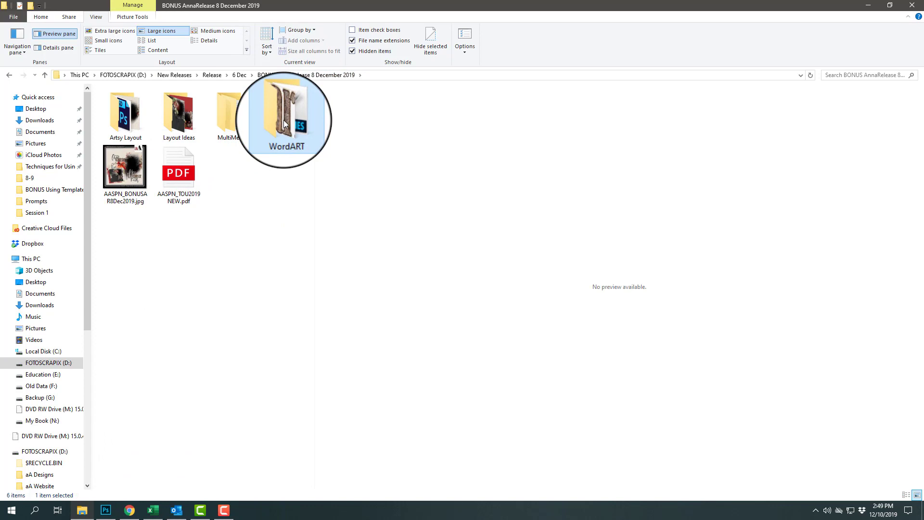
# Enter the bonus WordART folder and preview the This Magic and Good Cheer word art.
pyautogui.doubleClick(285, 117)
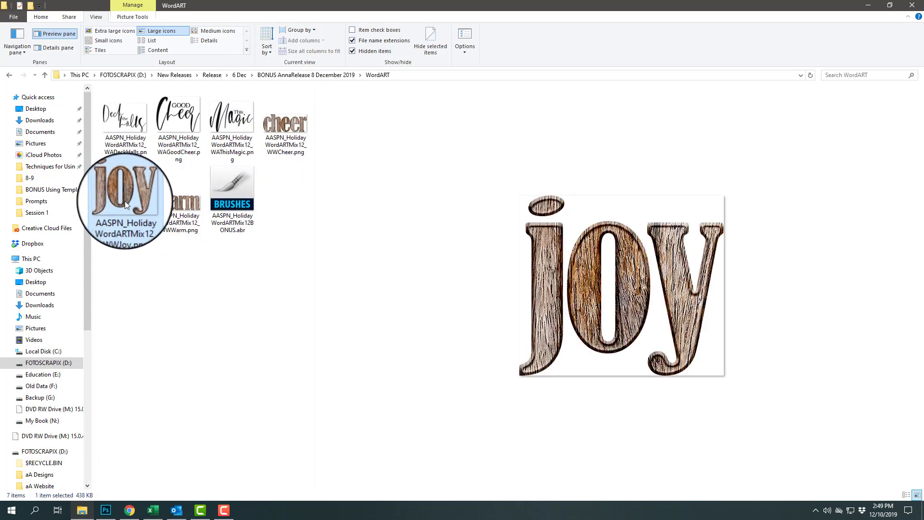
pyautogui.moveTo(687, 243)
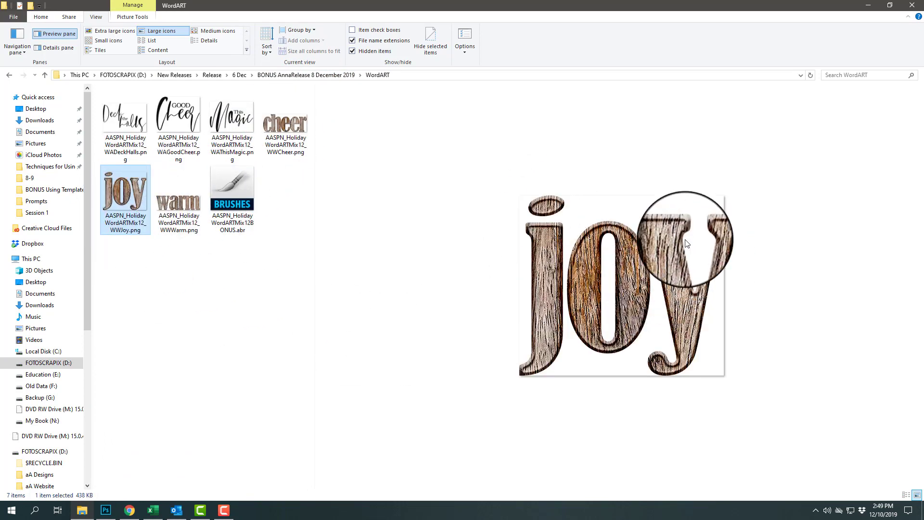
pyautogui.click(231, 113)
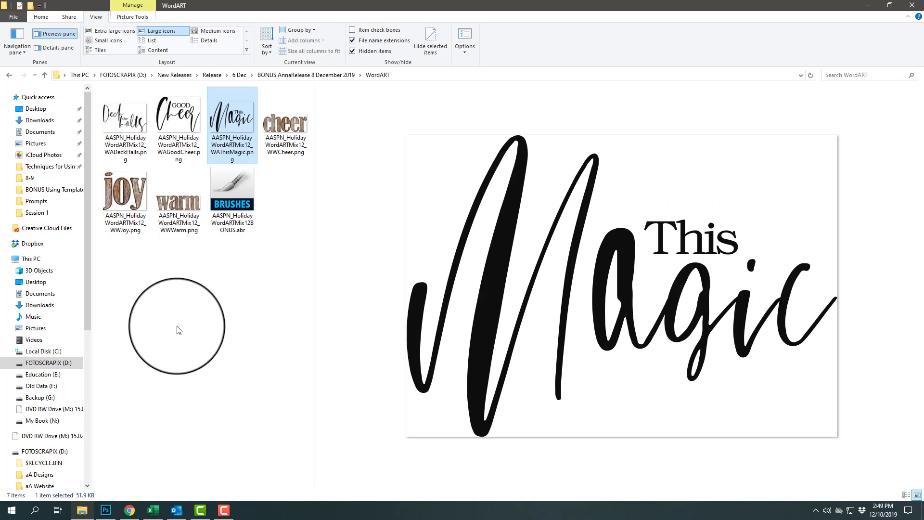
pyautogui.moveTo(178, 114)
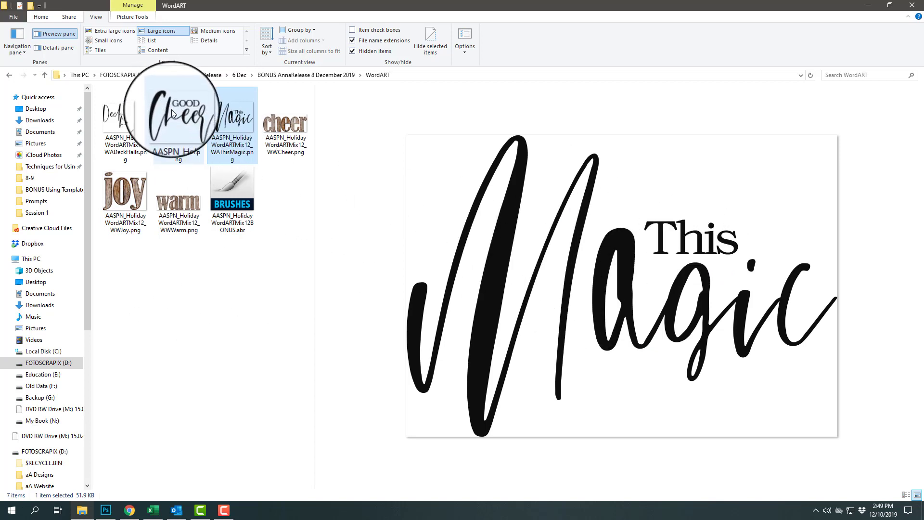
pyautogui.click(177, 114)
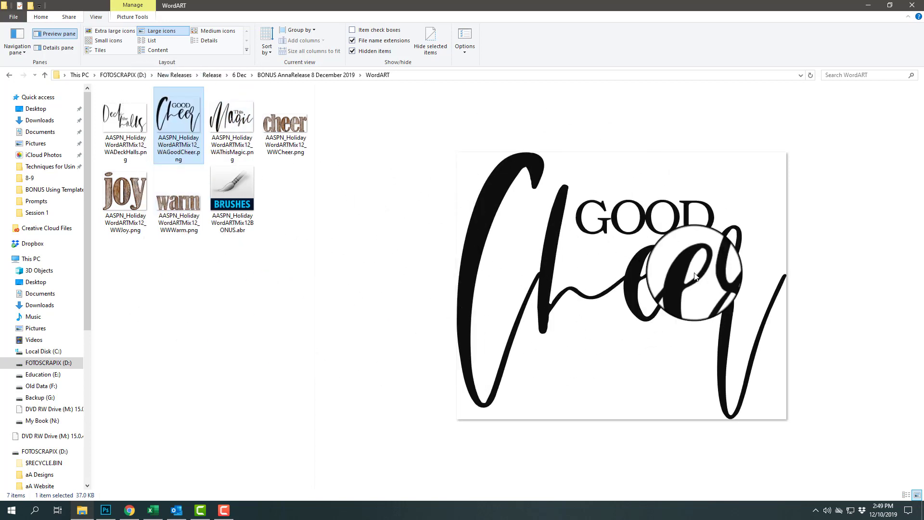
pyautogui.moveTo(763, 272)
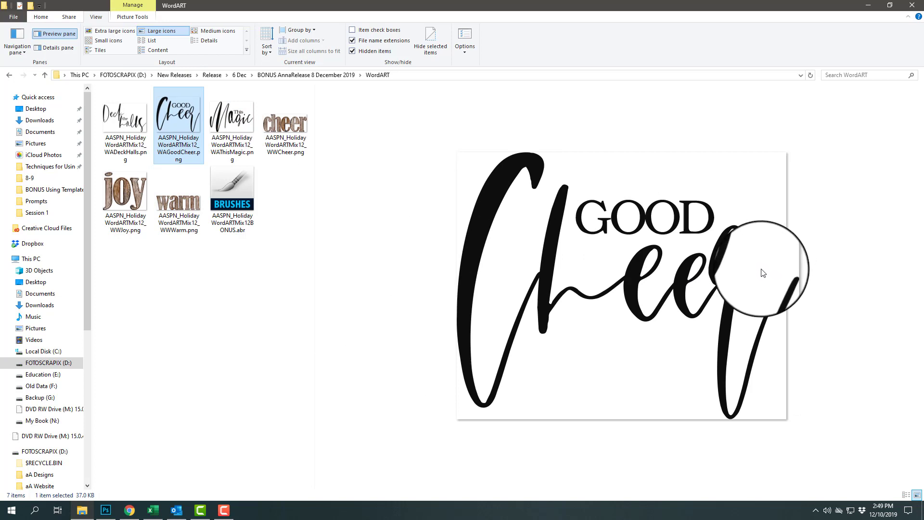
pyautogui.moveTo(761, 277)
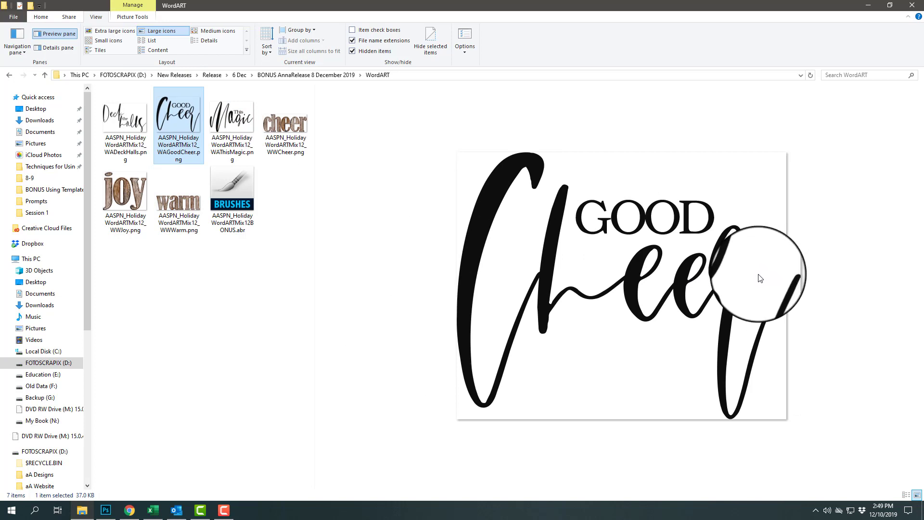
pyautogui.moveTo(229, 85)
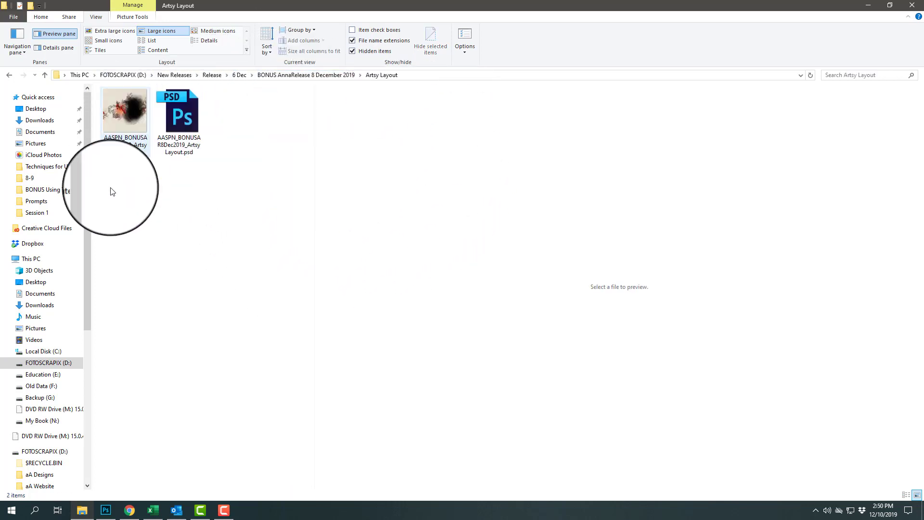
# Bring up the layered ArtsyLayout PSD with its Trim the Tree Light design in Photoshop.
pyautogui.click(178, 111)
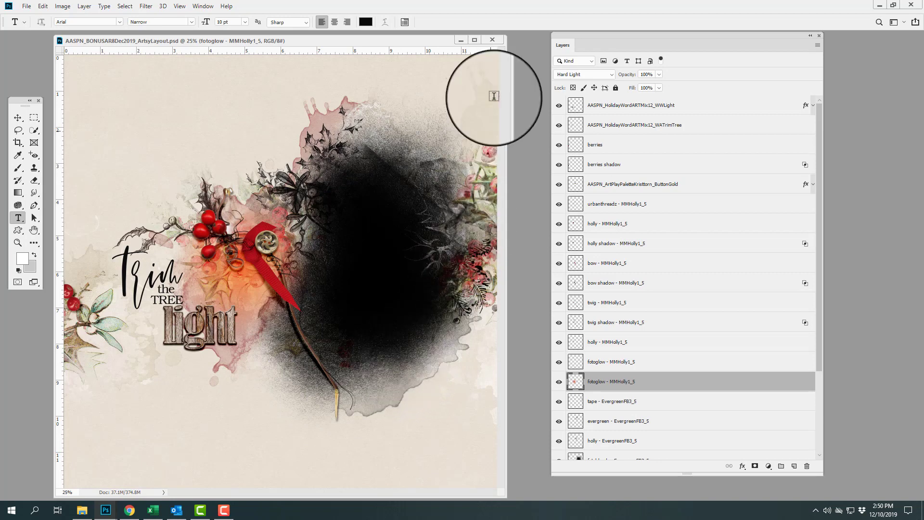
pyautogui.moveTo(500, 50)
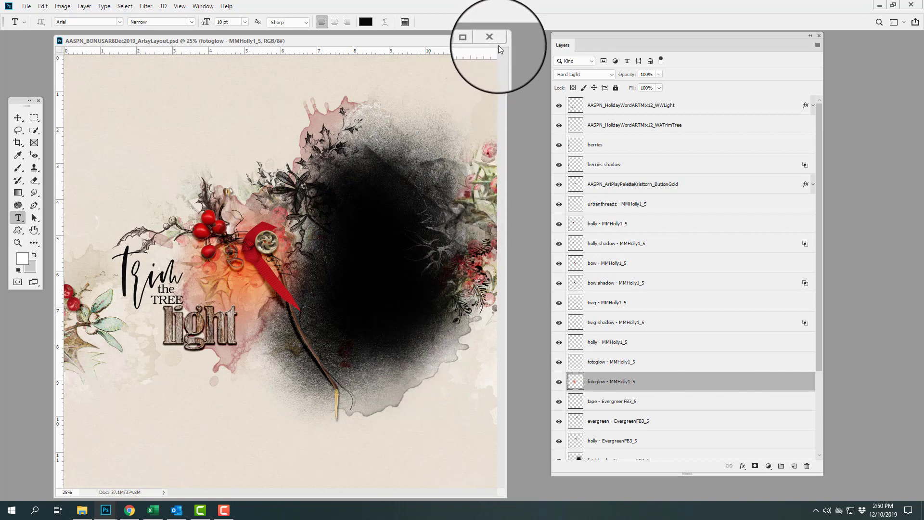
# Close the ArtsyLayout document and navigate from 6 Dec into the ZLayouts folder of eleven layouts.
pyautogui.click(489, 37)
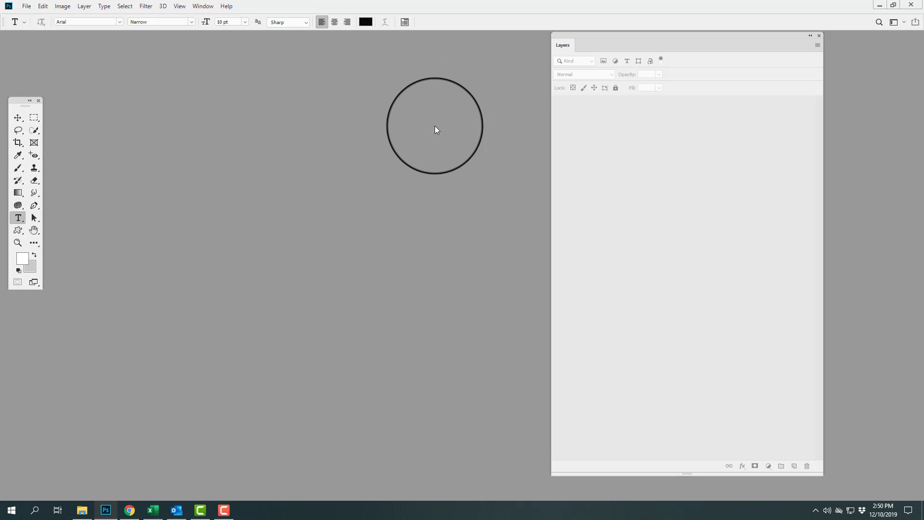
pyautogui.click(82, 510)
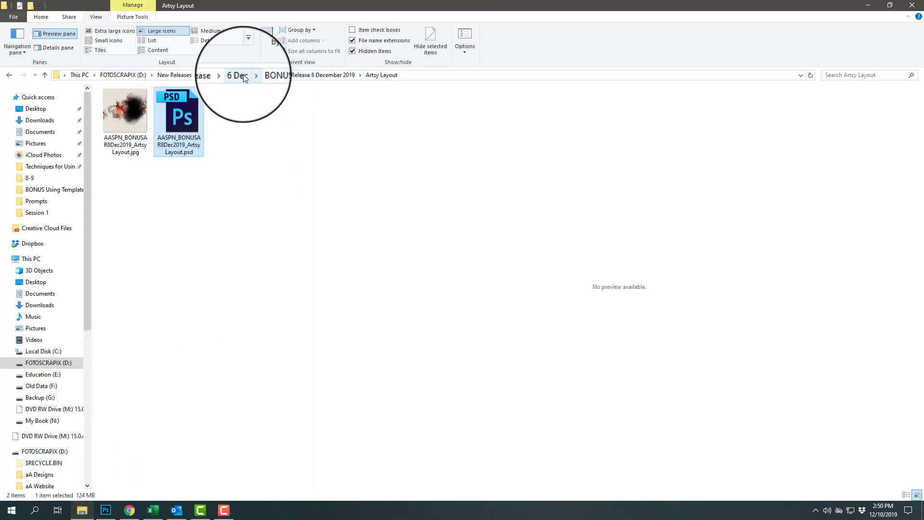
pyautogui.click(234, 75)
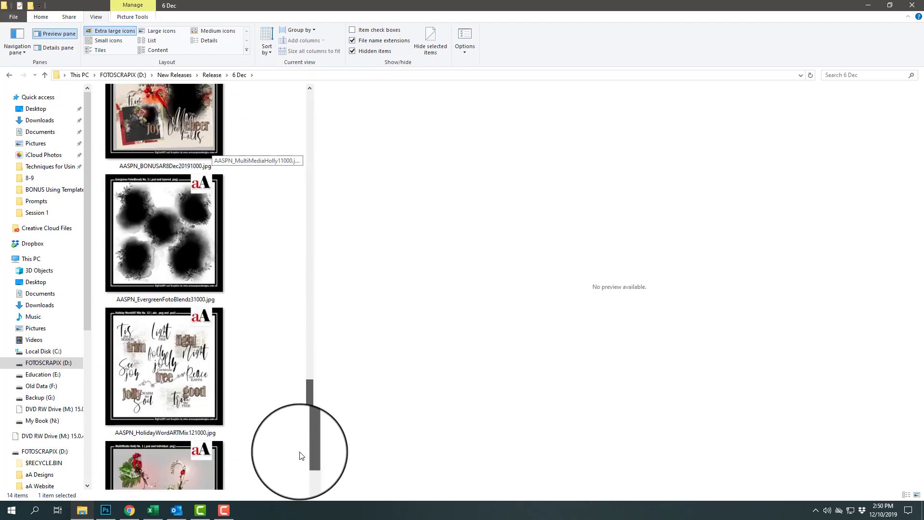
pyautogui.scroll(3)
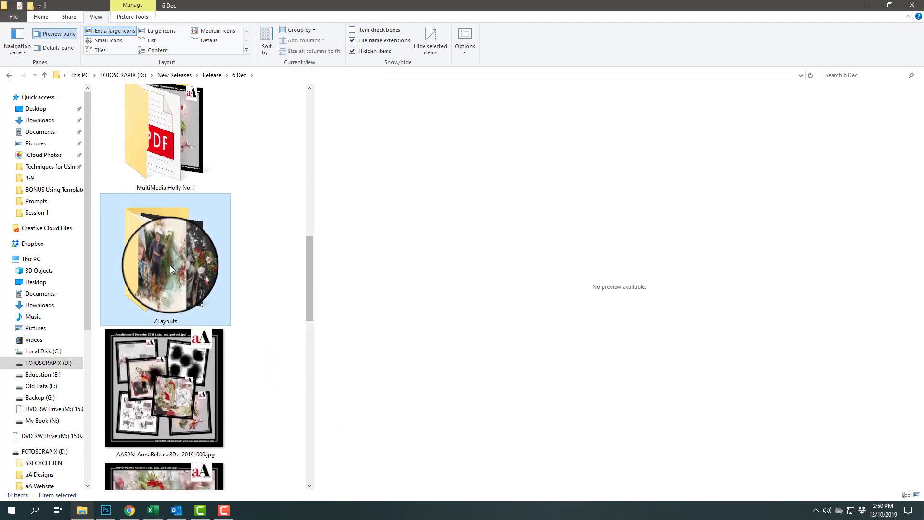
pyautogui.doubleClick(166, 260)
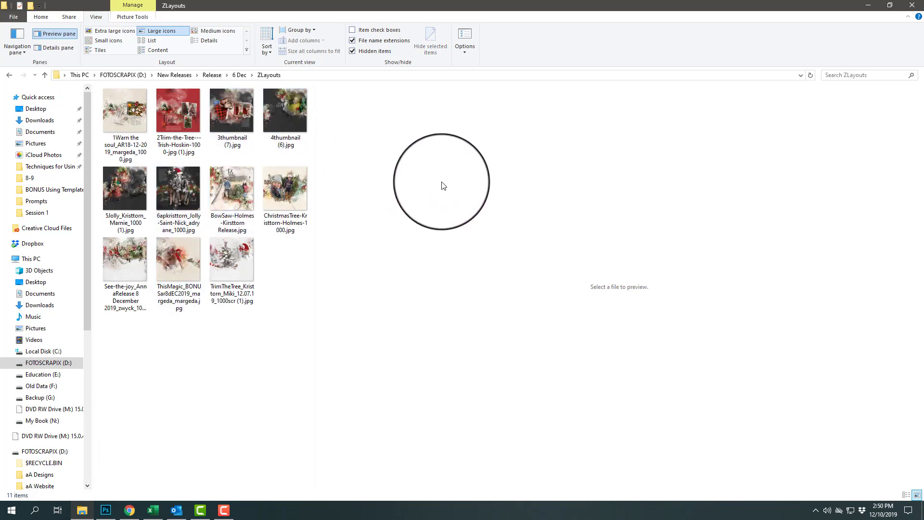
# Preview the first sample, the Warm the Soul cookie layout, in the preview pane.
pyautogui.click(124, 109)
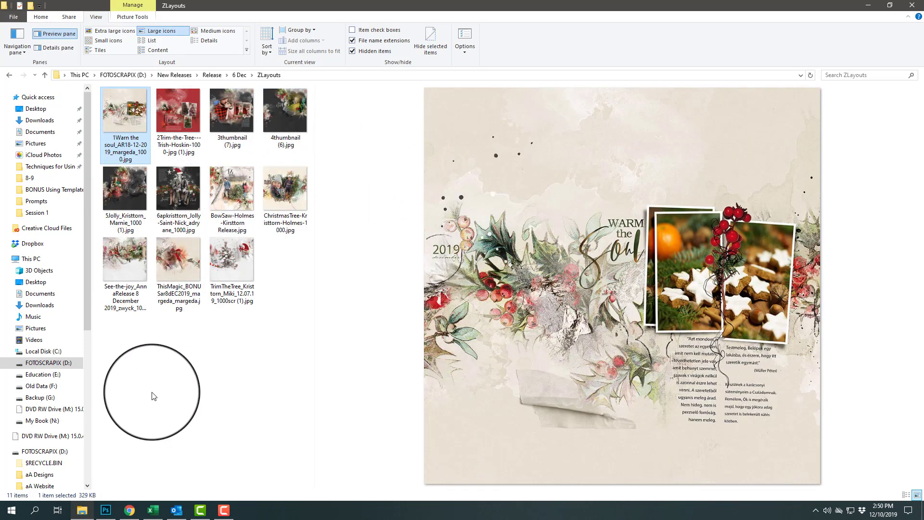
pyautogui.moveTo(246, 351)
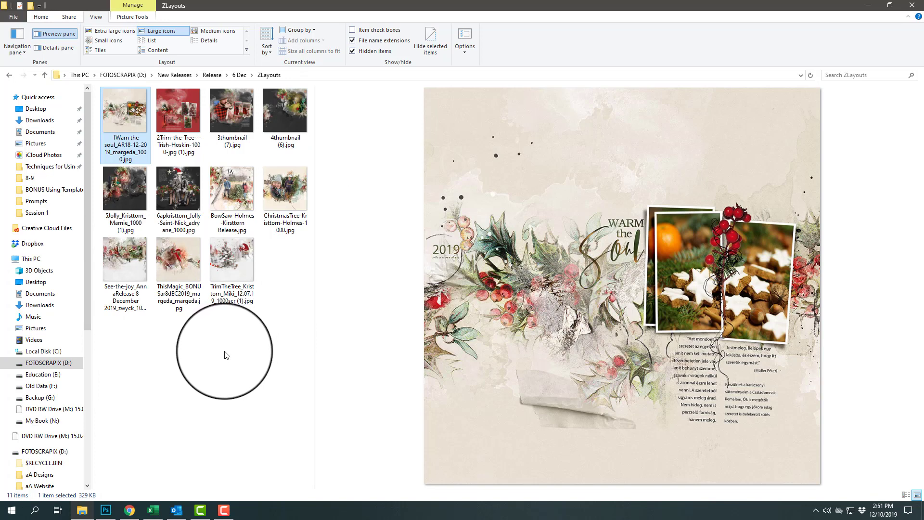
pyautogui.moveTo(633, 139)
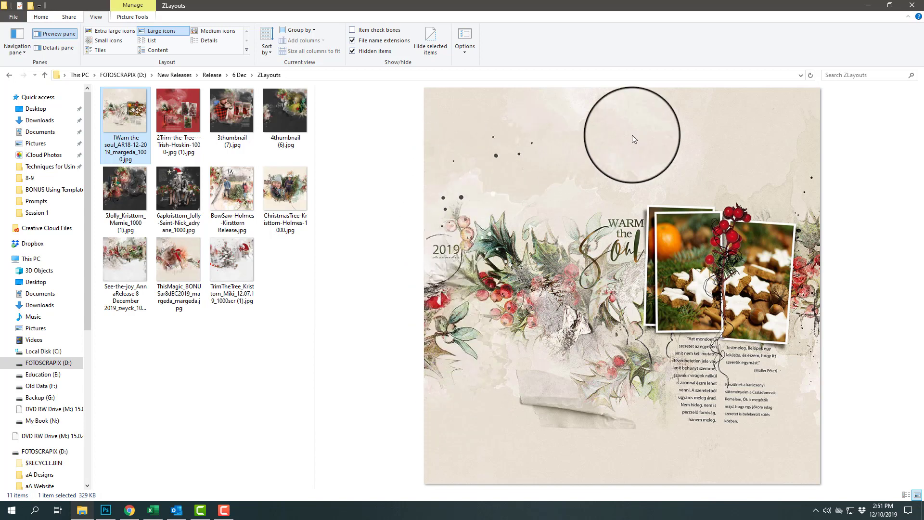
pyautogui.moveTo(760, 263)
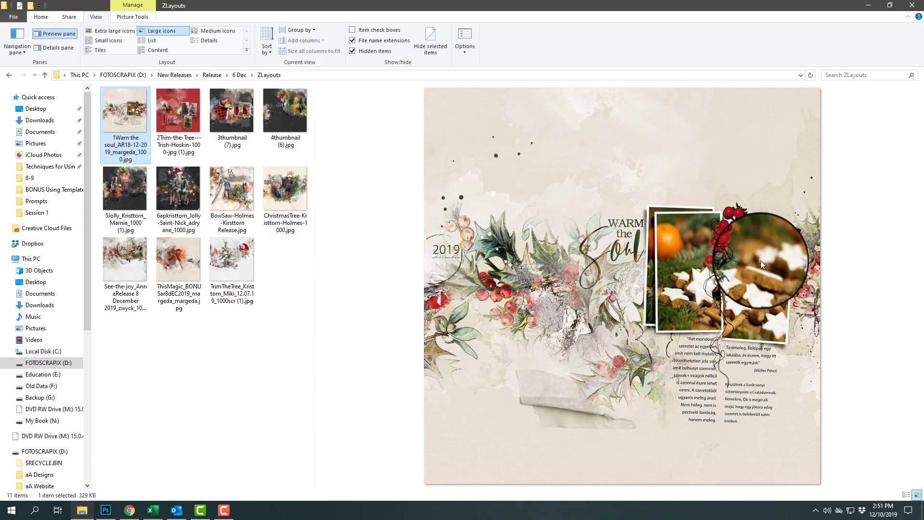
pyautogui.moveTo(585, 298)
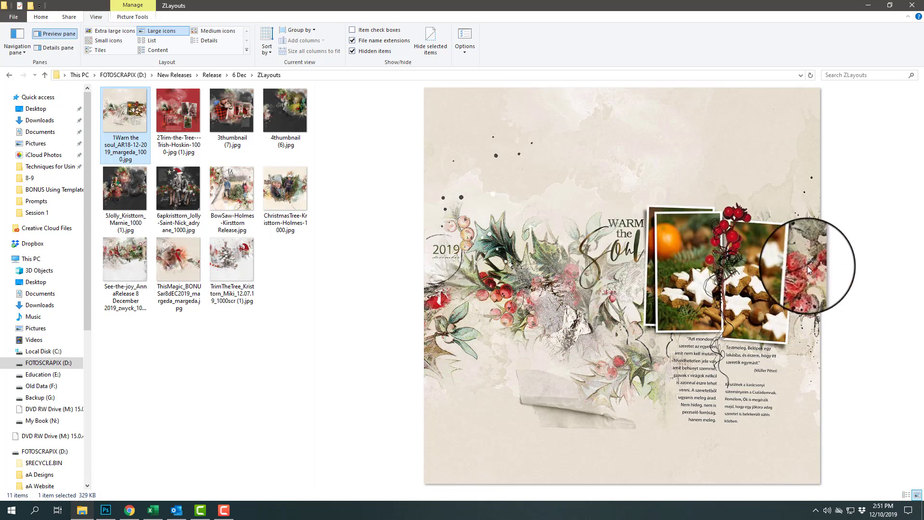
pyautogui.moveTo(652, 277)
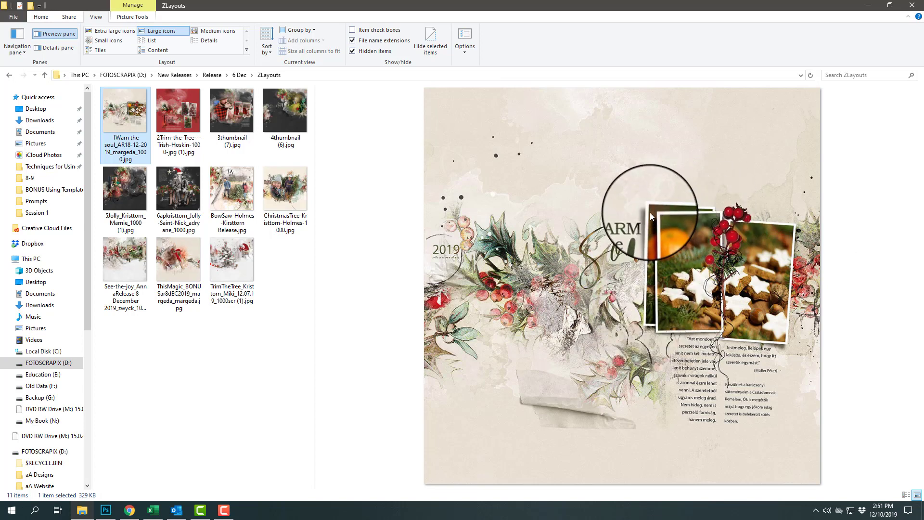
pyautogui.moveTo(642, 283)
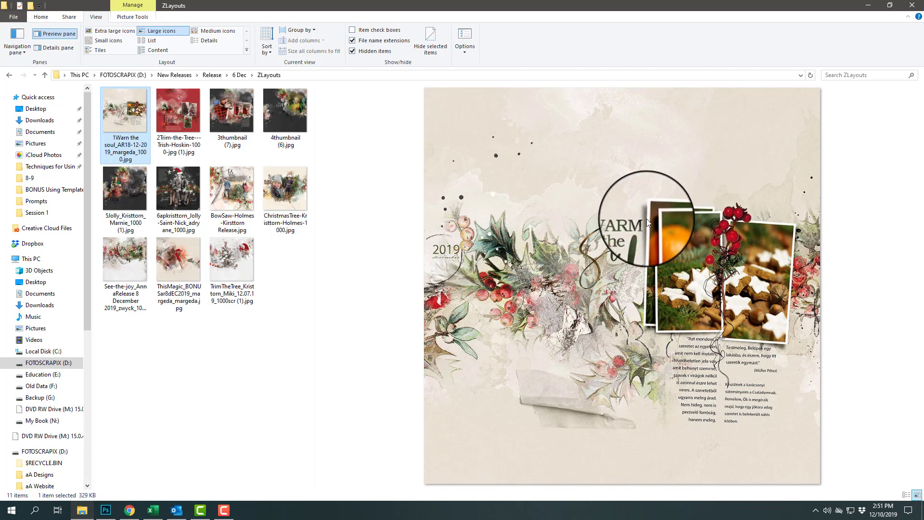
pyautogui.moveTo(736, 219)
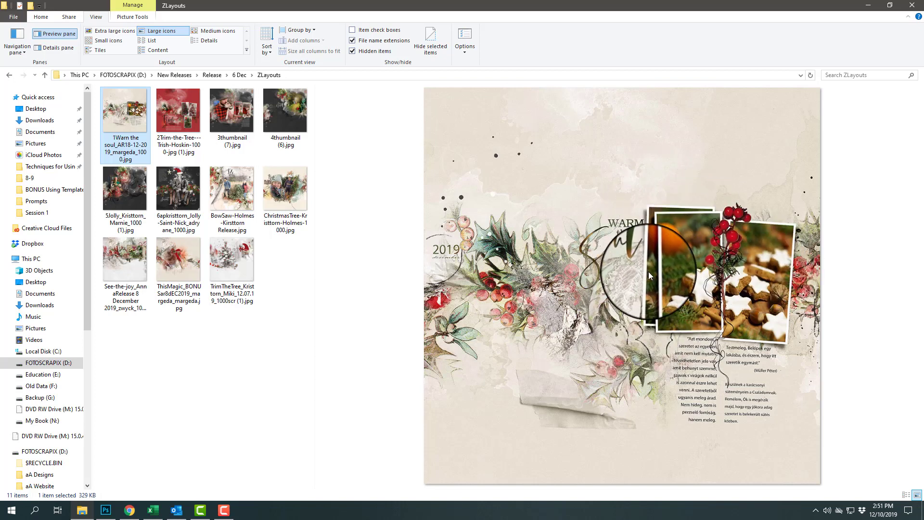
pyautogui.moveTo(652, 234)
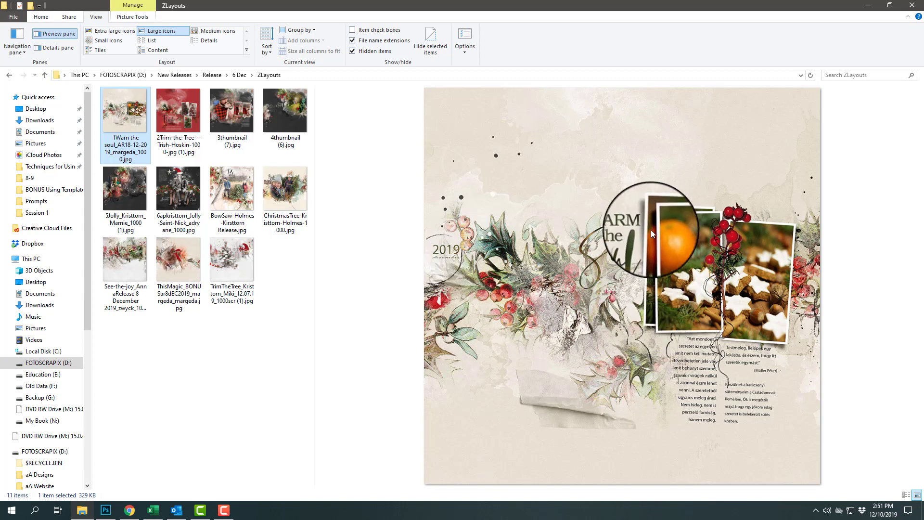
pyautogui.moveTo(659, 233)
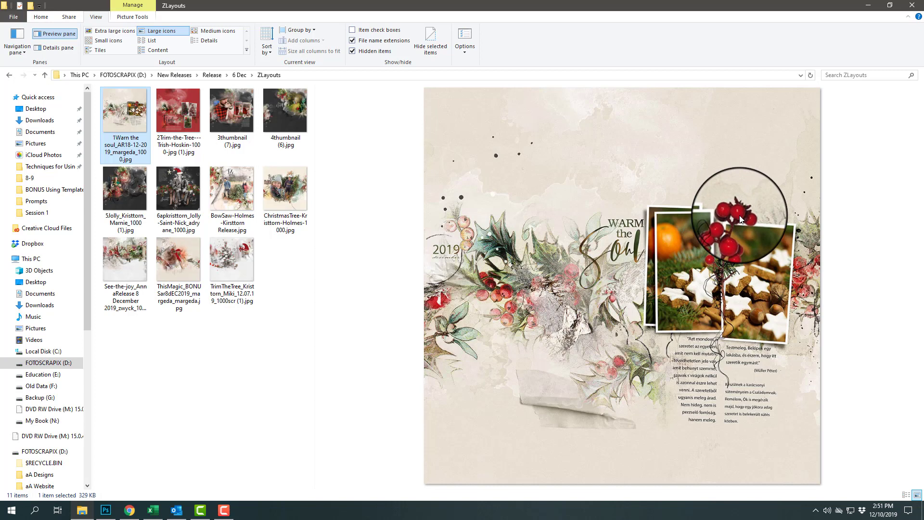
pyautogui.moveTo(719, 331)
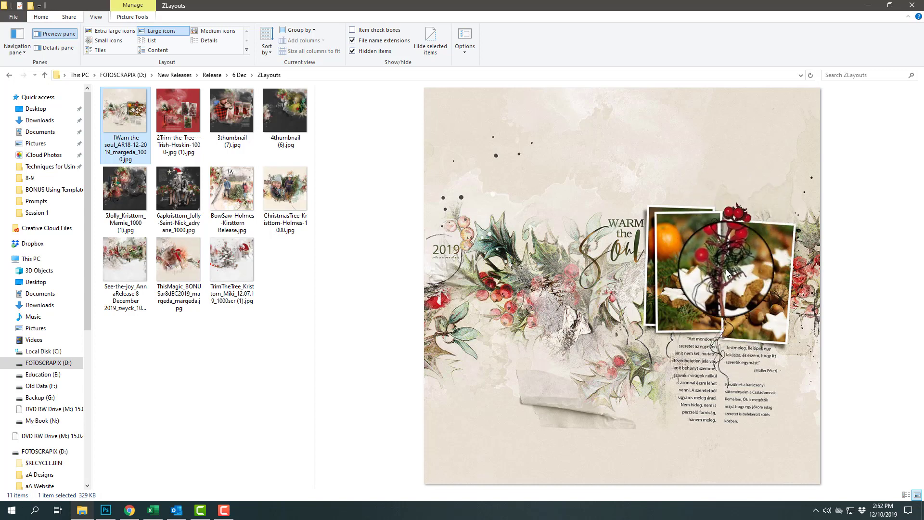
pyautogui.moveTo(695, 286)
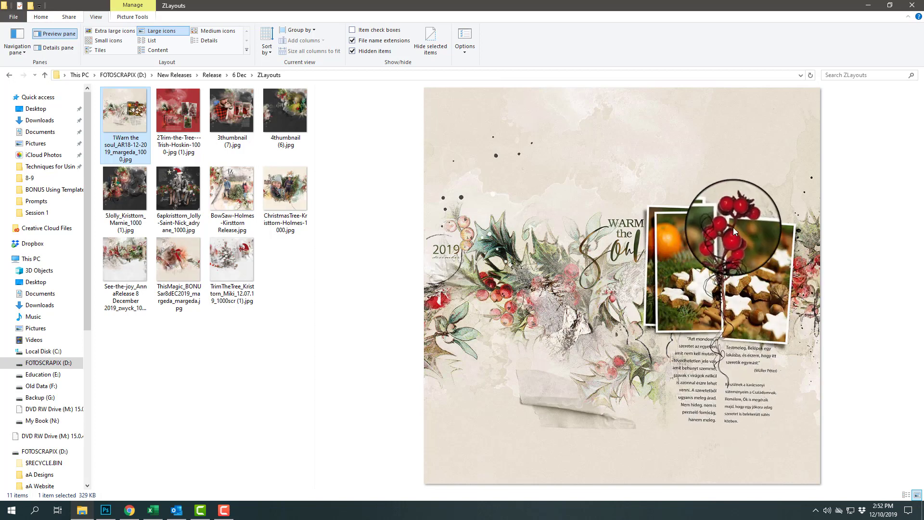
pyautogui.moveTo(778, 376)
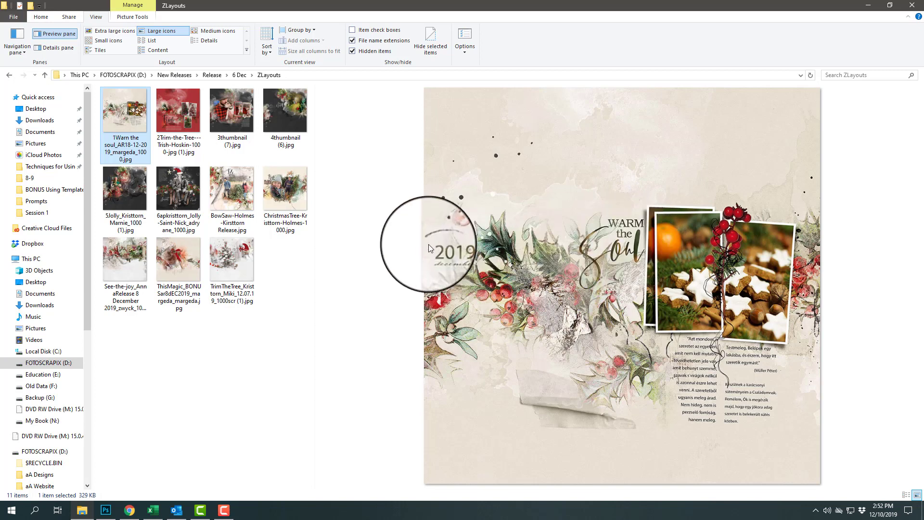
pyautogui.moveTo(439, 251)
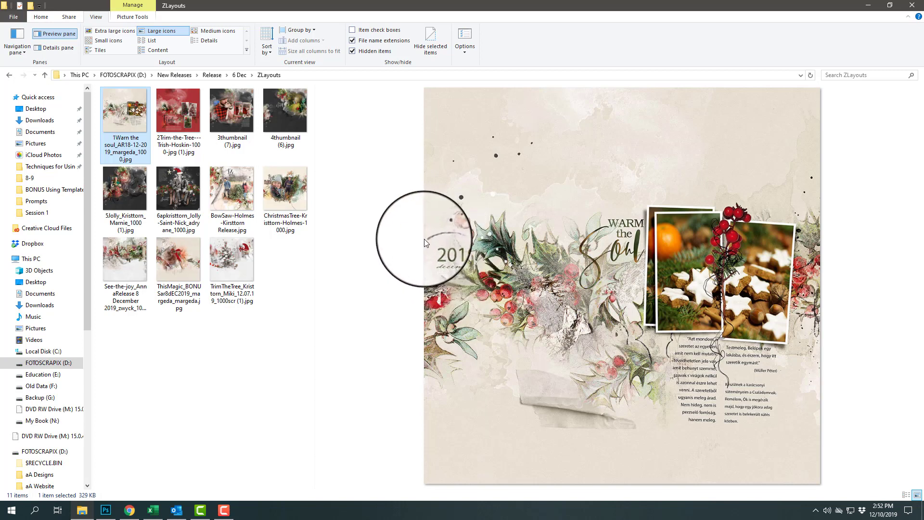
pyautogui.moveTo(446, 230)
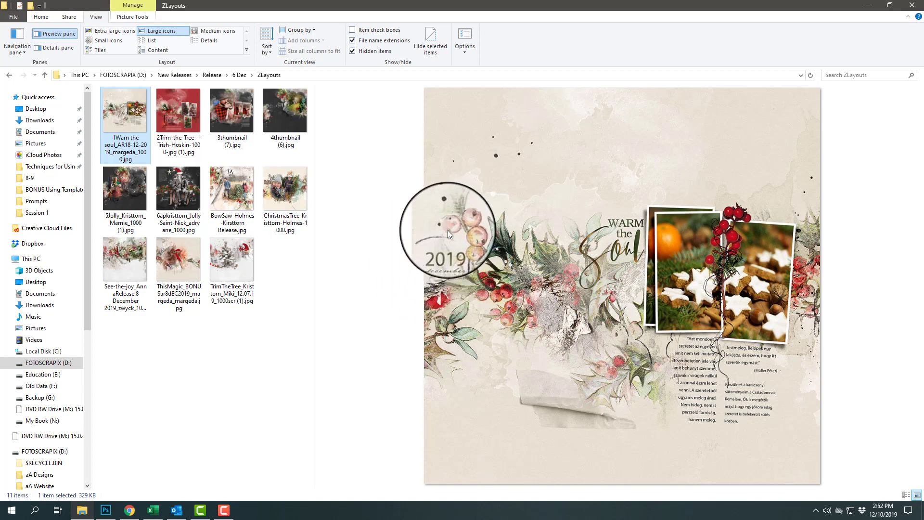
pyautogui.moveTo(429, 285)
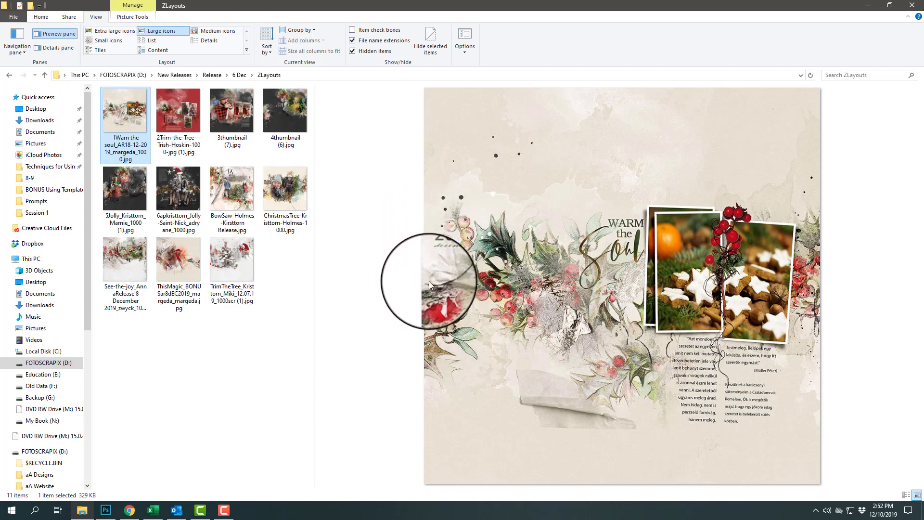
pyautogui.moveTo(456, 293)
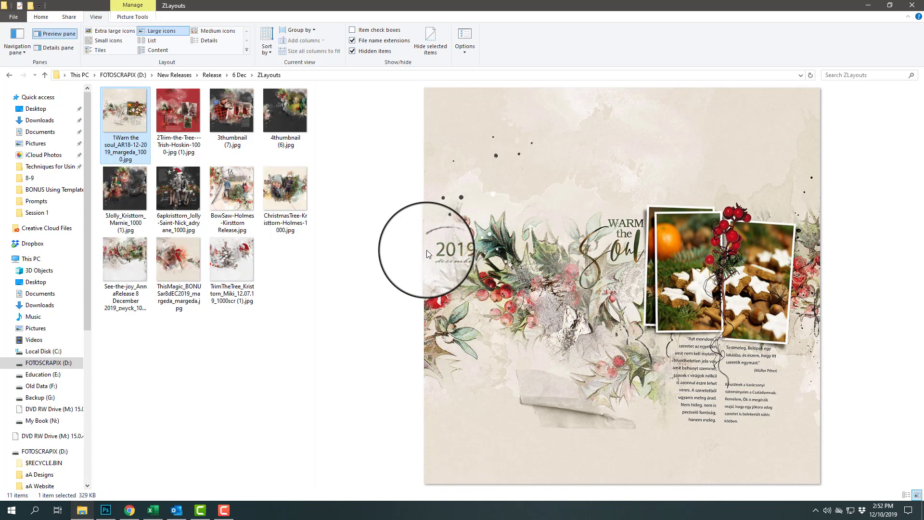
# Preview the red Trim the Tree layout, briefly revisiting Warm the Soul before returning to it.
pyautogui.click(178, 109)
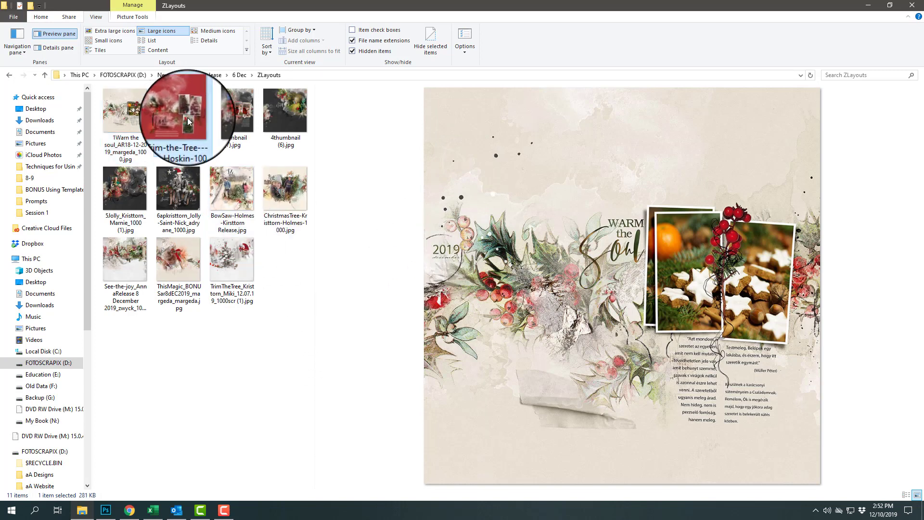
pyautogui.click(179, 110)
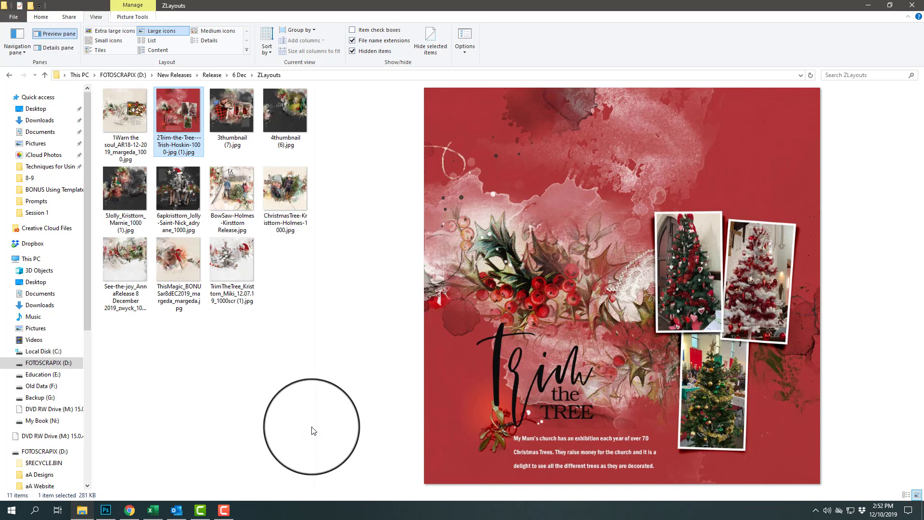
pyautogui.moveTo(472, 361)
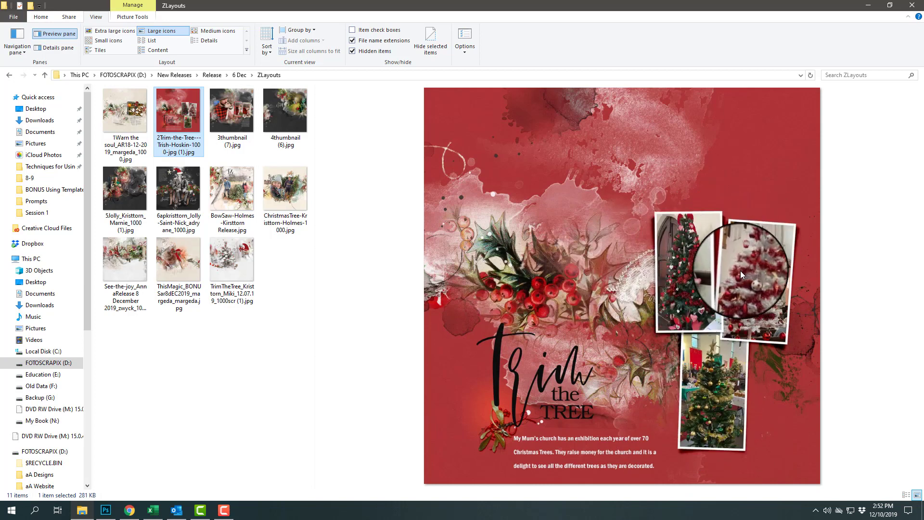
pyautogui.click(124, 108)
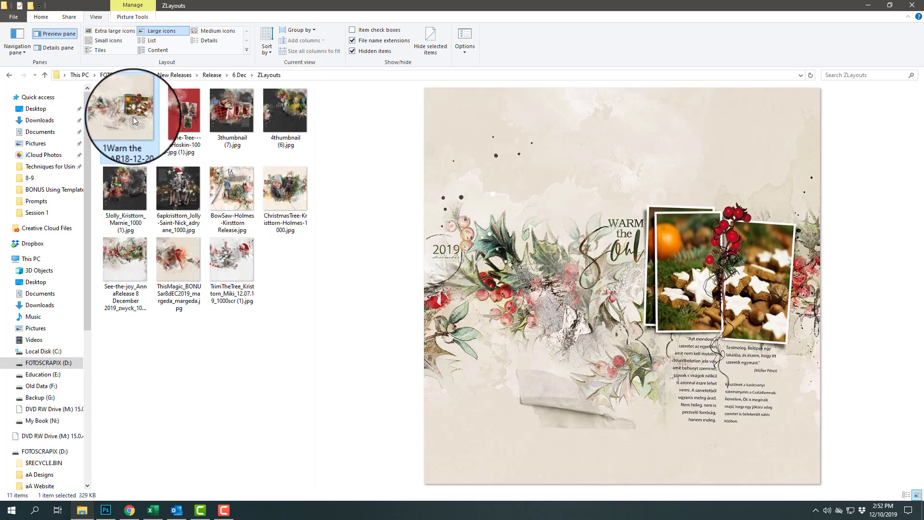
pyautogui.click(179, 110)
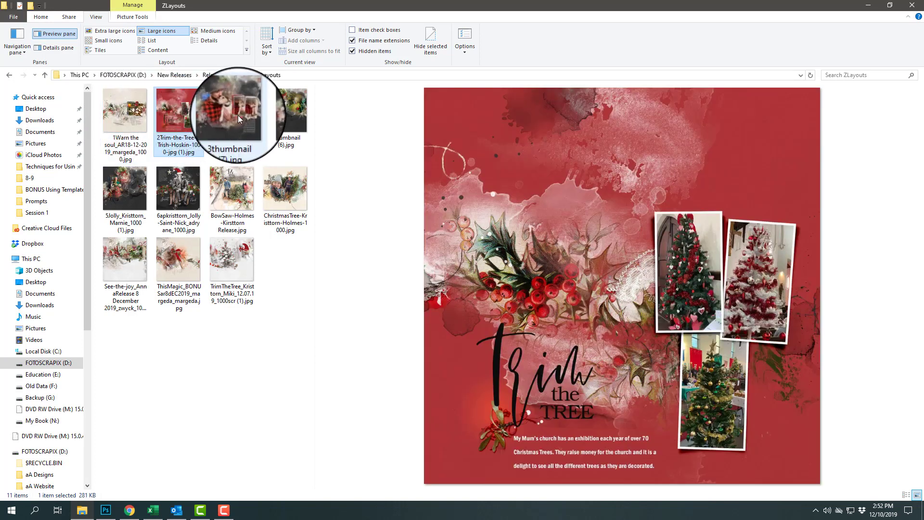
# Preview 3thumbnail (7).jpg, the See the Joy man-and-dog layout, after a glance at Warm the Soul.
pyautogui.click(232, 110)
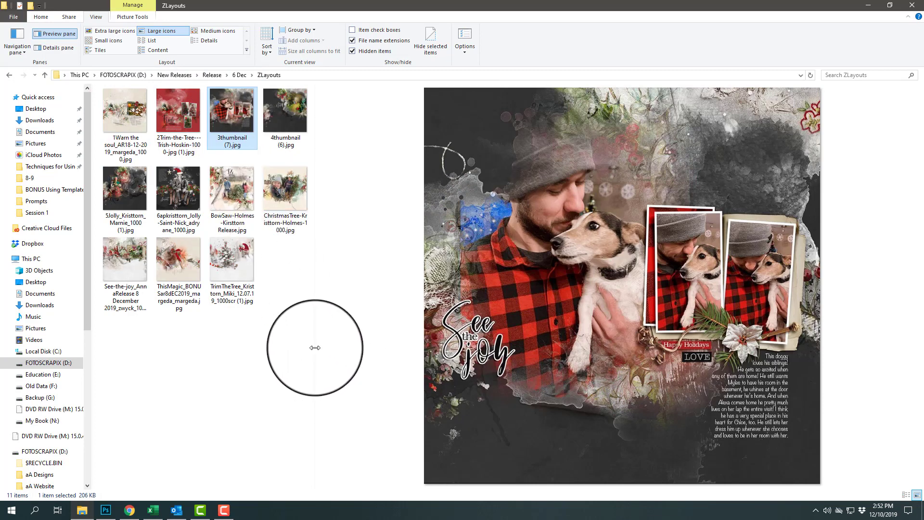
pyautogui.moveTo(733, 121)
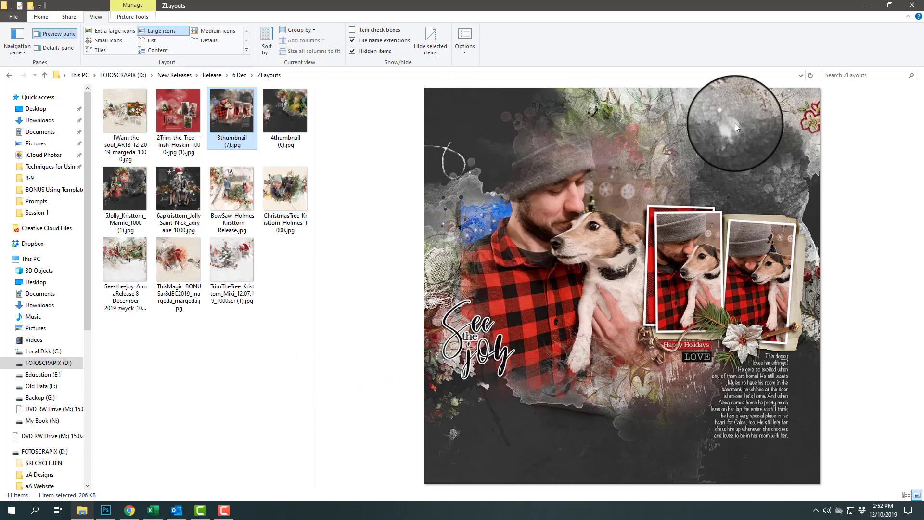
pyautogui.moveTo(581, 439)
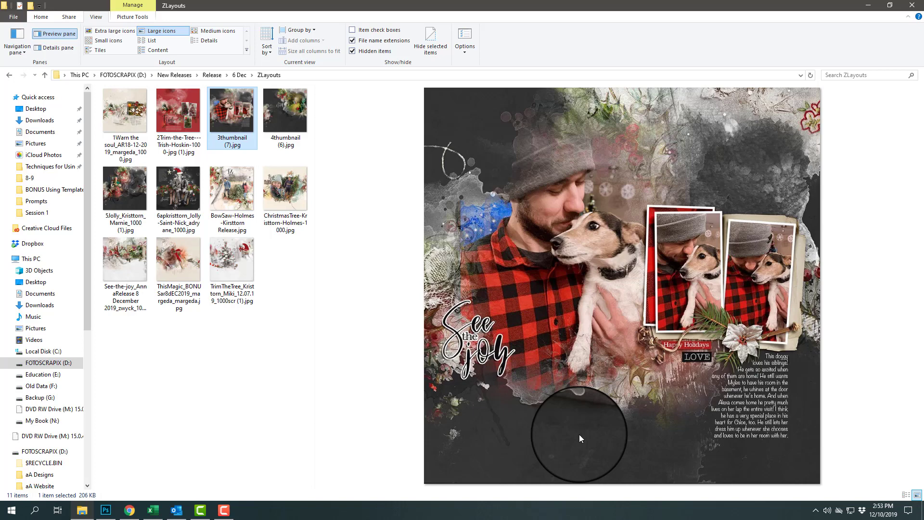
pyautogui.moveTo(569, 134)
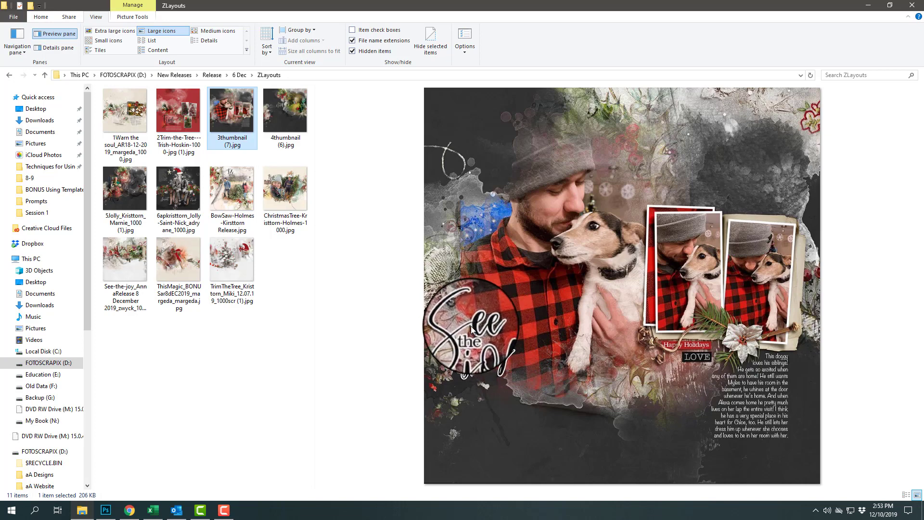
pyautogui.click(124, 110)
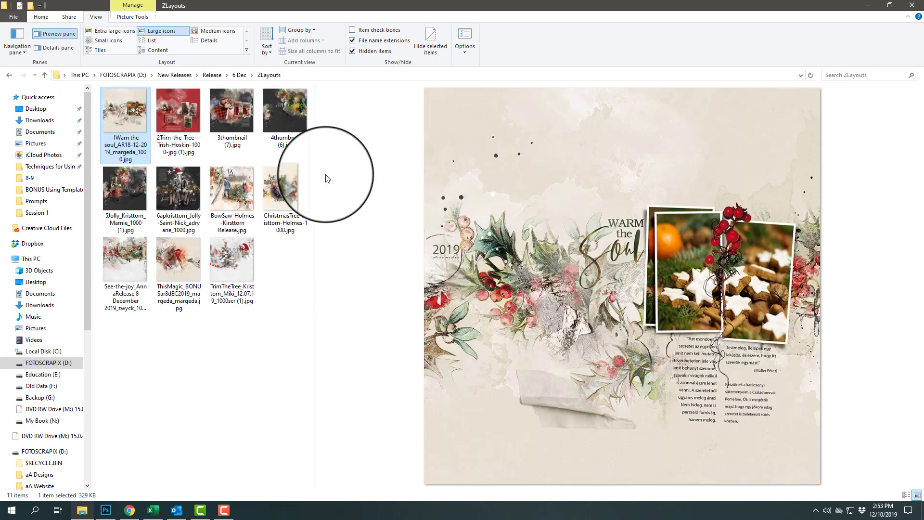
pyautogui.click(231, 110)
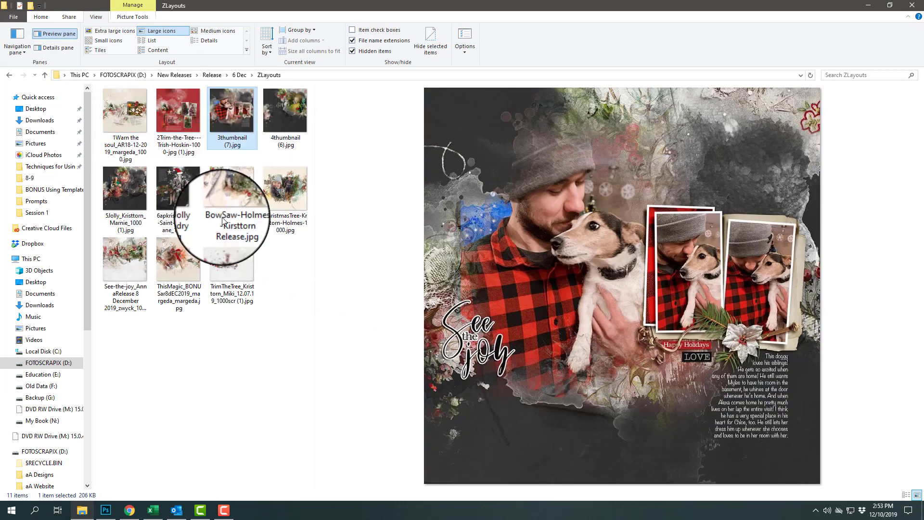
pyautogui.moveTo(396, 305)
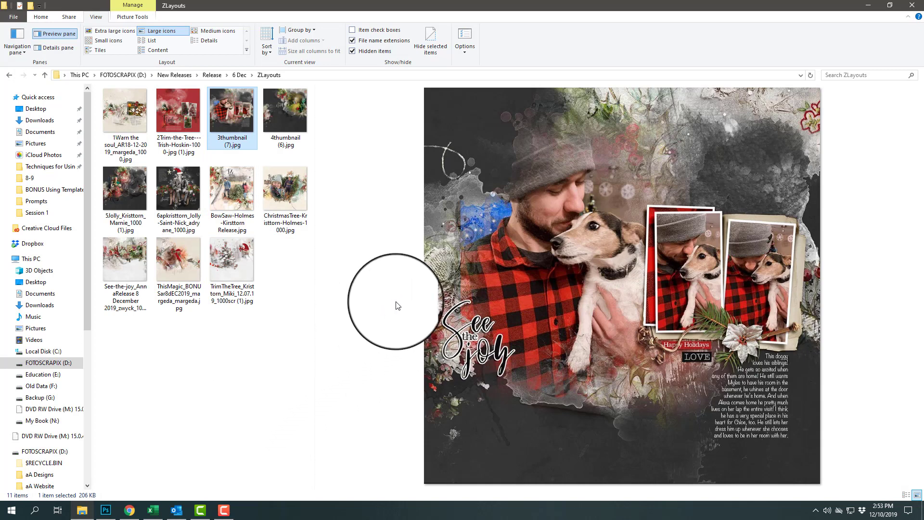
pyautogui.moveTo(638, 259)
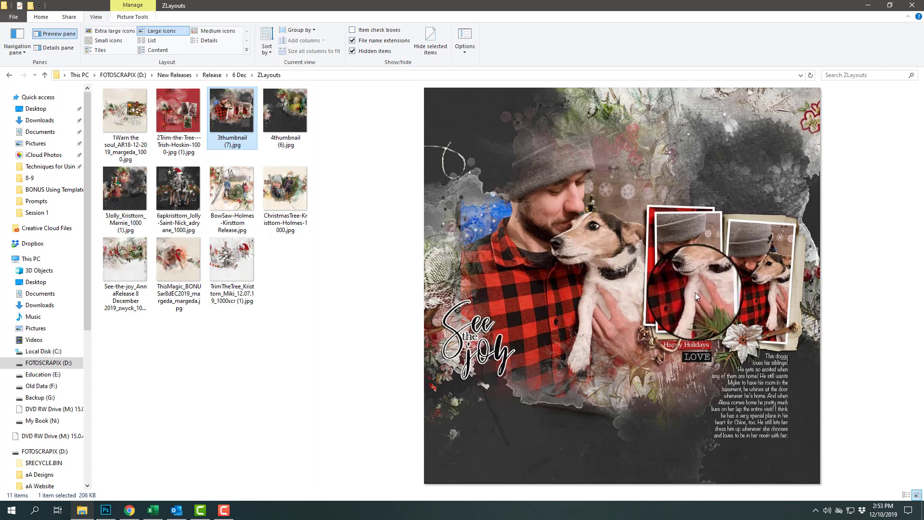
pyautogui.moveTo(653, 247)
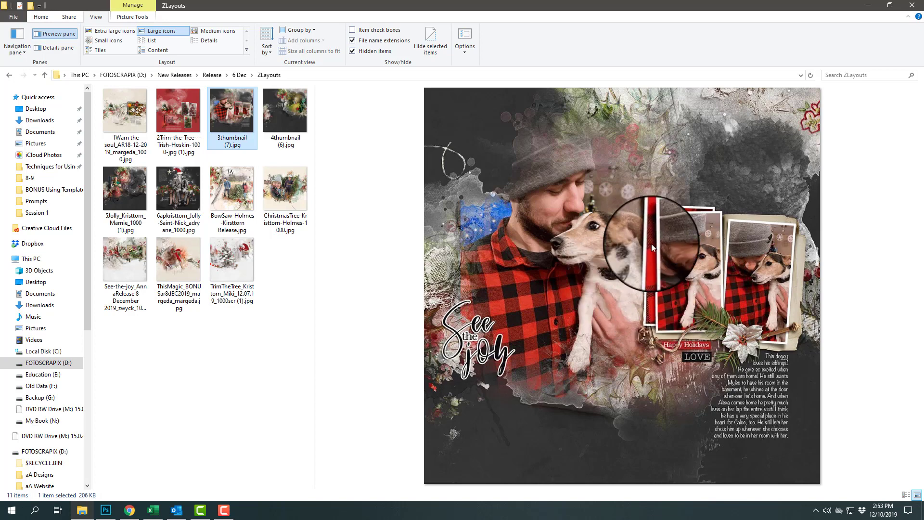
pyautogui.moveTo(716, 203)
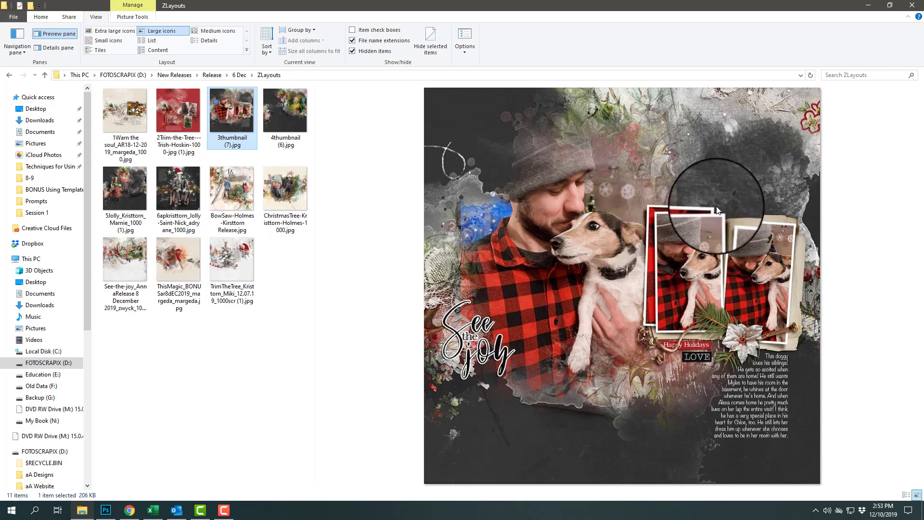
pyautogui.moveTo(656, 268)
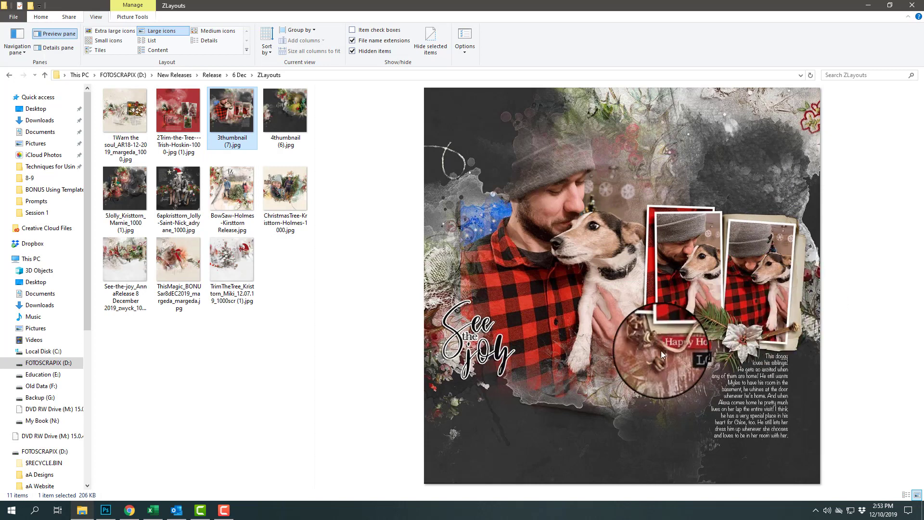
pyautogui.moveTo(647, 364)
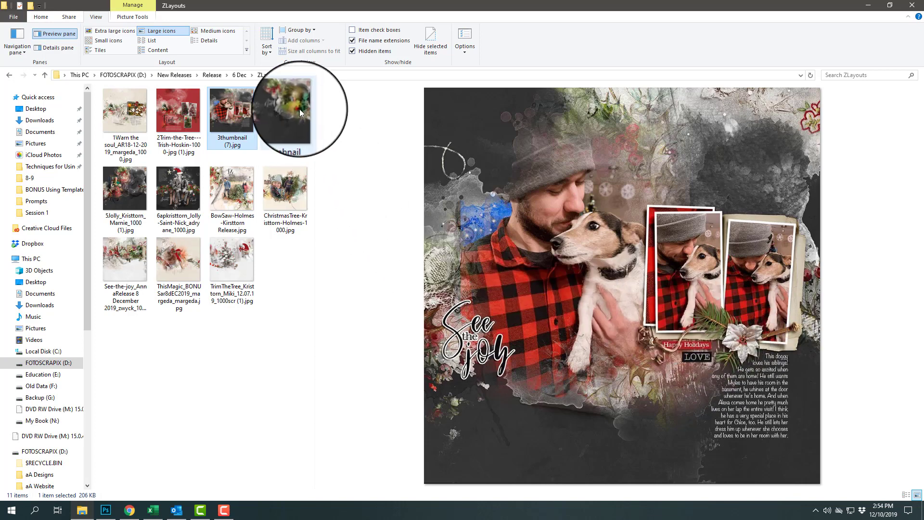
# Preview the Silent Night layout, then 5Jolly_Kristtorn_Marnie_1000 (1).jpg's 'Tis the Season layout.
pyautogui.click(285, 109)
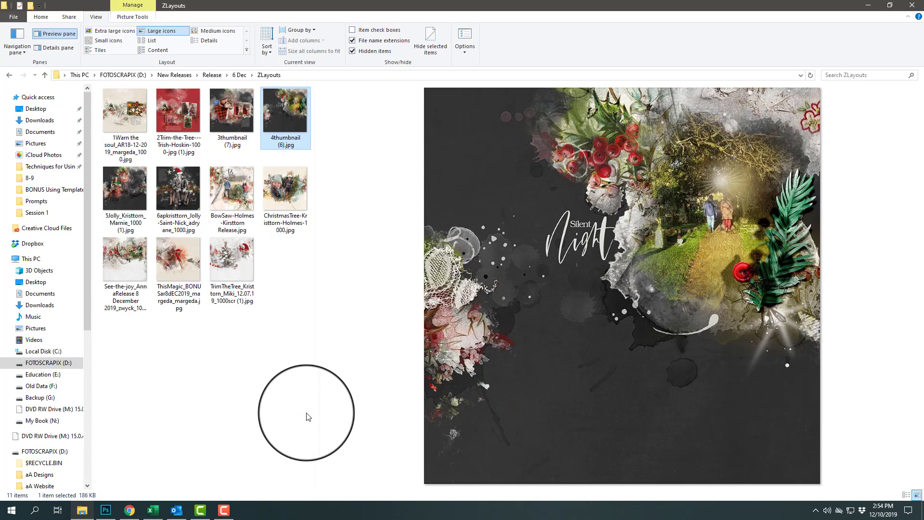
pyautogui.moveTo(294, 423)
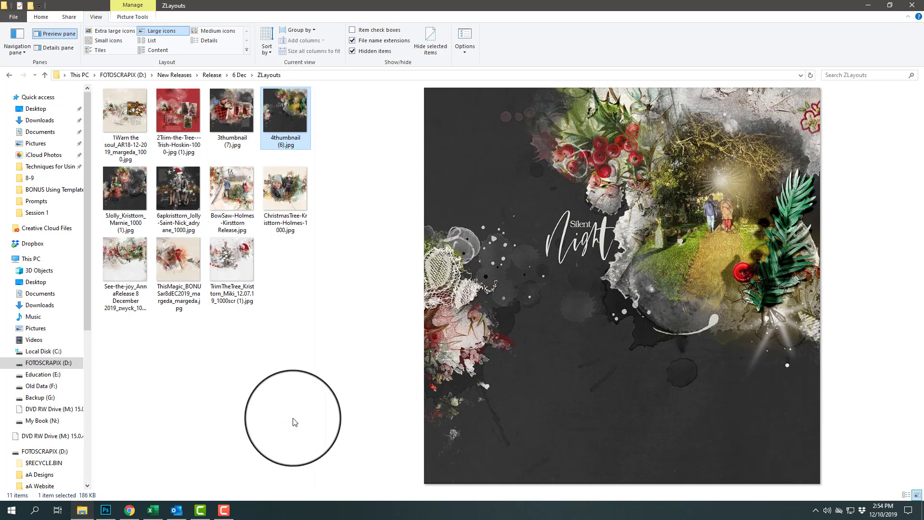
pyautogui.moveTo(737, 287)
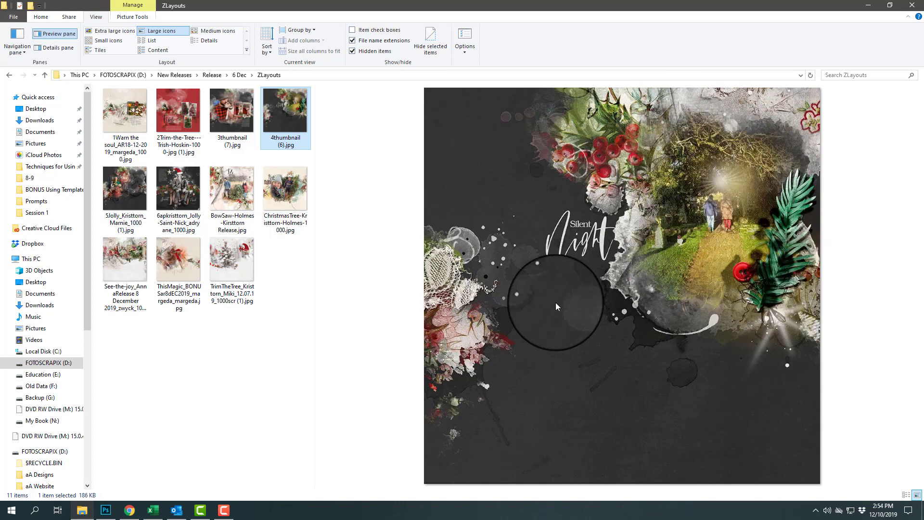
pyautogui.moveTo(772, 197)
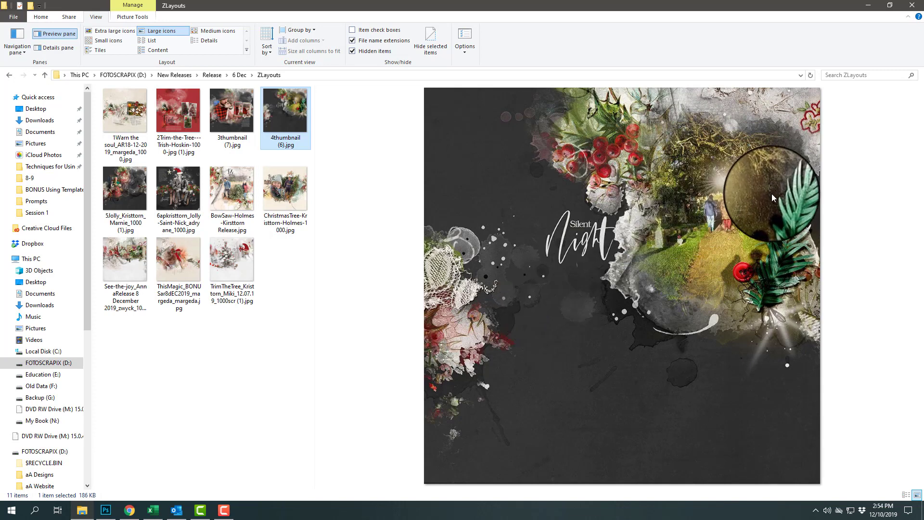
pyautogui.moveTo(514, 301)
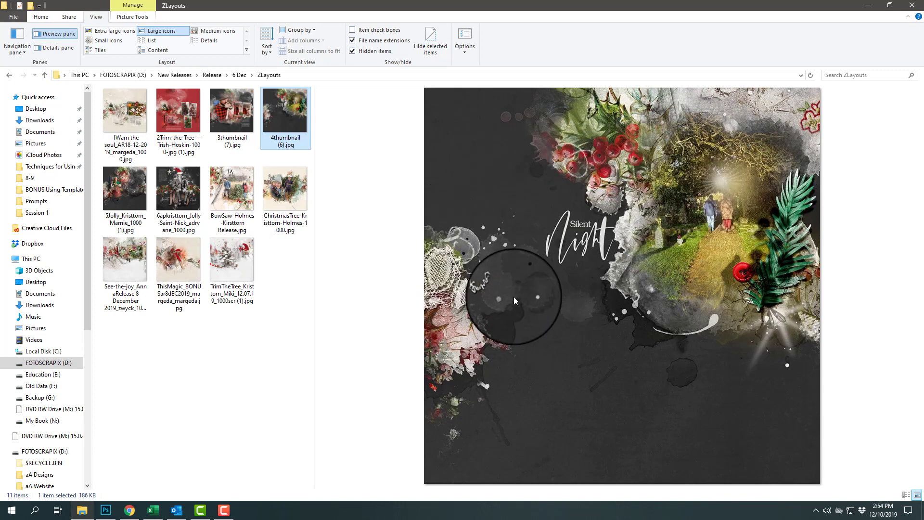
pyautogui.moveTo(652, 275)
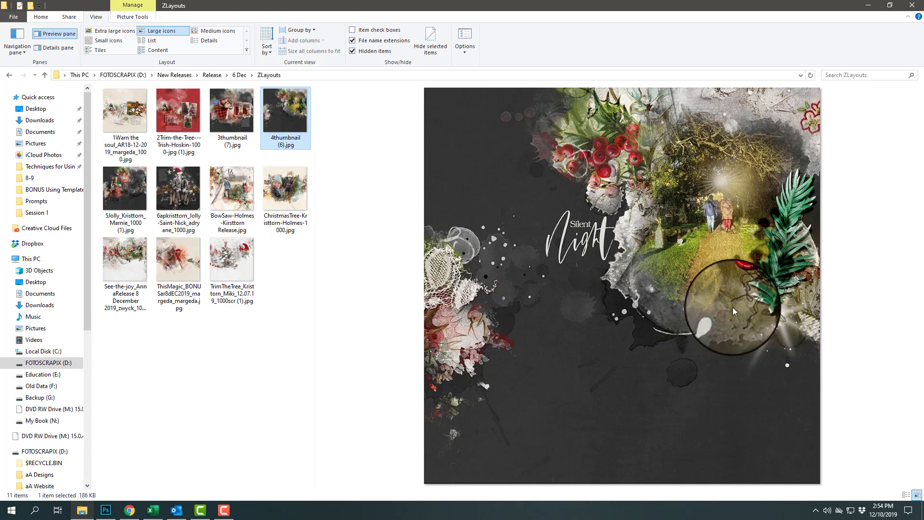
pyautogui.moveTo(786, 250)
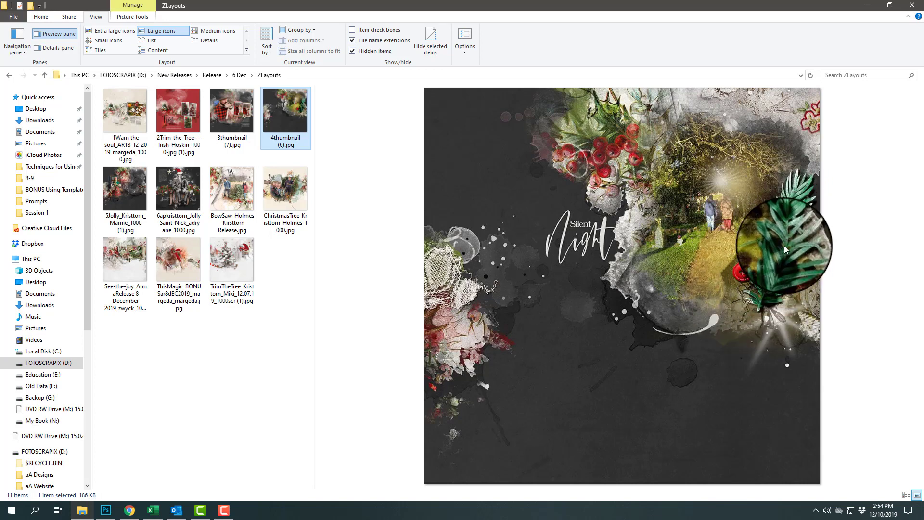
pyautogui.moveTo(750, 285)
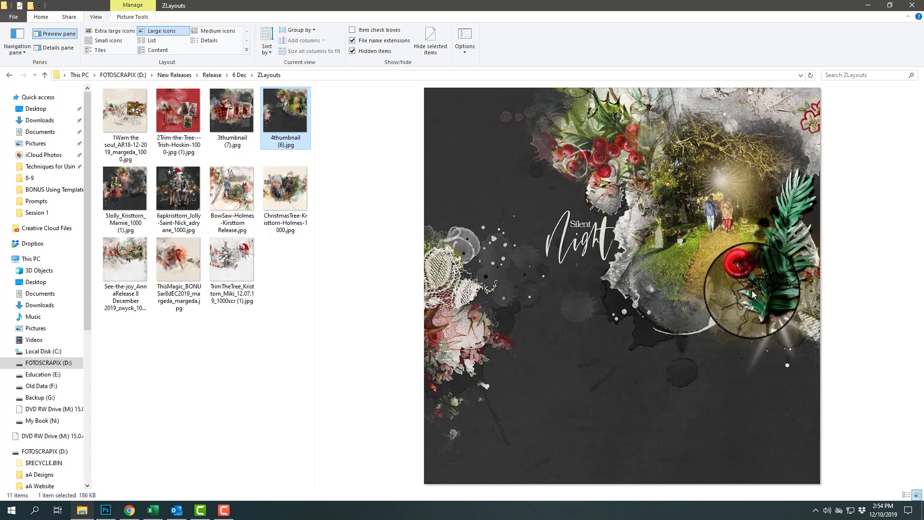
pyautogui.click(125, 188)
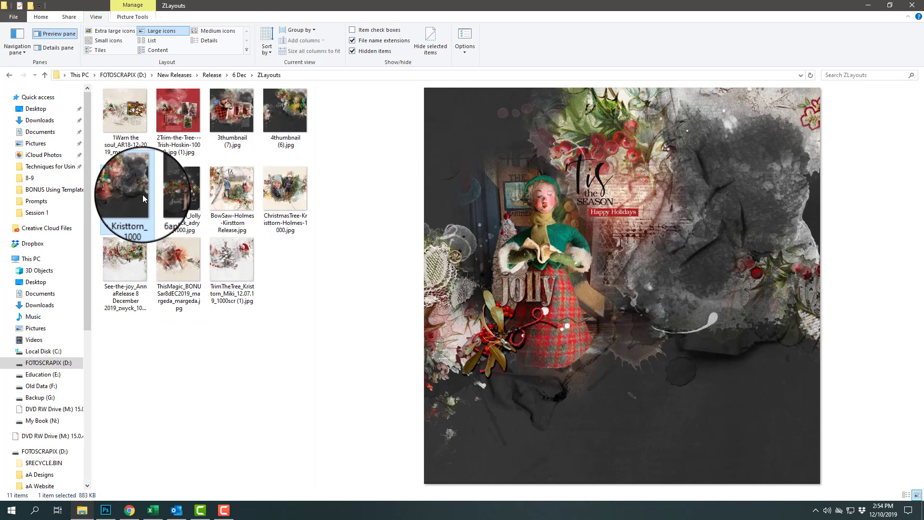
pyautogui.click(124, 189)
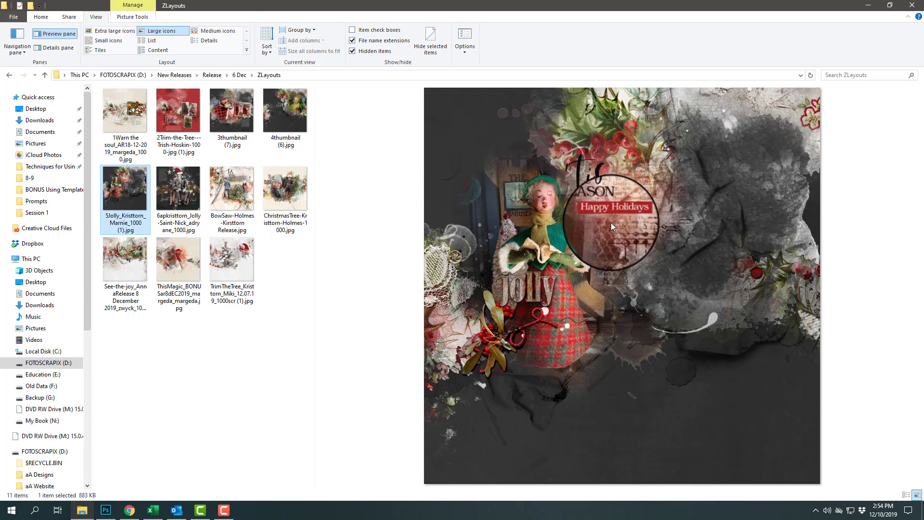
pyautogui.moveTo(560, 345)
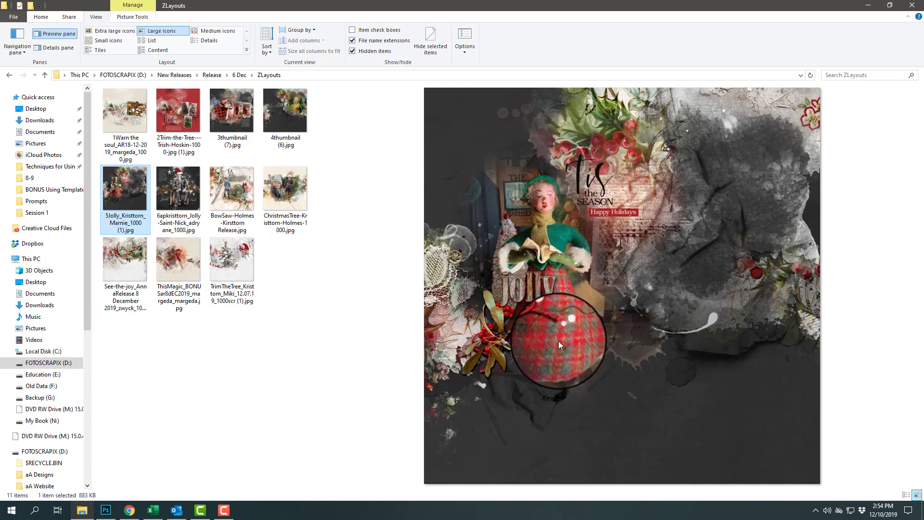
pyautogui.moveTo(478, 336)
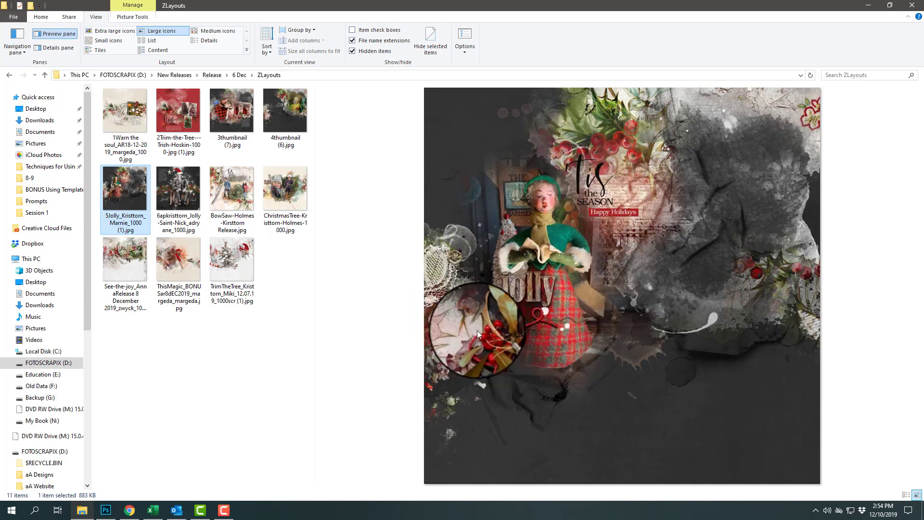
pyautogui.moveTo(689, 267)
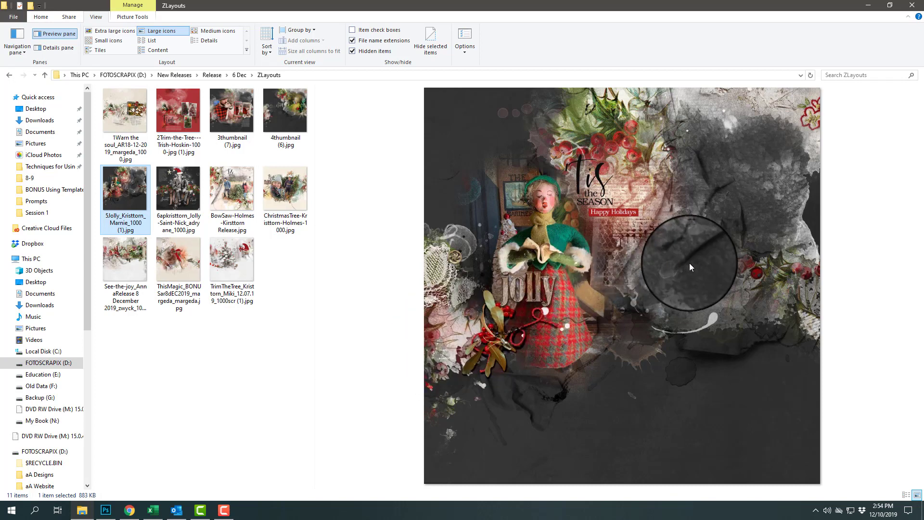
pyautogui.moveTo(713, 246)
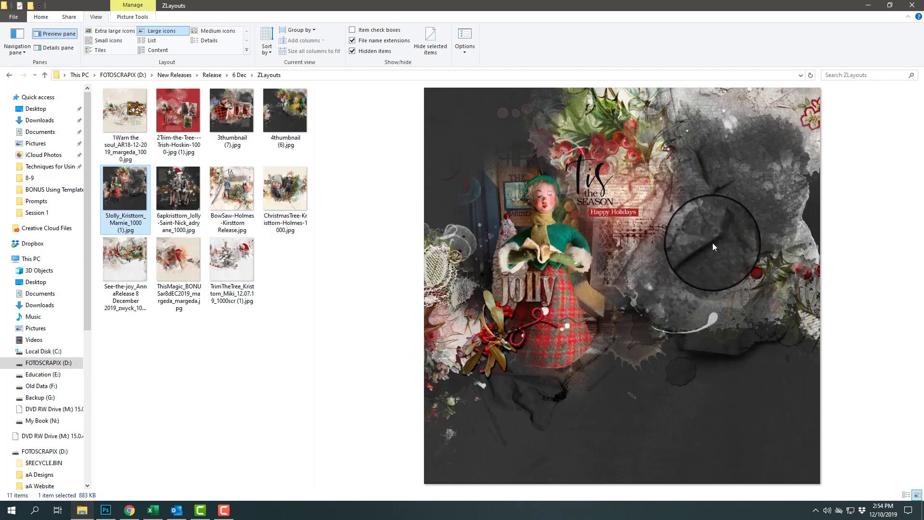
# Preview the 6apkristtorn Jolly Saint Nick layout with the seated man in a Santa hat.
pyautogui.click(178, 190)
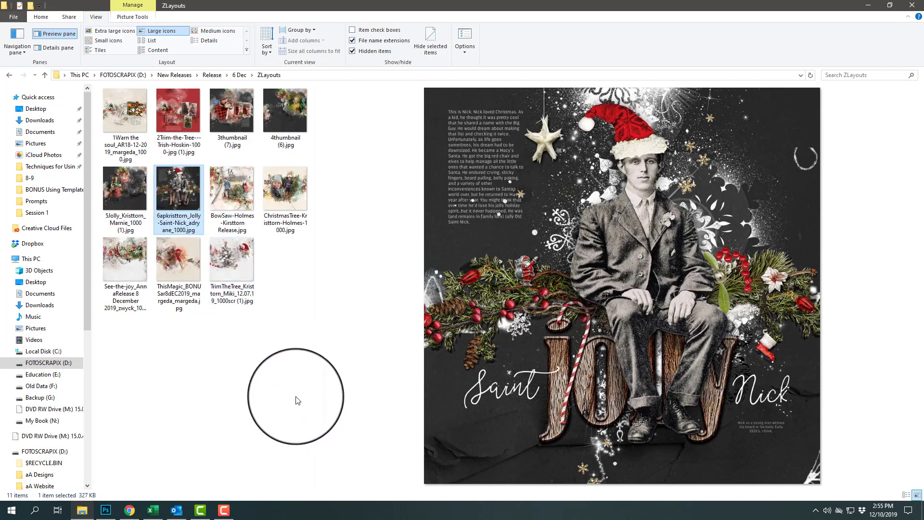
pyautogui.moveTo(637, 328)
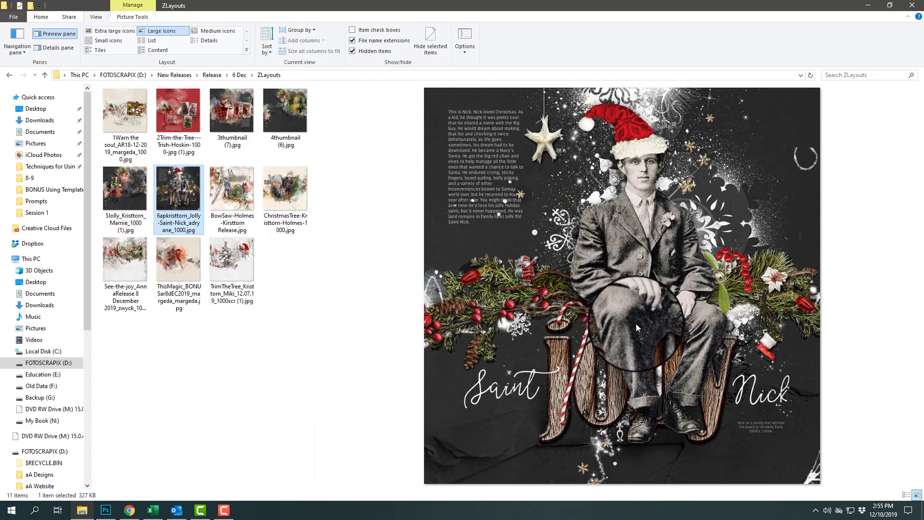
pyautogui.moveTo(684, 230)
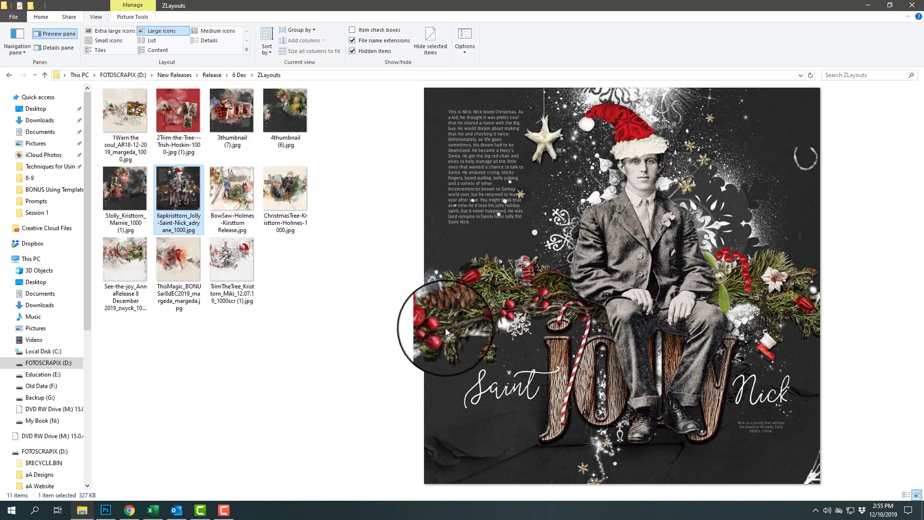
pyautogui.moveTo(548, 289)
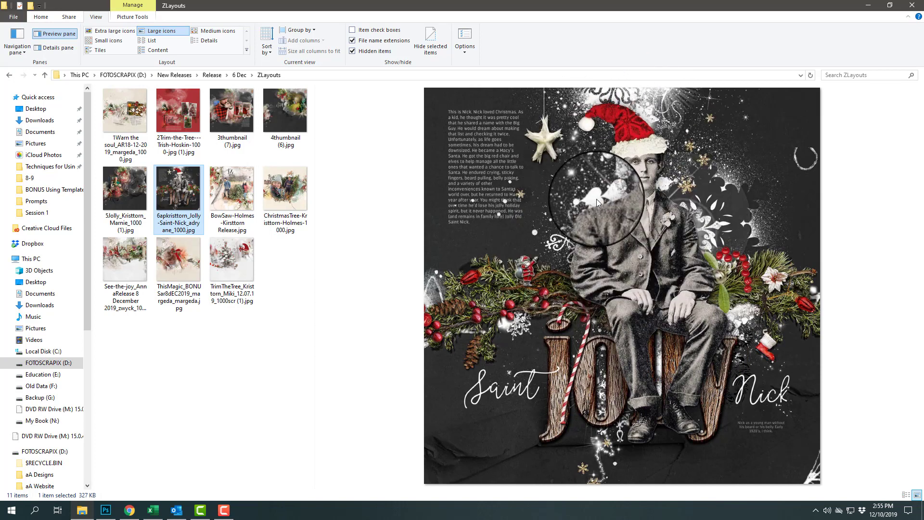
pyautogui.moveTo(745, 178)
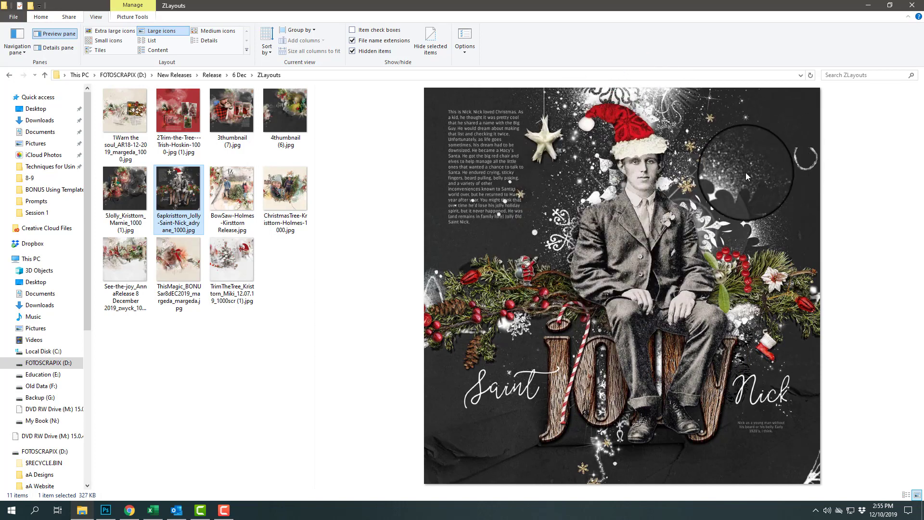
# Preview BowSaw-Holmes-Kristtorn Release.jpg, the couple carrying a cut Christmas tree.
pyautogui.click(232, 188)
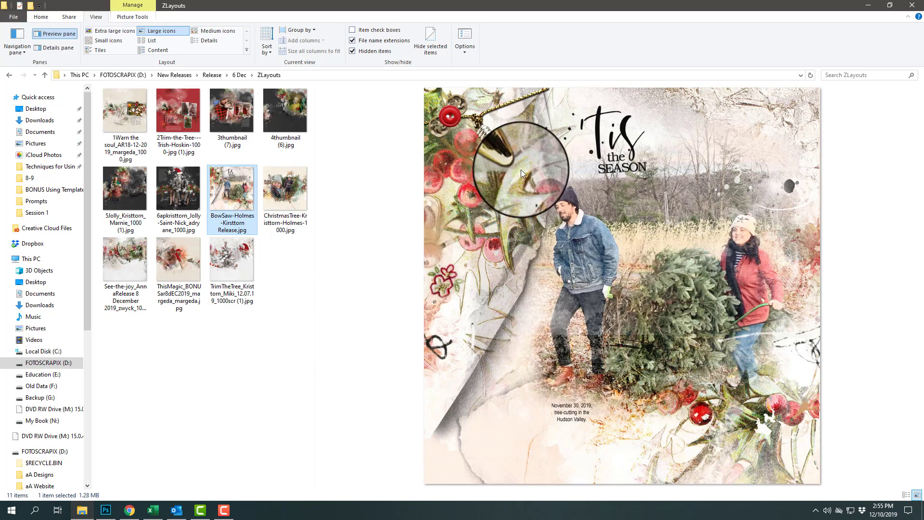
pyautogui.moveTo(447, 240)
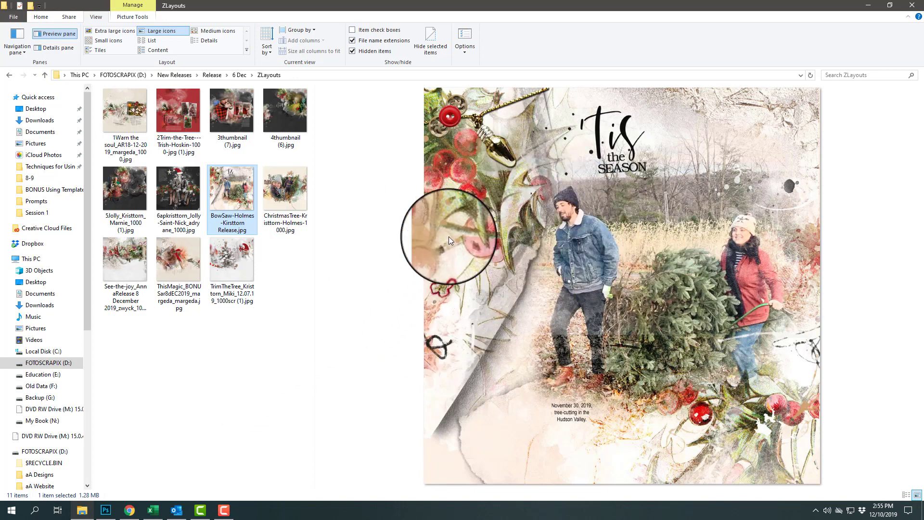
pyautogui.moveTo(448, 425)
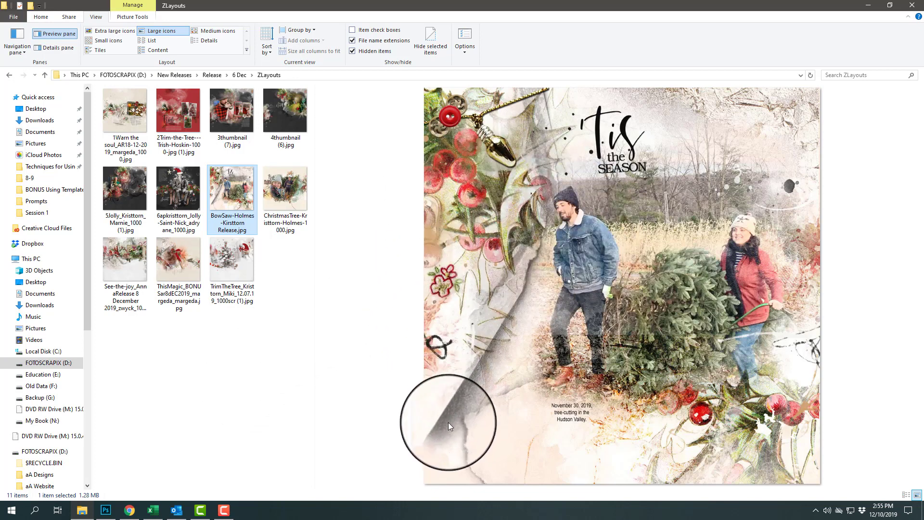
pyautogui.moveTo(542, 463)
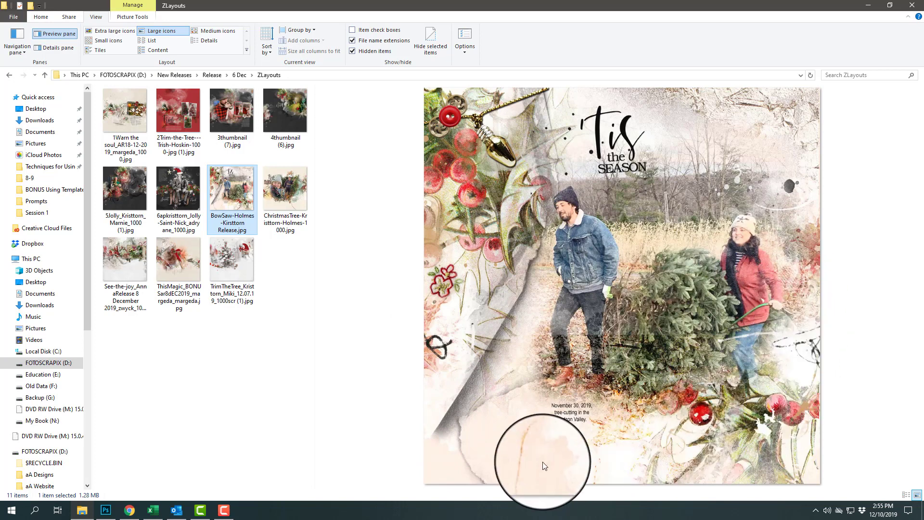
pyautogui.moveTo(536, 248)
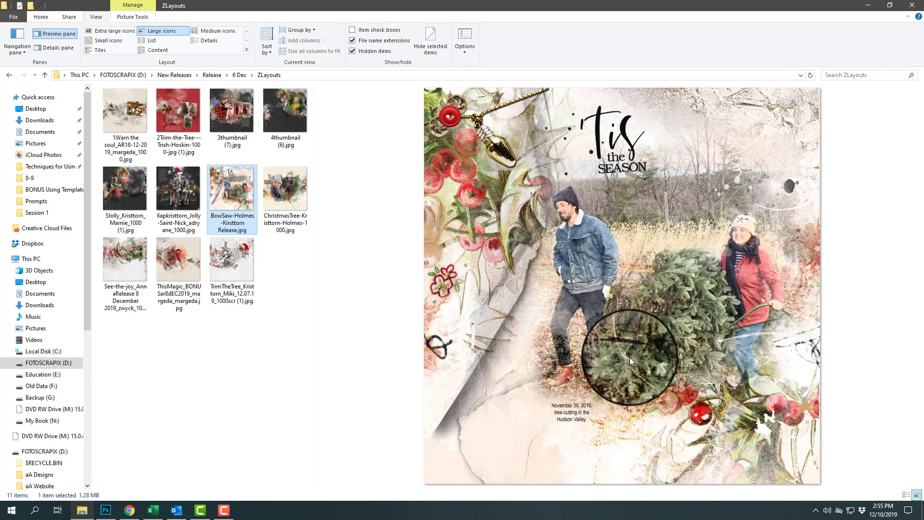
pyautogui.moveTo(787, 406)
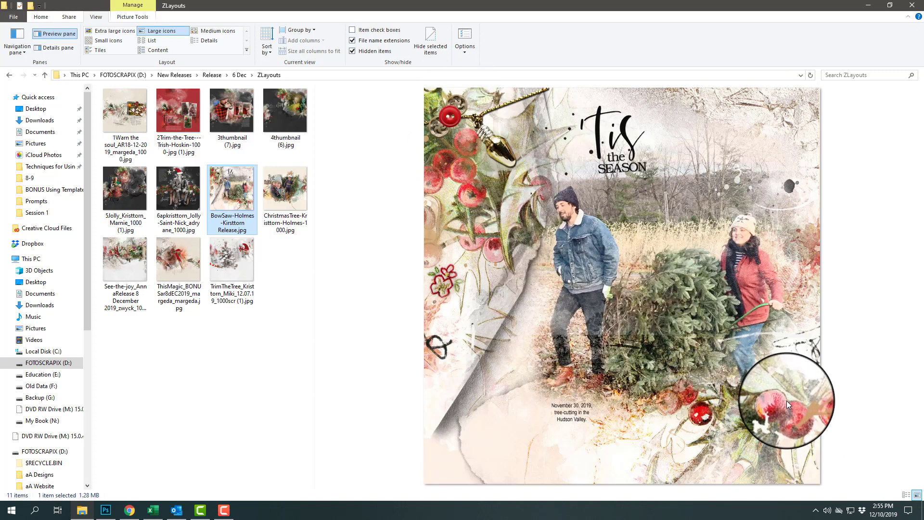
pyautogui.moveTo(790, 408)
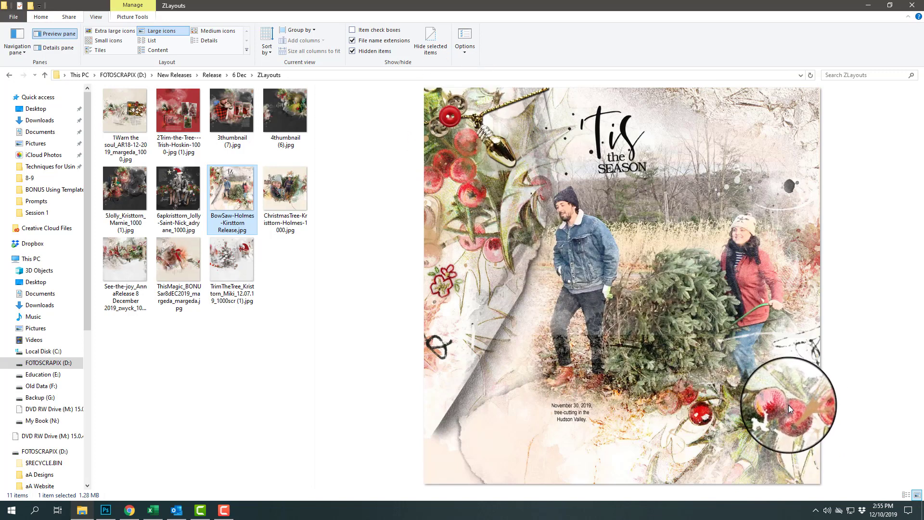
pyautogui.moveTo(304, 192)
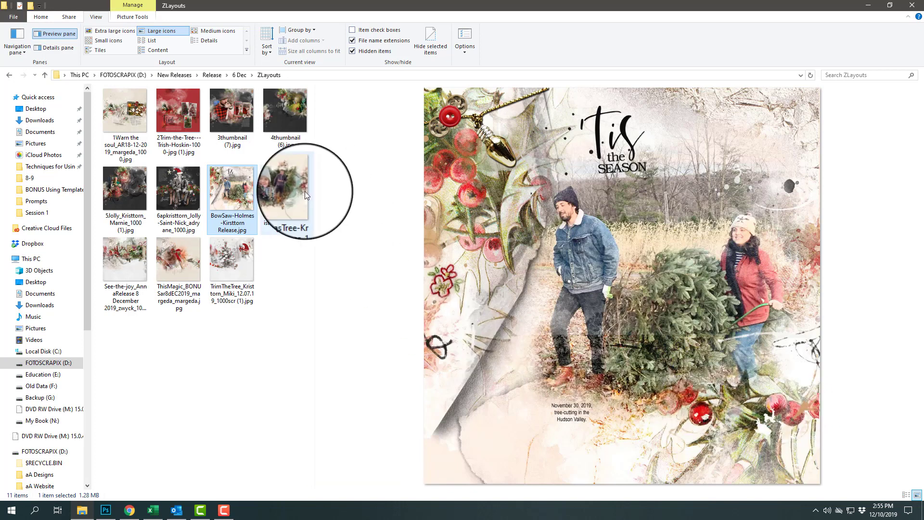
# Preview ChristmasTree-Kristtorn-Holmes-1000.jpg, then the See the Joy holly layout in the third row.
pyautogui.click(285, 188)
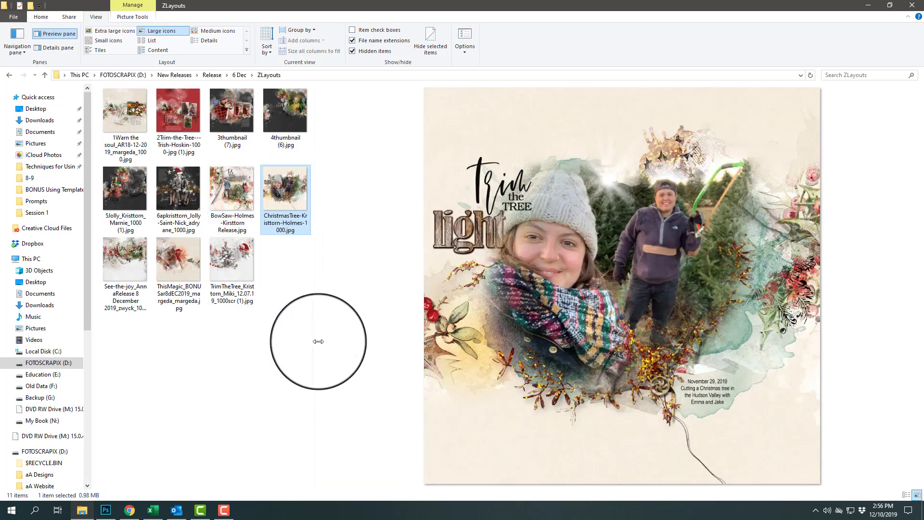
pyautogui.moveTo(563, 233)
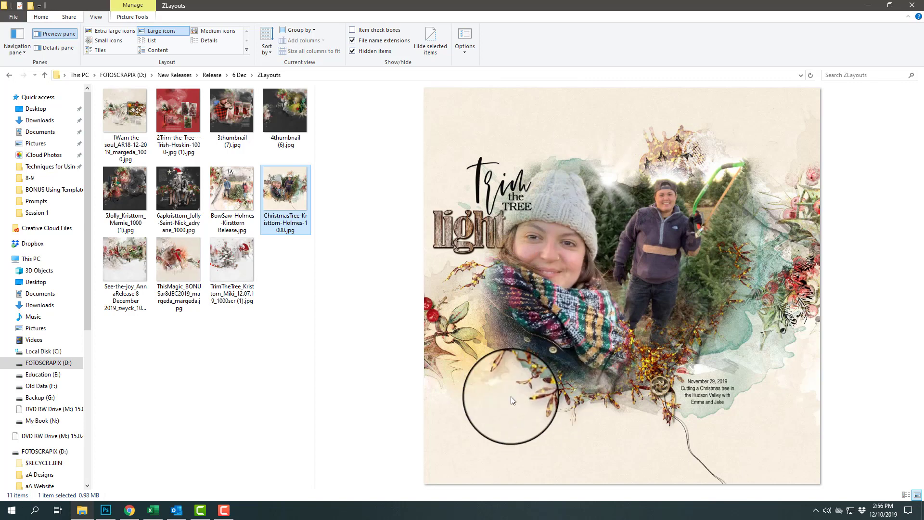
pyautogui.moveTo(397, 326)
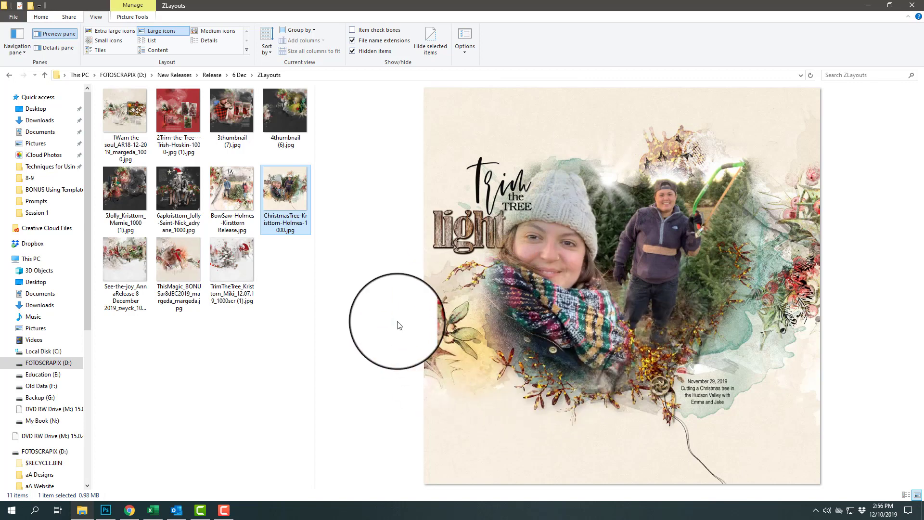
pyautogui.moveTo(808, 266)
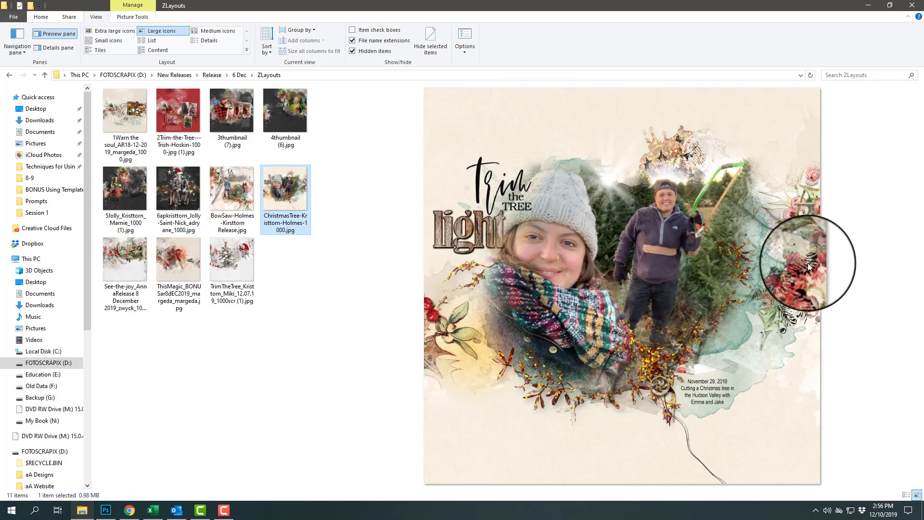
pyautogui.moveTo(677, 421)
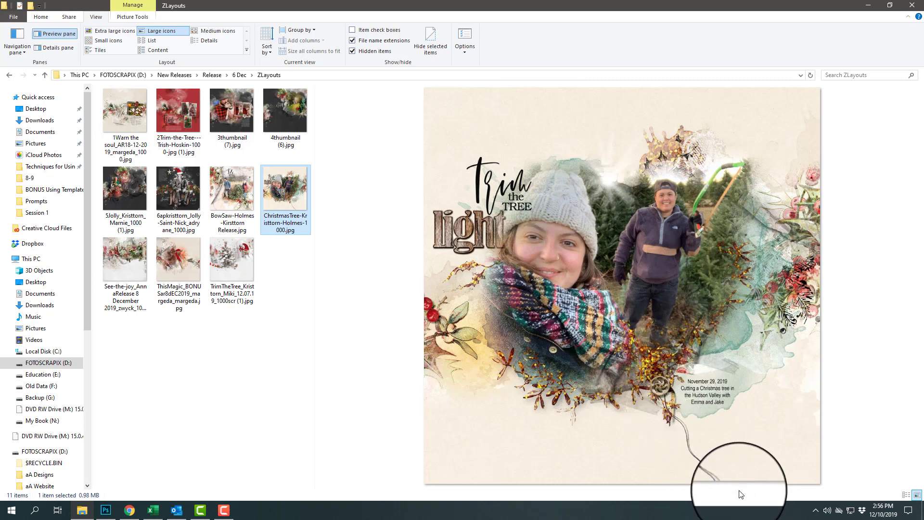
pyautogui.moveTo(603, 277)
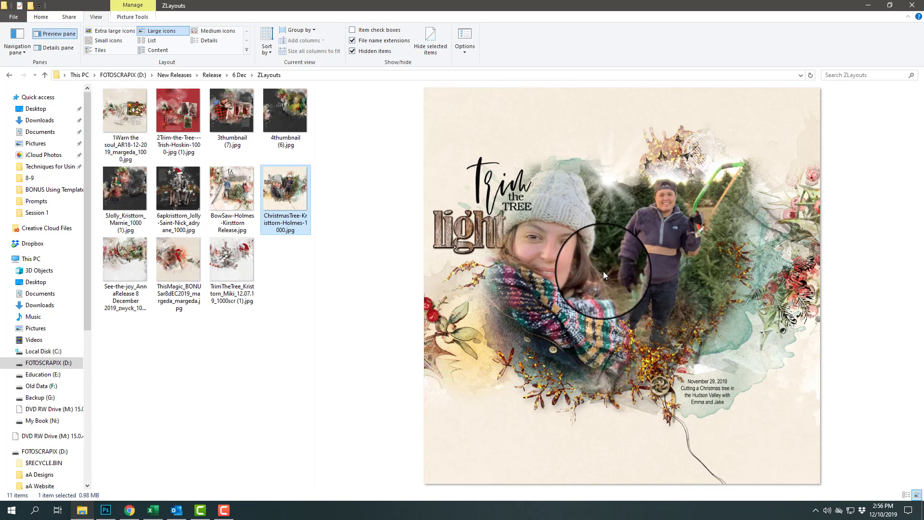
pyautogui.moveTo(483, 200)
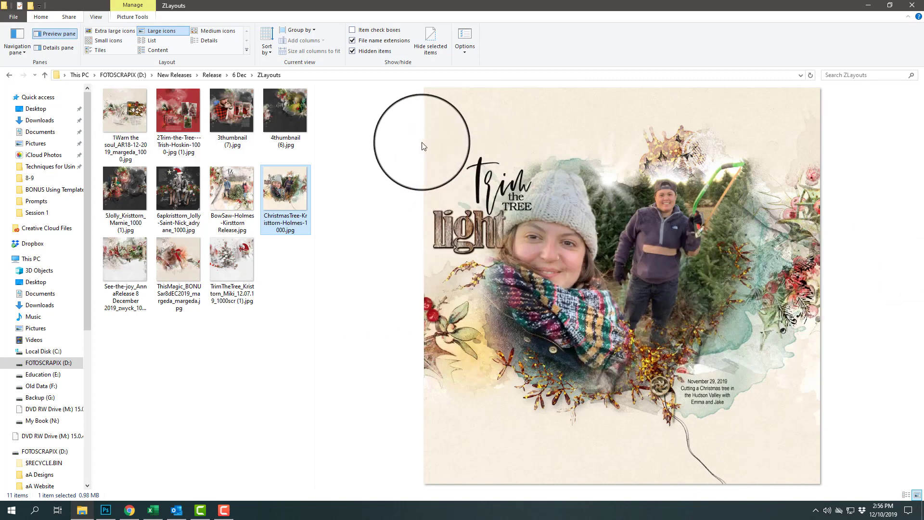
pyautogui.moveTo(391, 324)
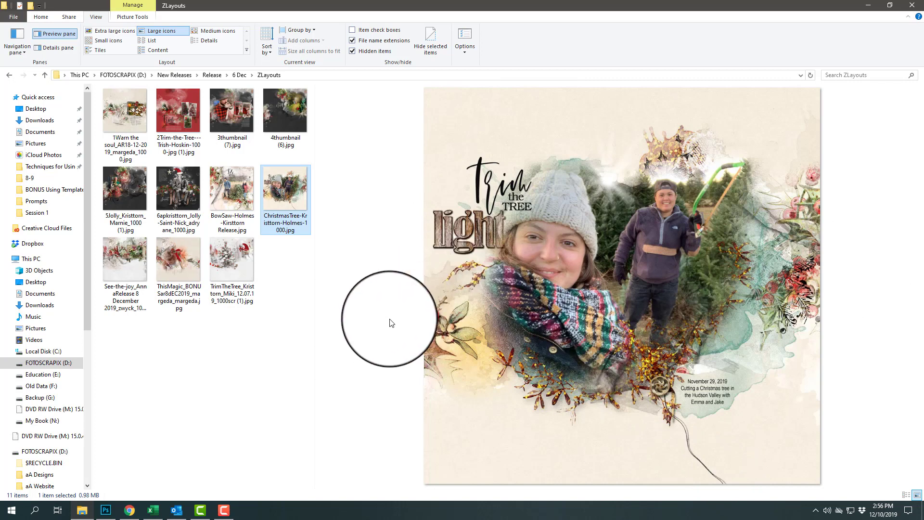
pyautogui.click(124, 259)
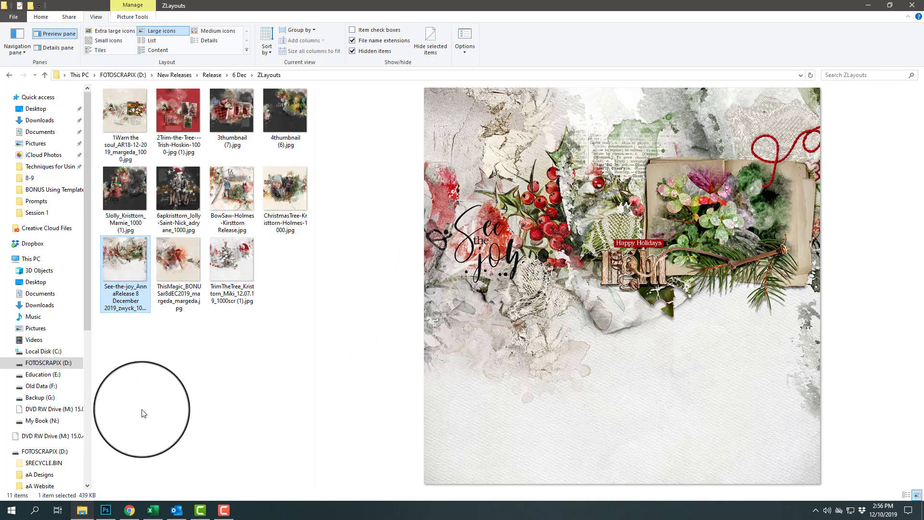
pyautogui.moveTo(468, 188)
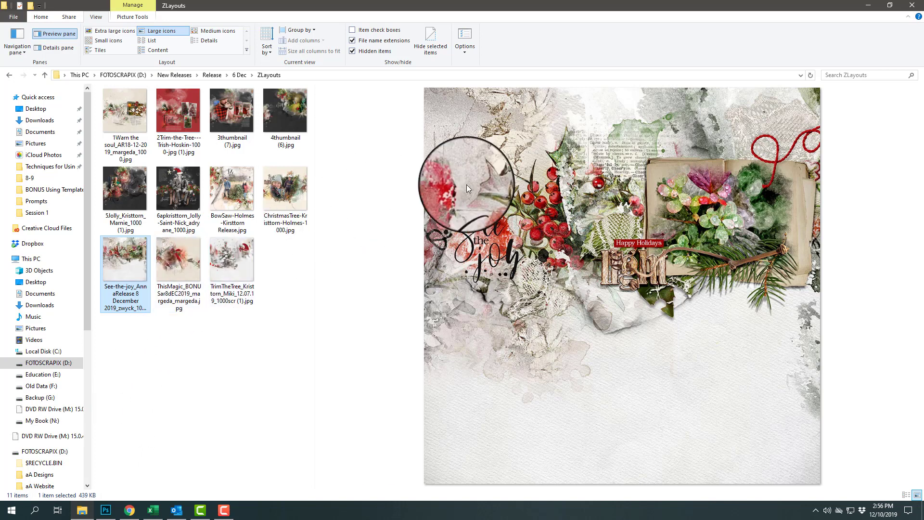
pyautogui.moveTo(767, 188)
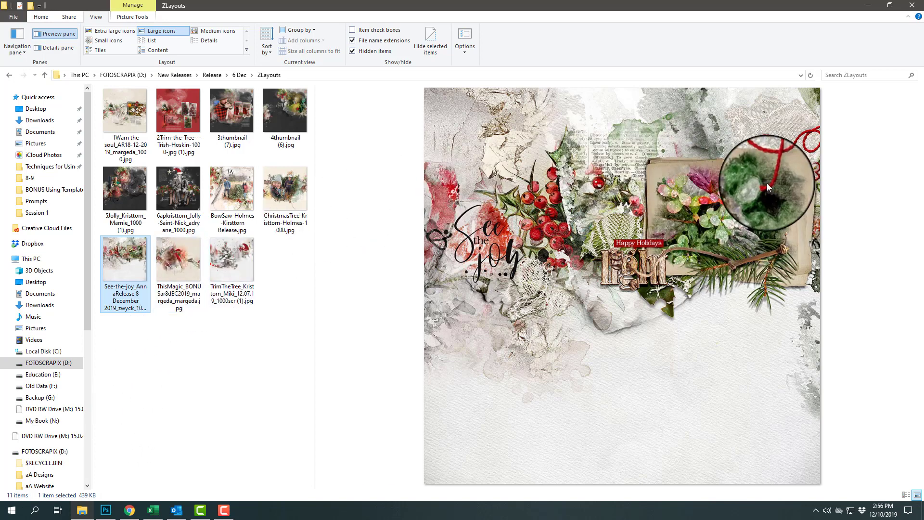
pyautogui.moveTo(728, 195)
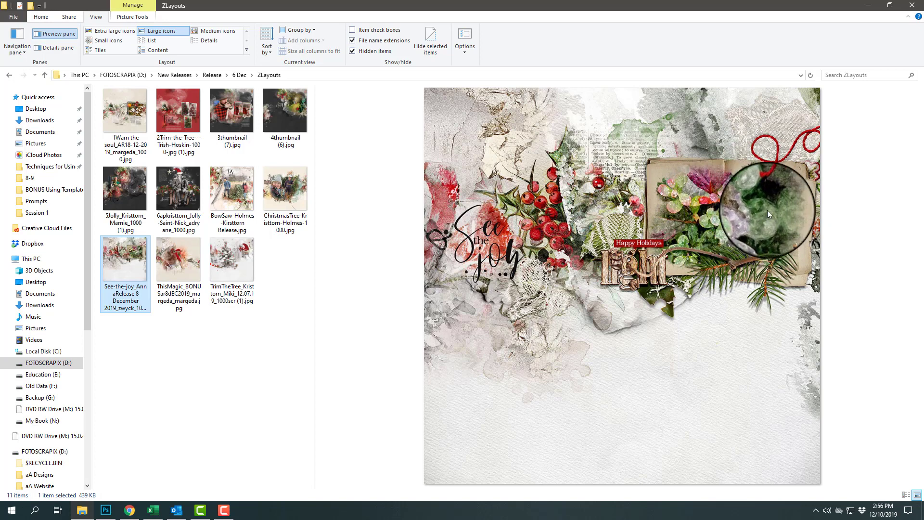
pyautogui.moveTo(760, 211)
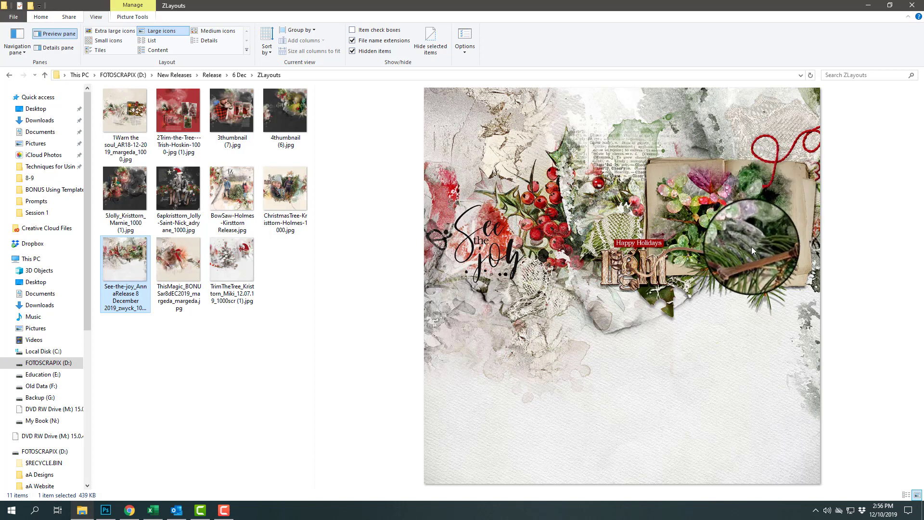
pyautogui.moveTo(740, 230)
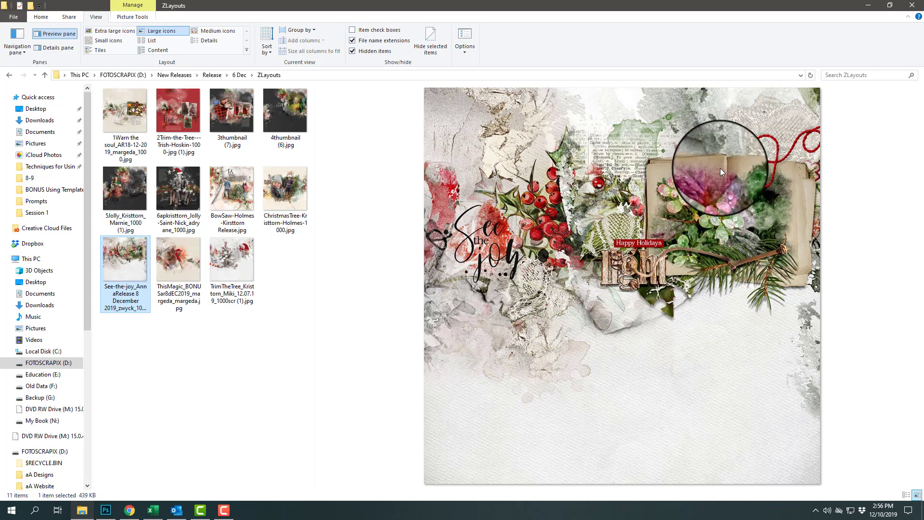
pyautogui.moveTo(716, 344)
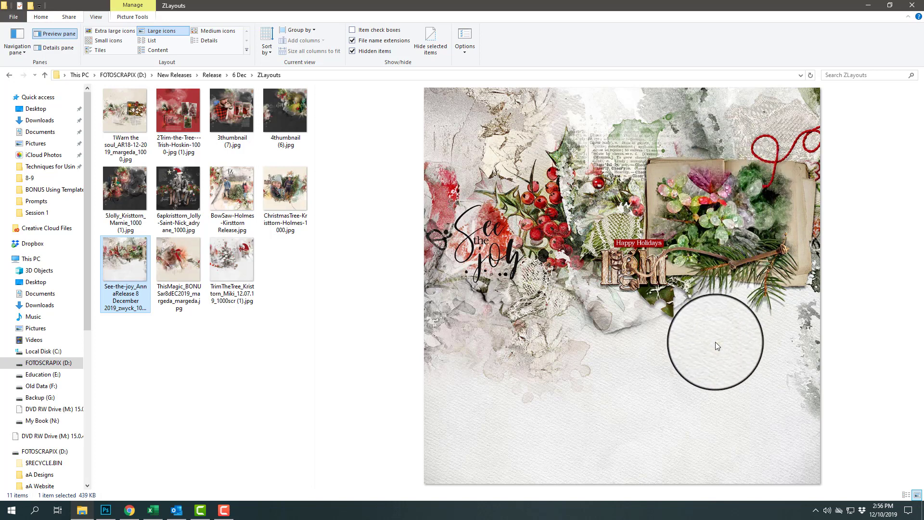
pyautogui.moveTo(731, 174)
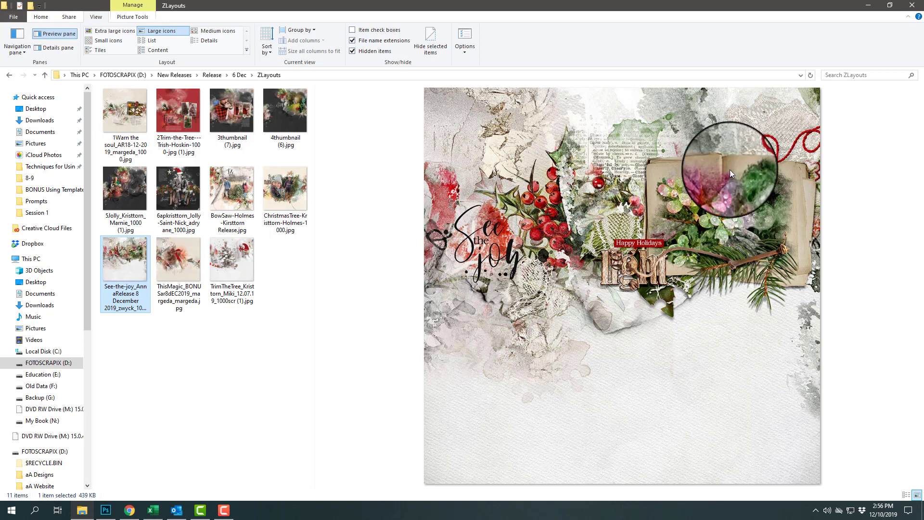
pyautogui.moveTo(725, 172)
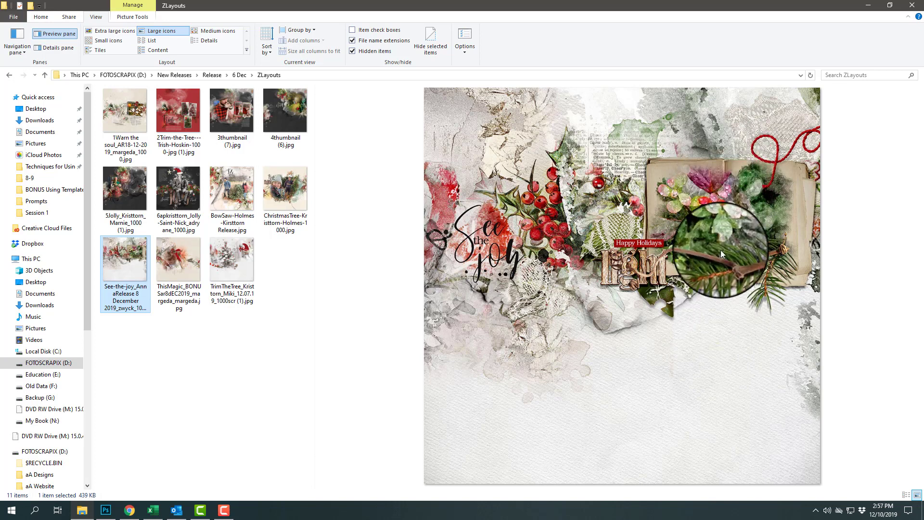
pyautogui.moveTo(717, 259)
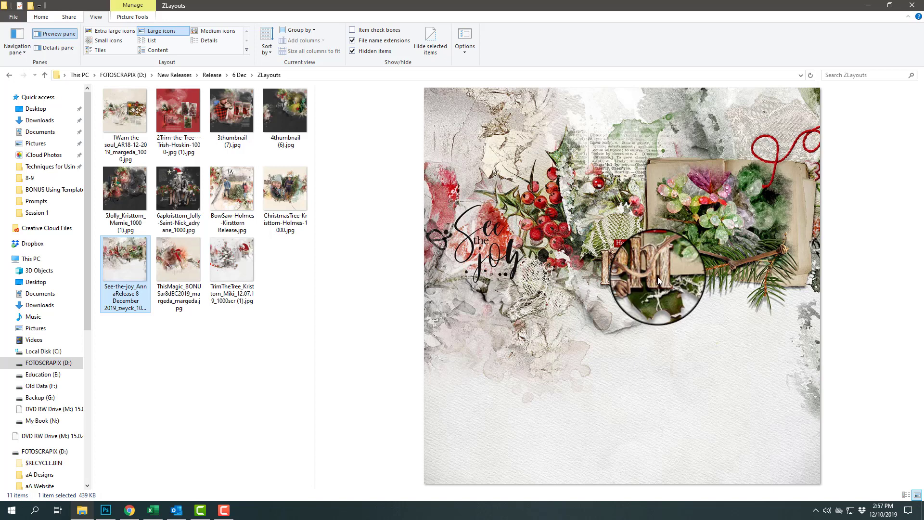
pyautogui.moveTo(613, 229)
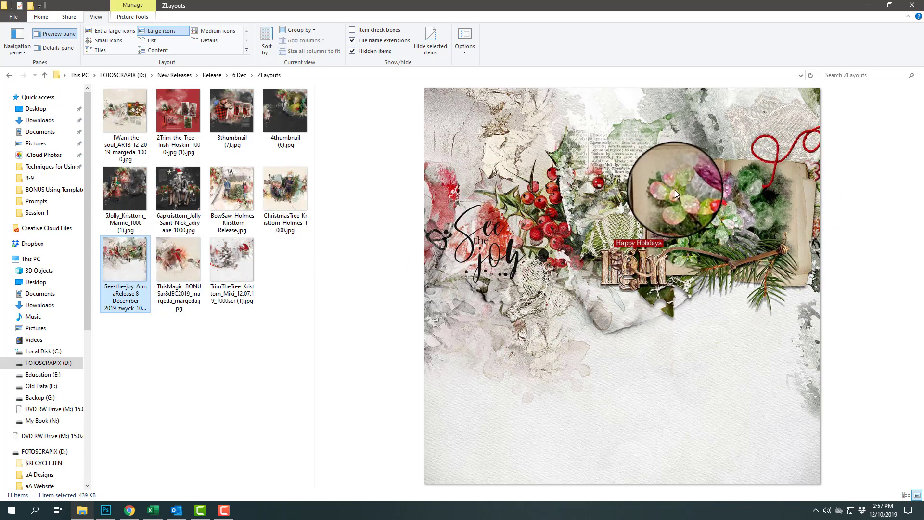
# Preview the This Magic bonus layout of a child with holly berries.
pyautogui.click(179, 259)
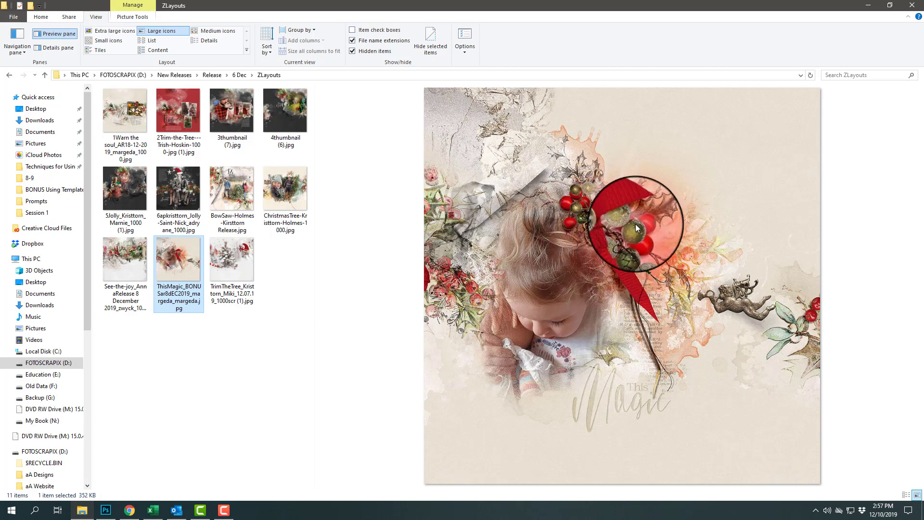
pyautogui.moveTo(641, 183)
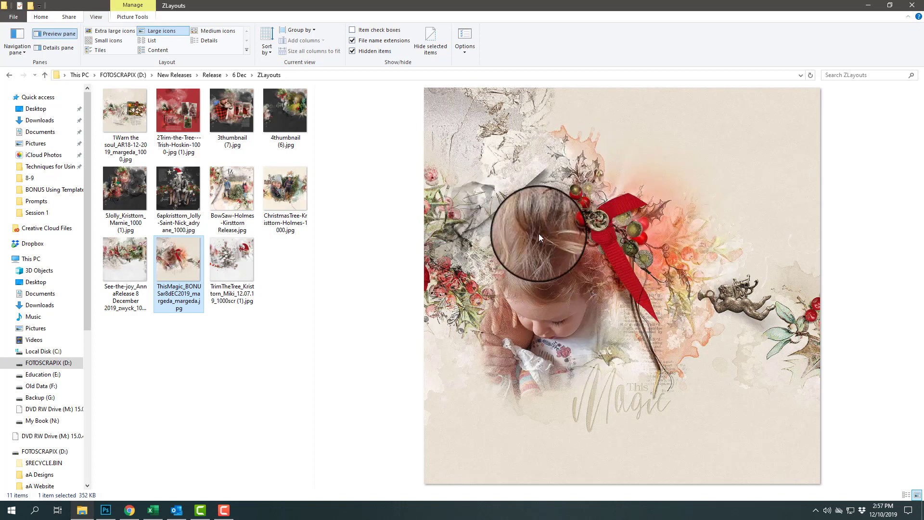
pyautogui.moveTo(532, 232)
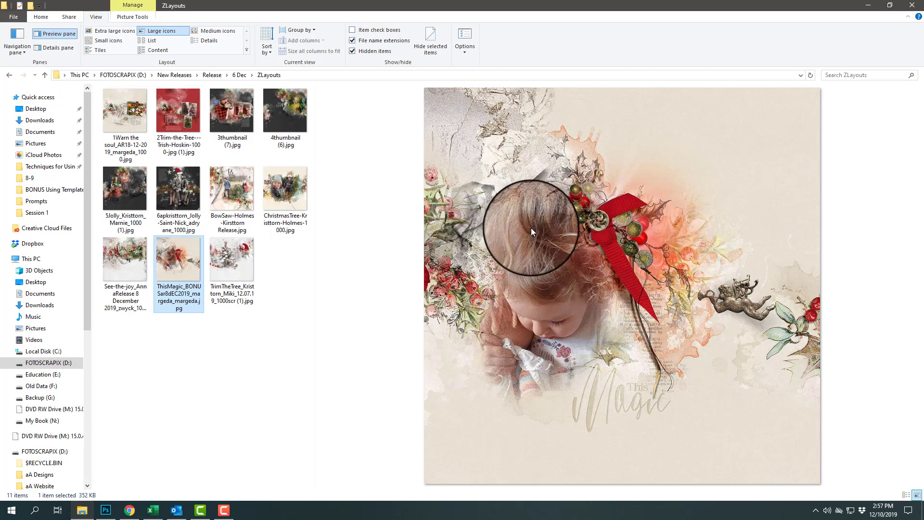
pyautogui.moveTo(625, 236)
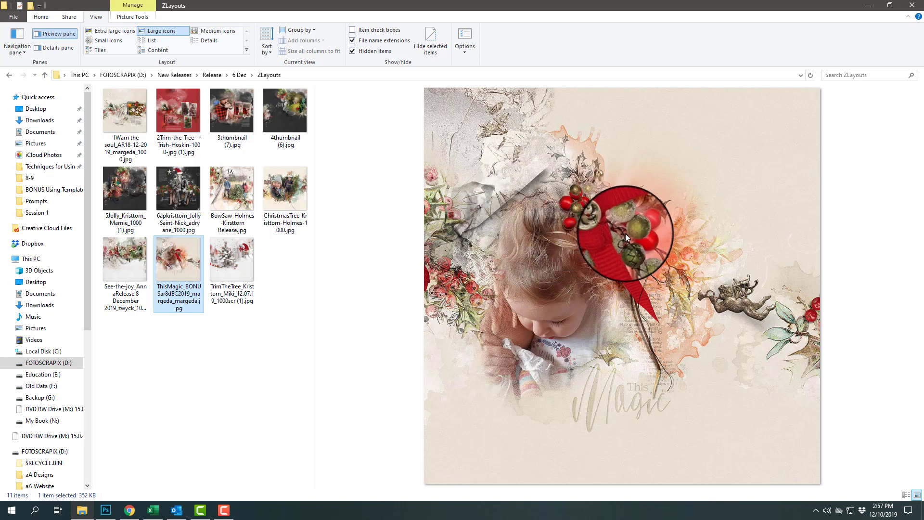
pyautogui.moveTo(695, 188)
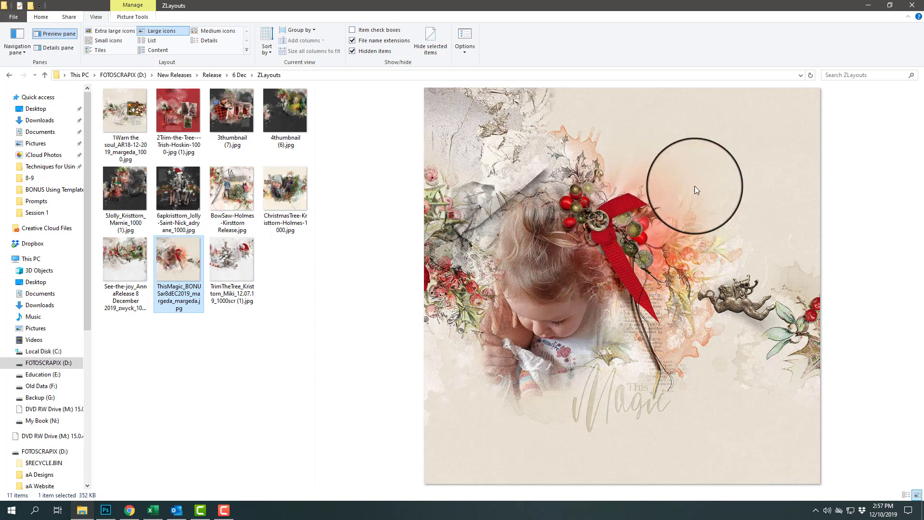
pyautogui.click(232, 259)
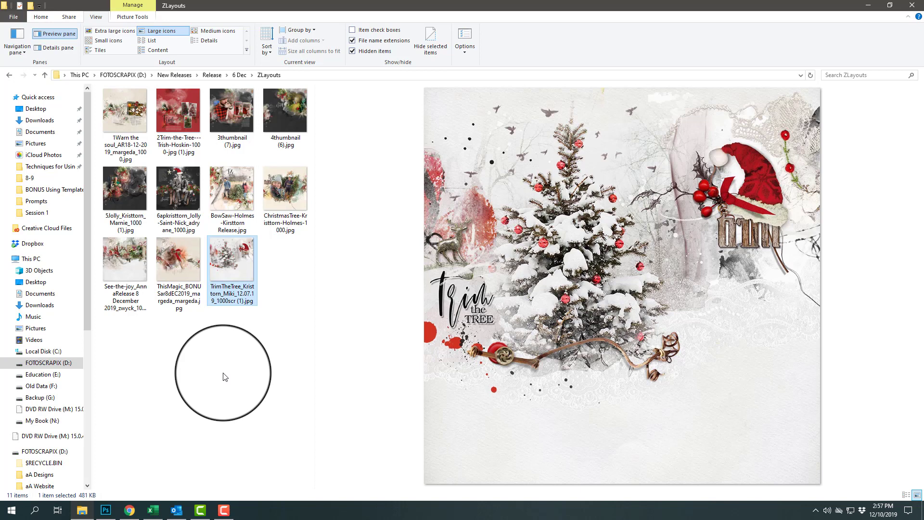
pyautogui.moveTo(432, 388)
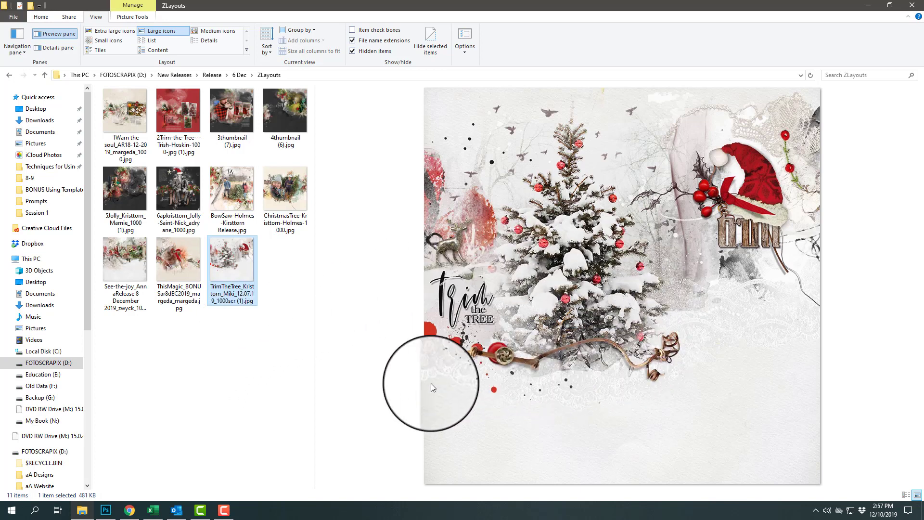
pyautogui.moveTo(648, 364)
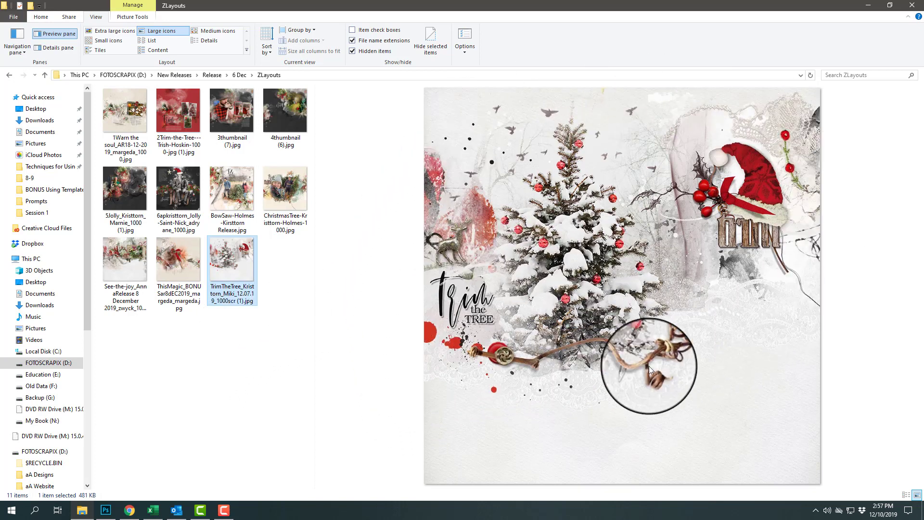
pyautogui.moveTo(612, 243)
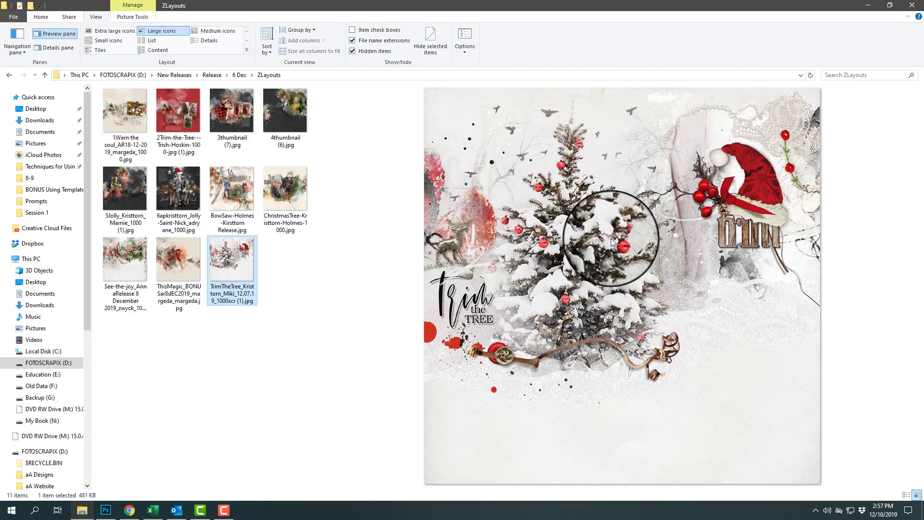
pyautogui.moveTo(597, 134)
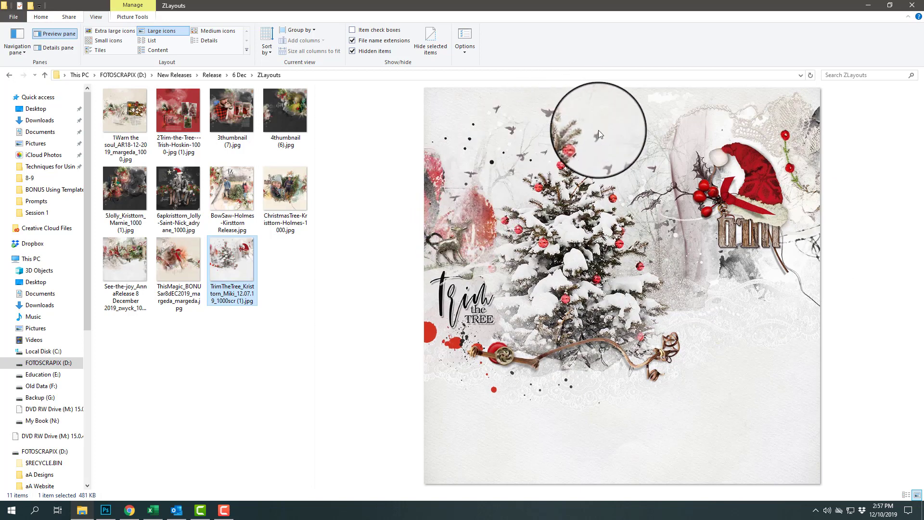
pyautogui.moveTo(663, 133)
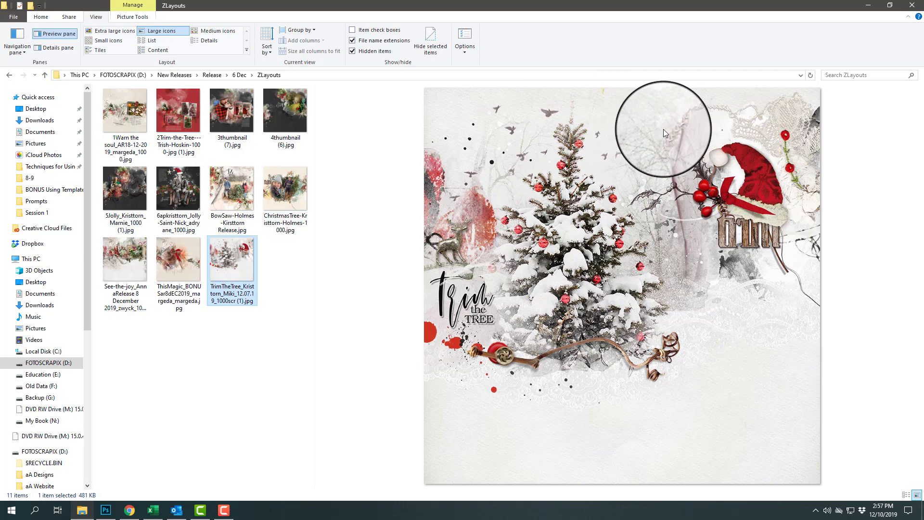
pyautogui.moveTo(468, 241)
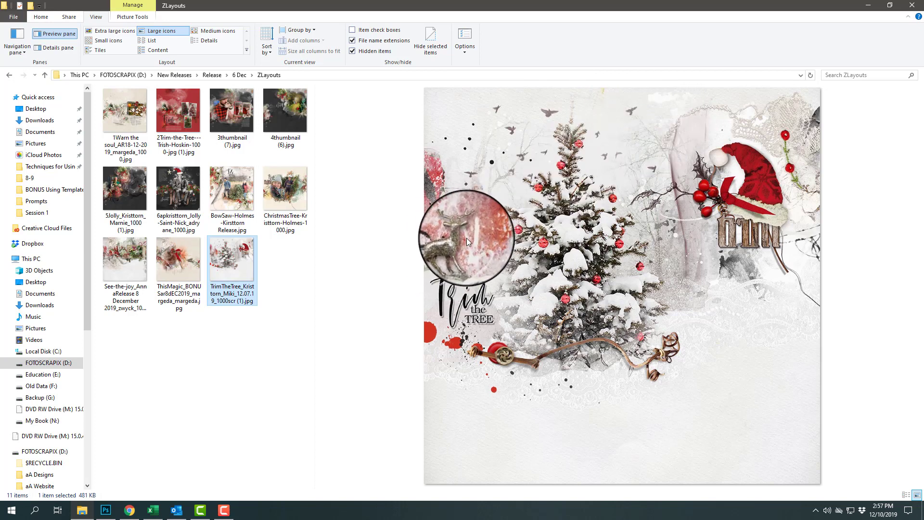
pyautogui.moveTo(456, 242)
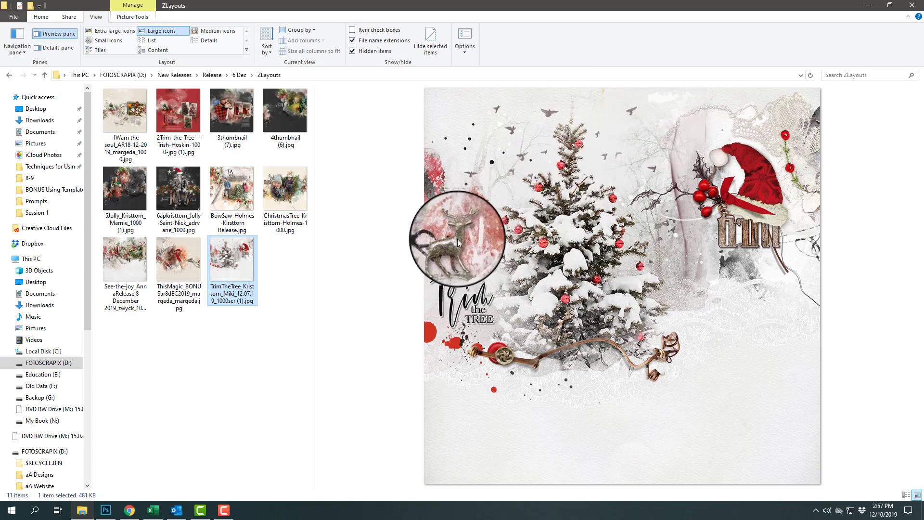
pyautogui.moveTo(439, 262)
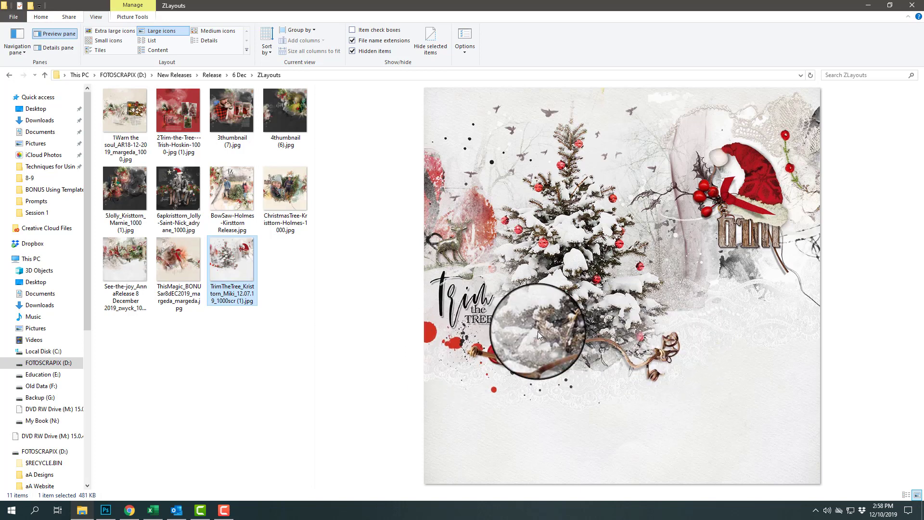
pyautogui.moveTo(772, 200)
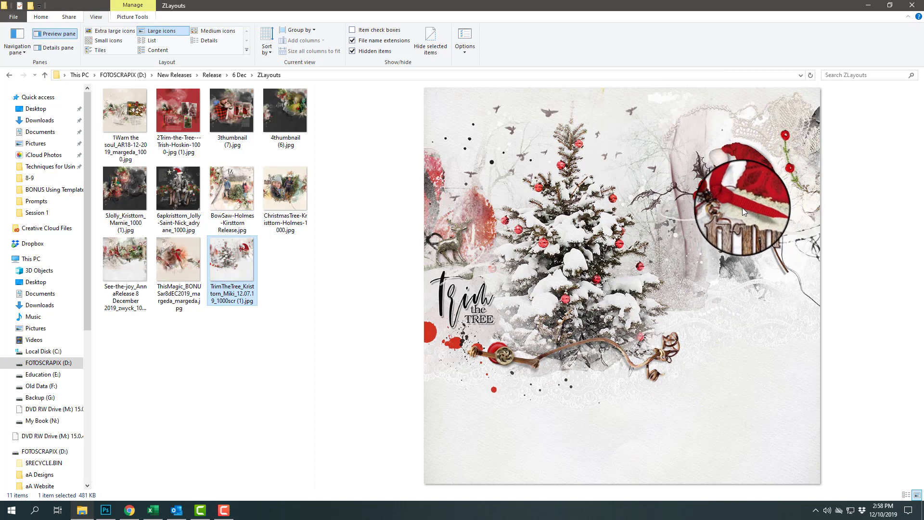
pyautogui.moveTo(383, 325)
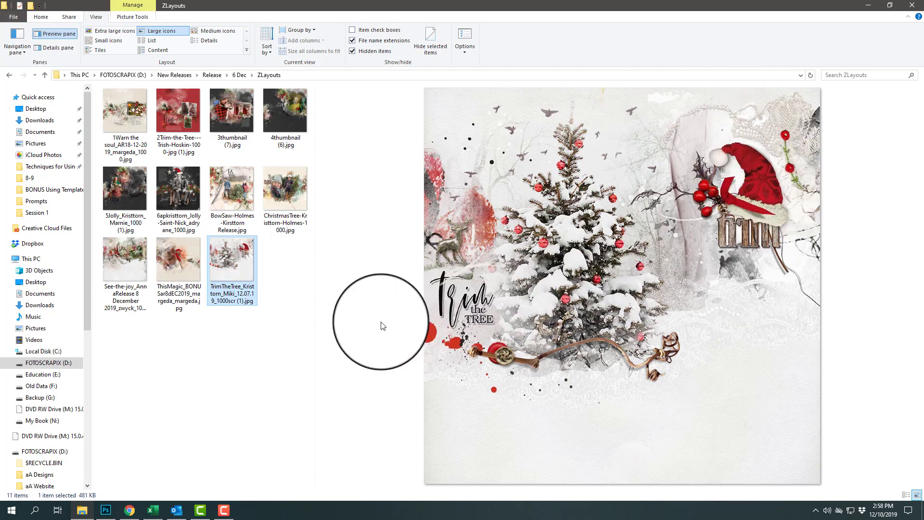
pyautogui.moveTo(818, 208)
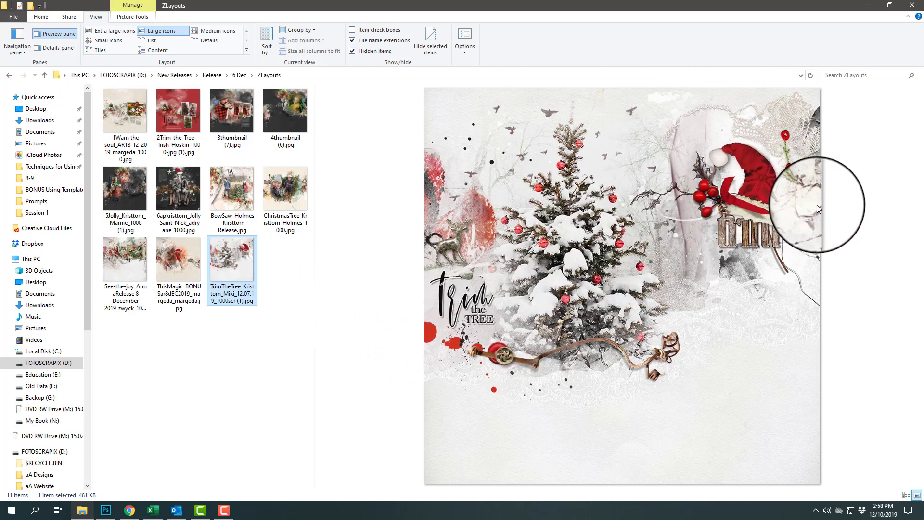
pyautogui.moveTo(875, 180)
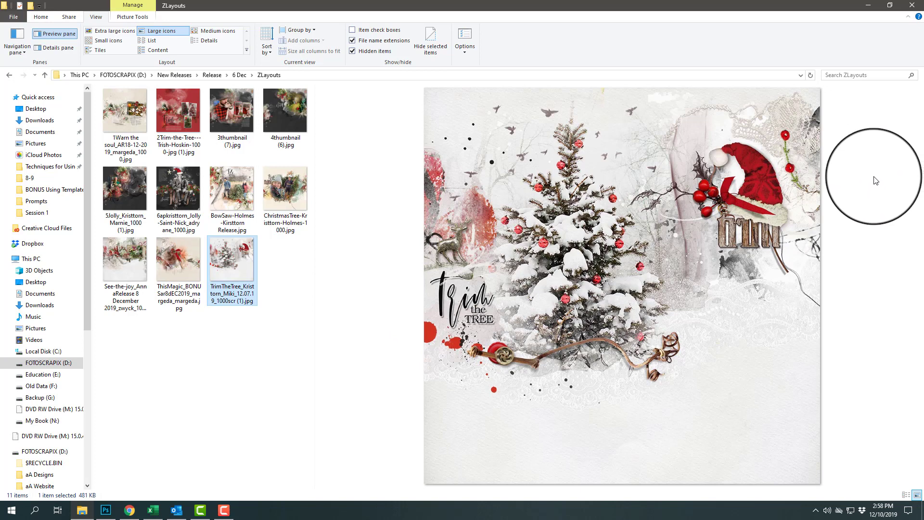
pyautogui.moveTo(875, 177)
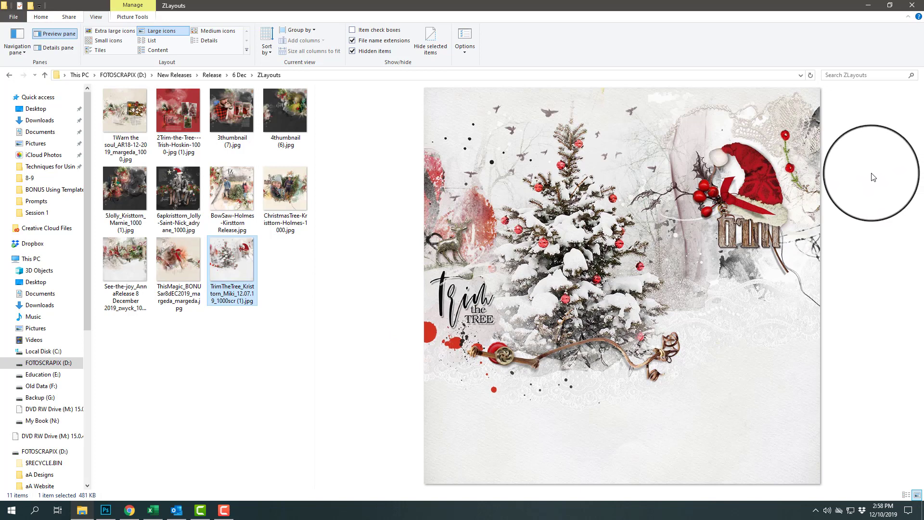
pyautogui.moveTo(861, 190)
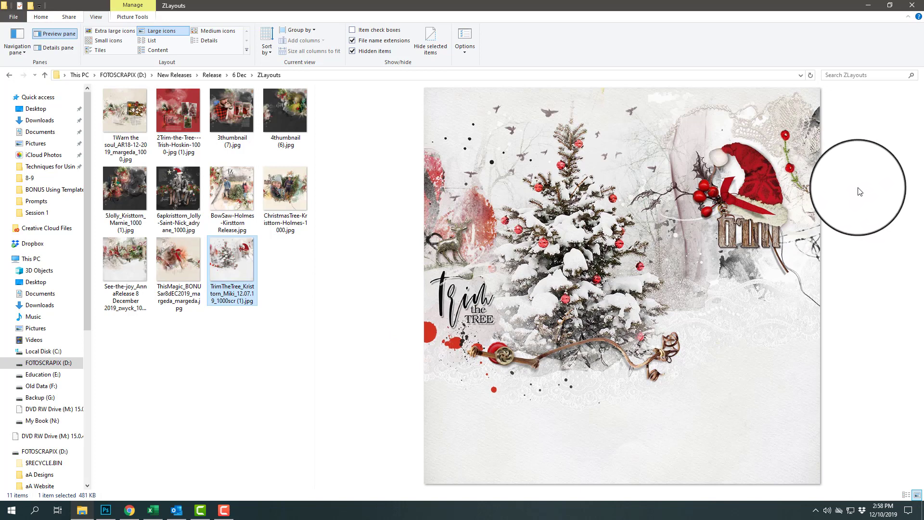
pyautogui.moveTo(860, 183)
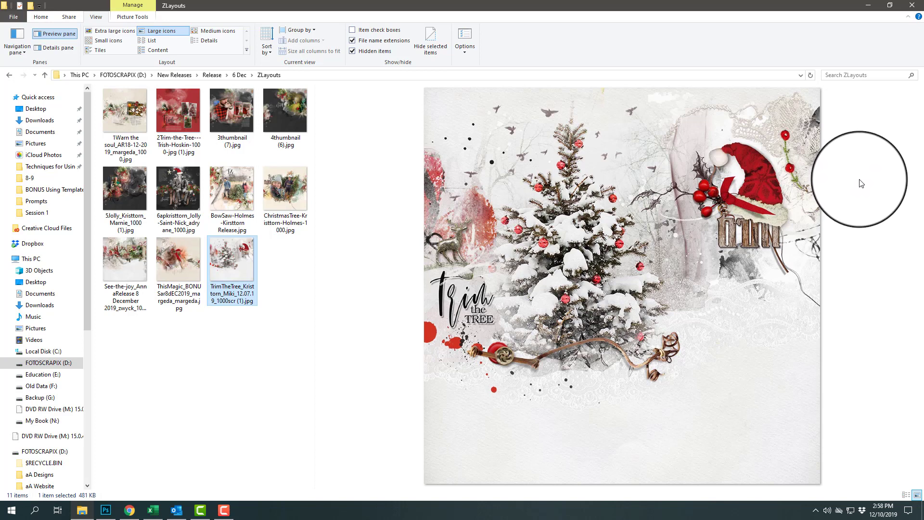
pyautogui.moveTo(859, 188)
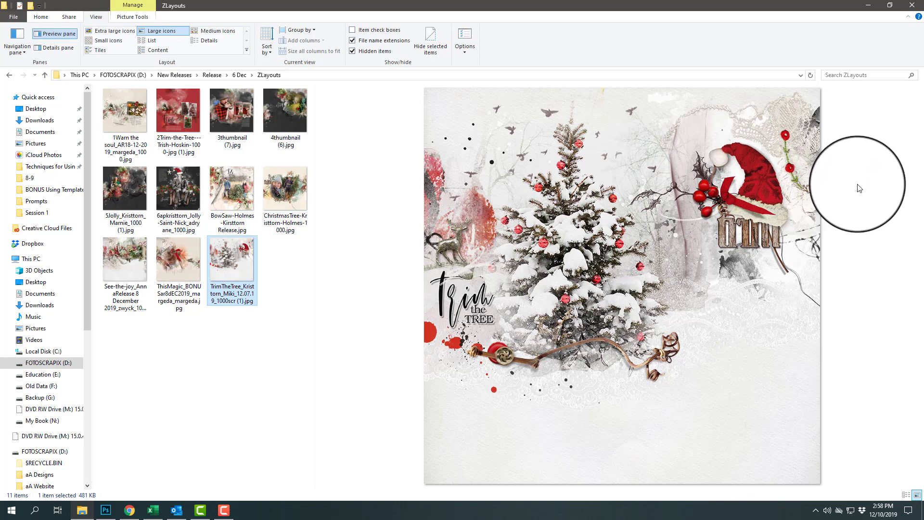
pyautogui.moveTo(860, 193)
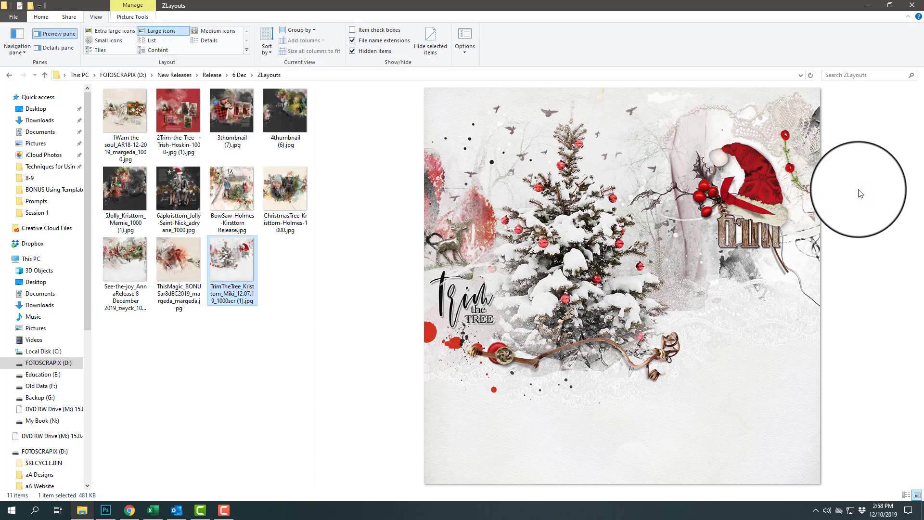
pyautogui.moveTo(867, 188)
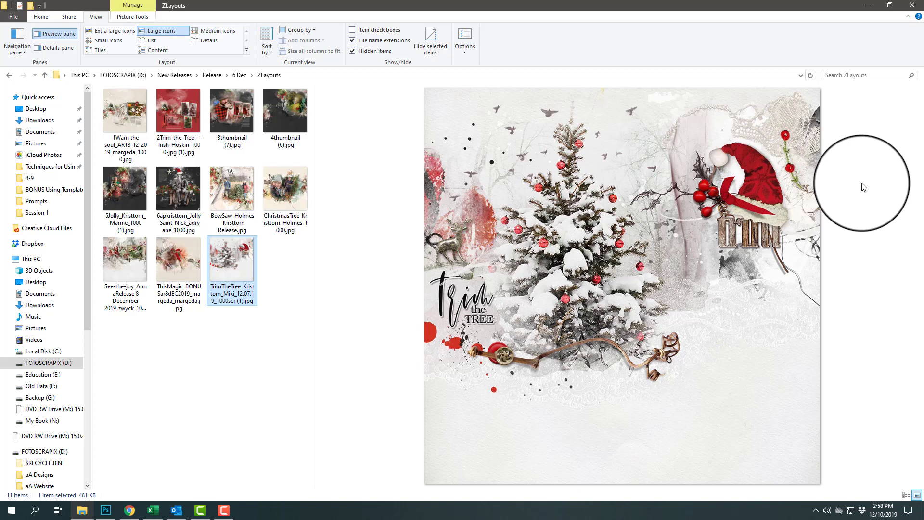
pyautogui.moveTo(860, 189)
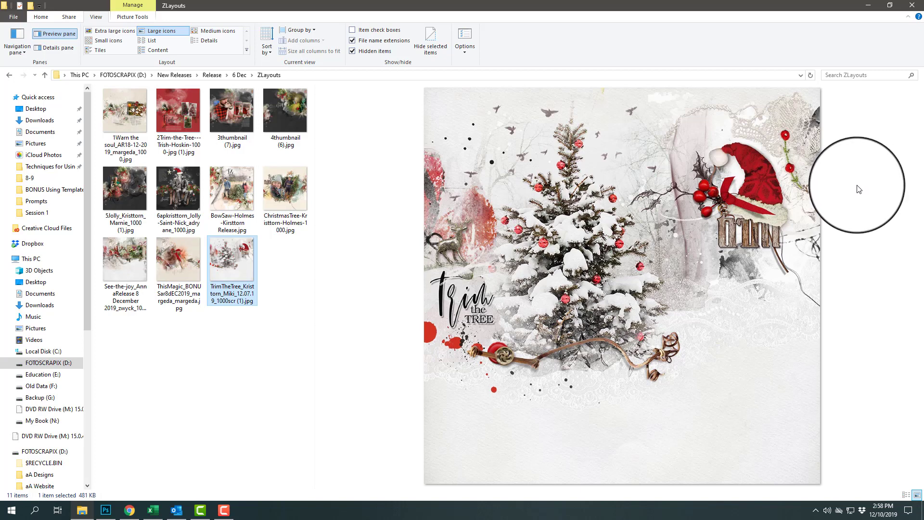
pyautogui.moveTo(857, 194)
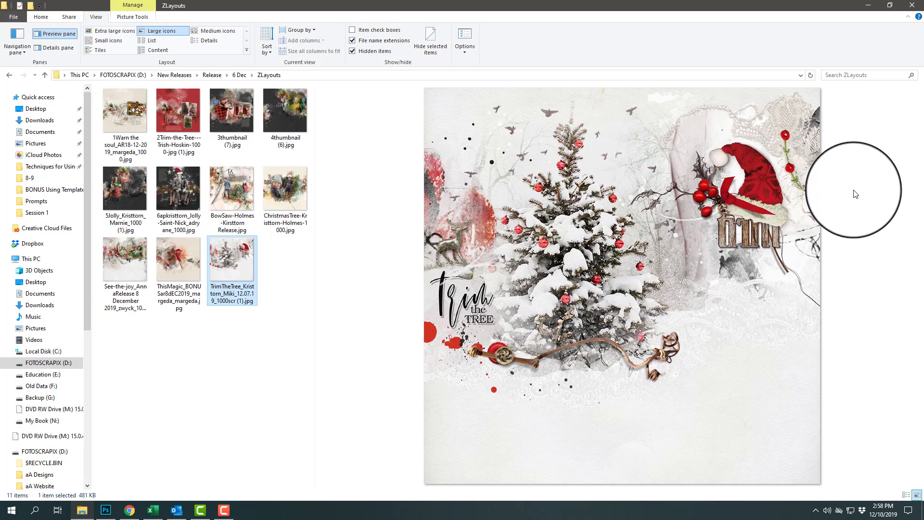
pyautogui.moveTo(850, 196)
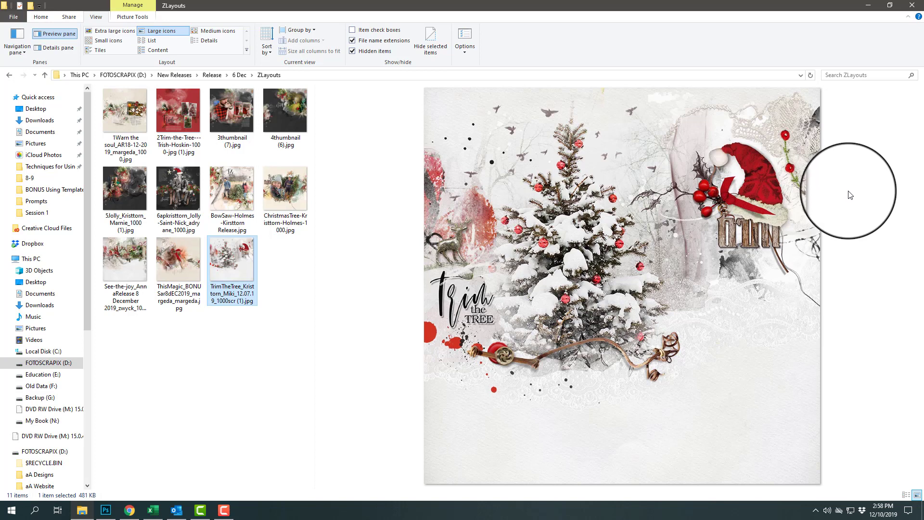